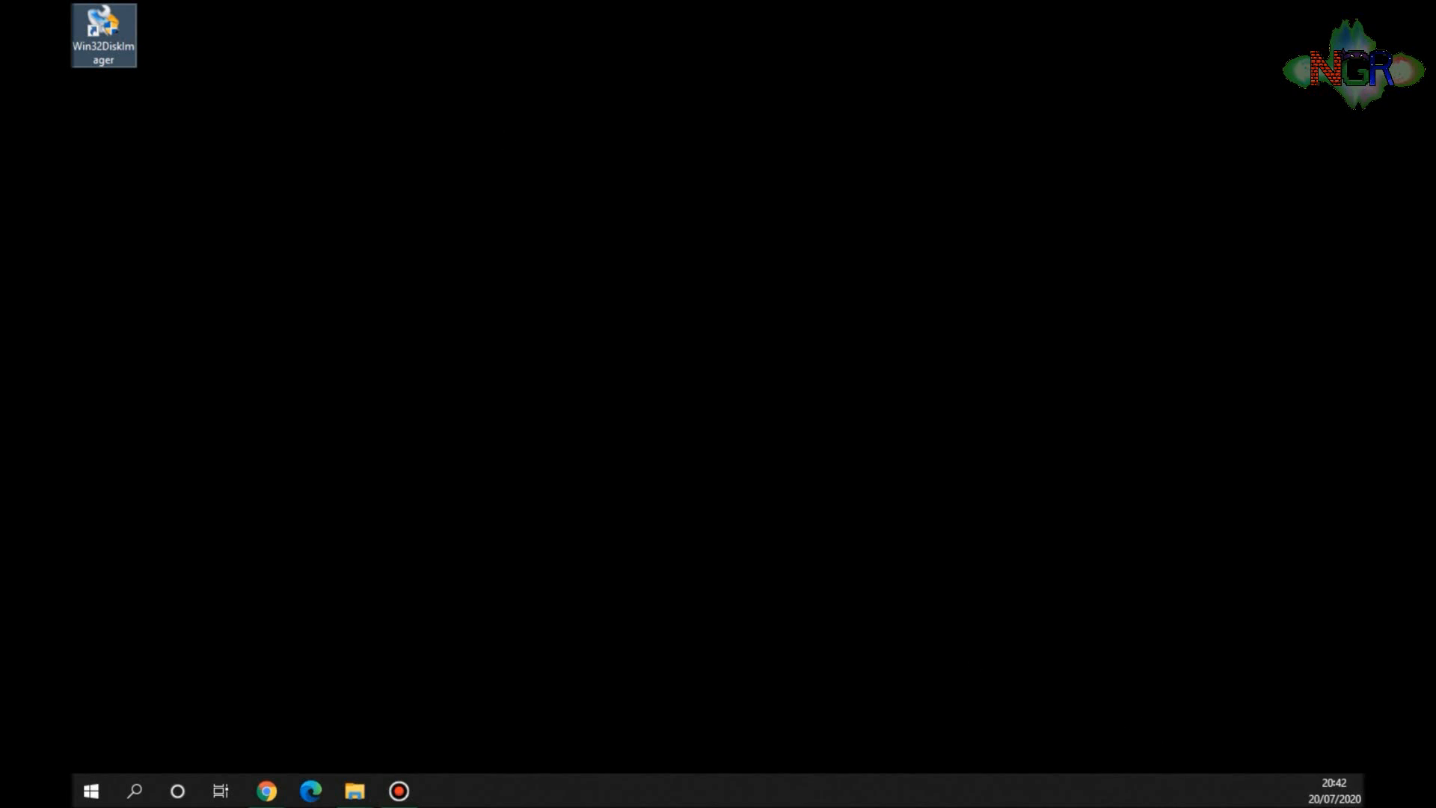
# - Launch Chrome maximized and load the retropie.org.uk home page
pyautogui.click(266, 791)
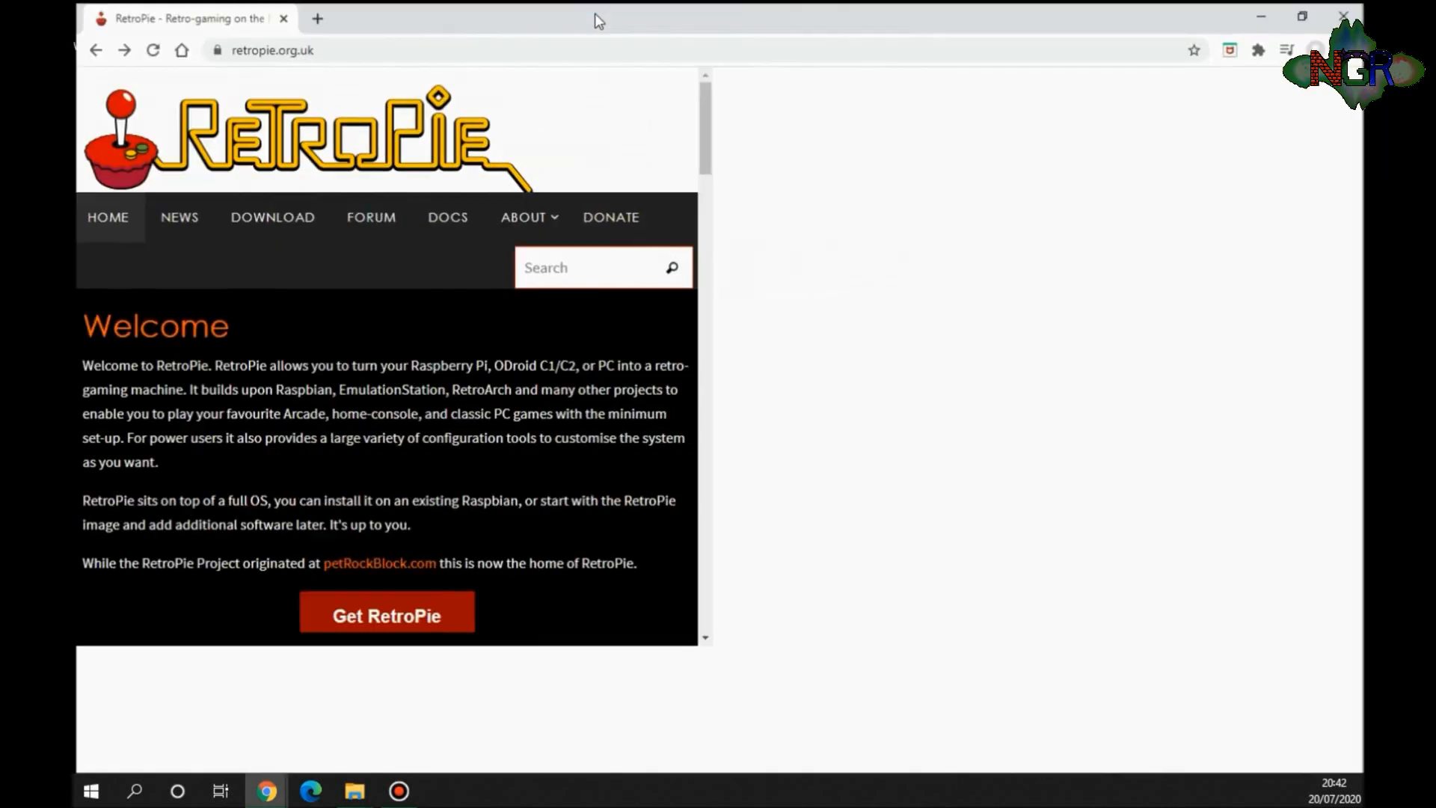
pyautogui.click(1301, 16)
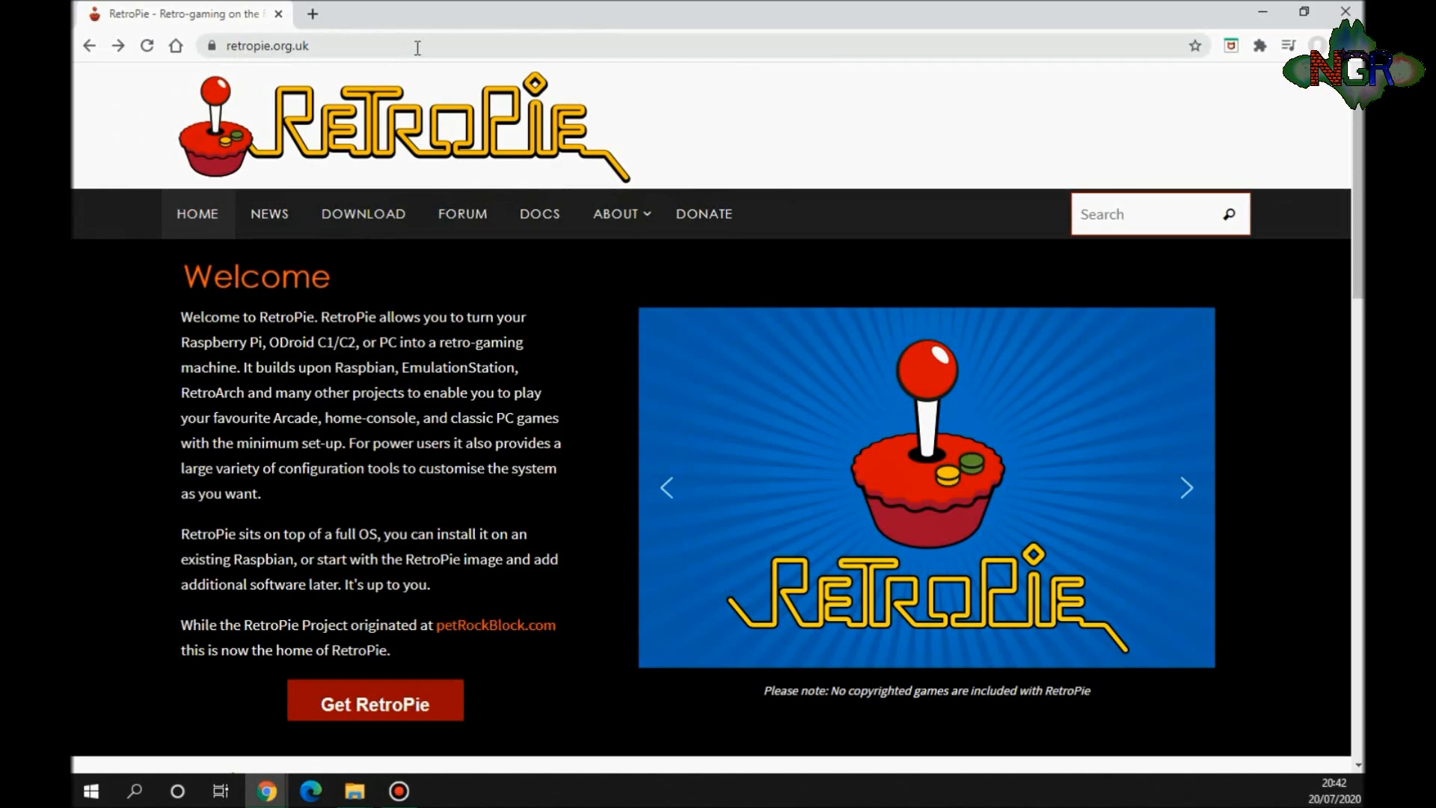
pyautogui.click(1186, 487)
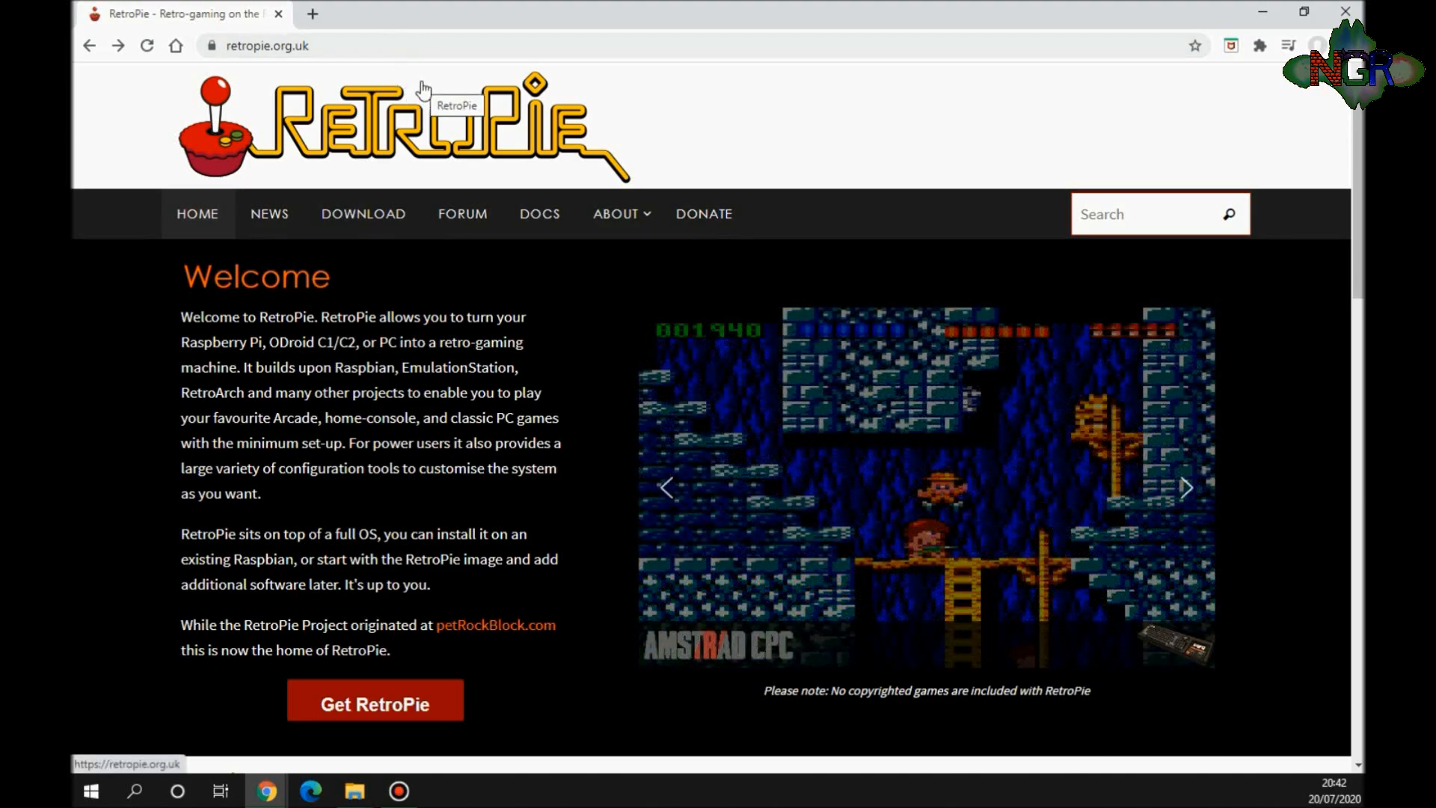
# - Download the Raspberry Pi 2/3 RetroPie image from the site's DOWNLOAD page
pyautogui.click(363, 213)
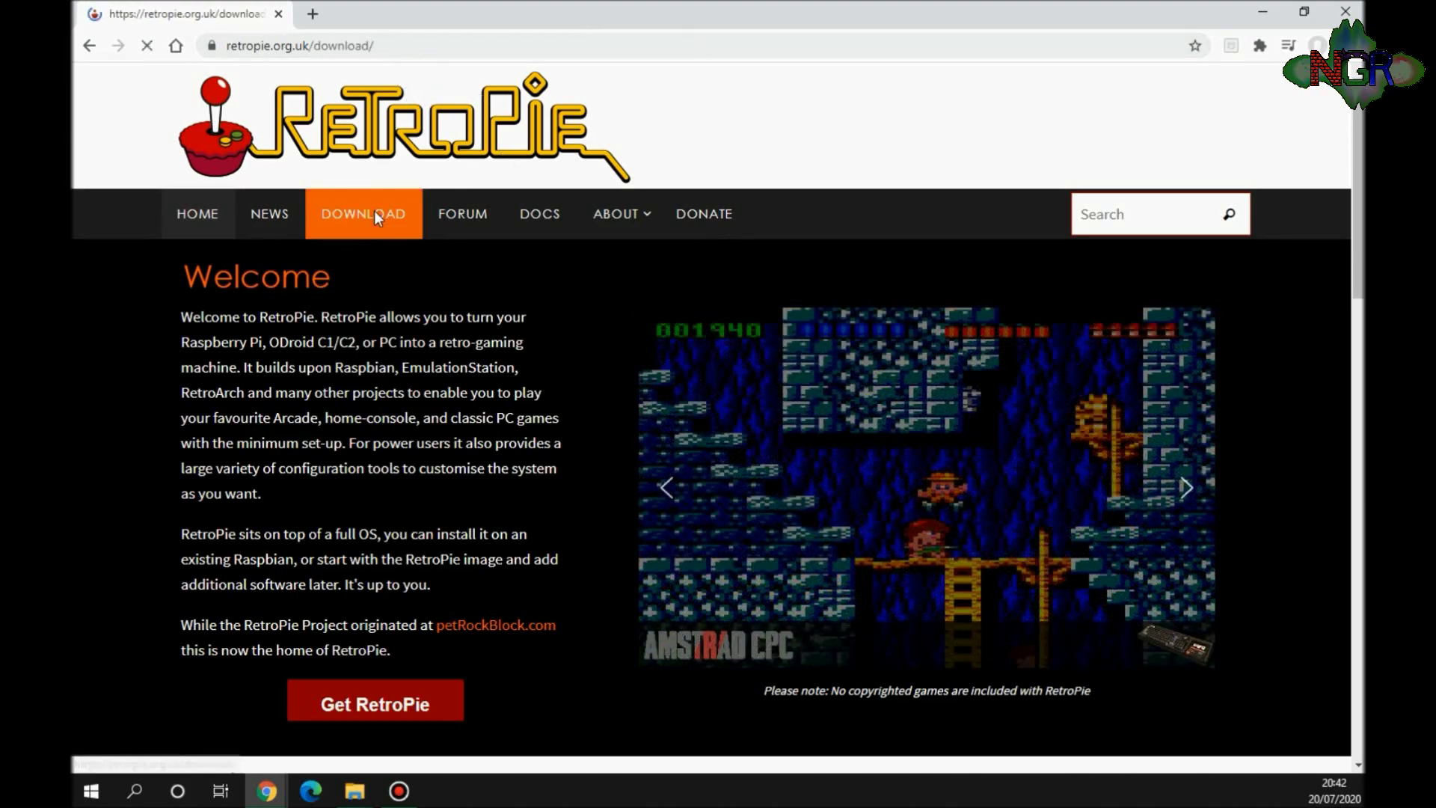
pyautogui.click(363, 213)
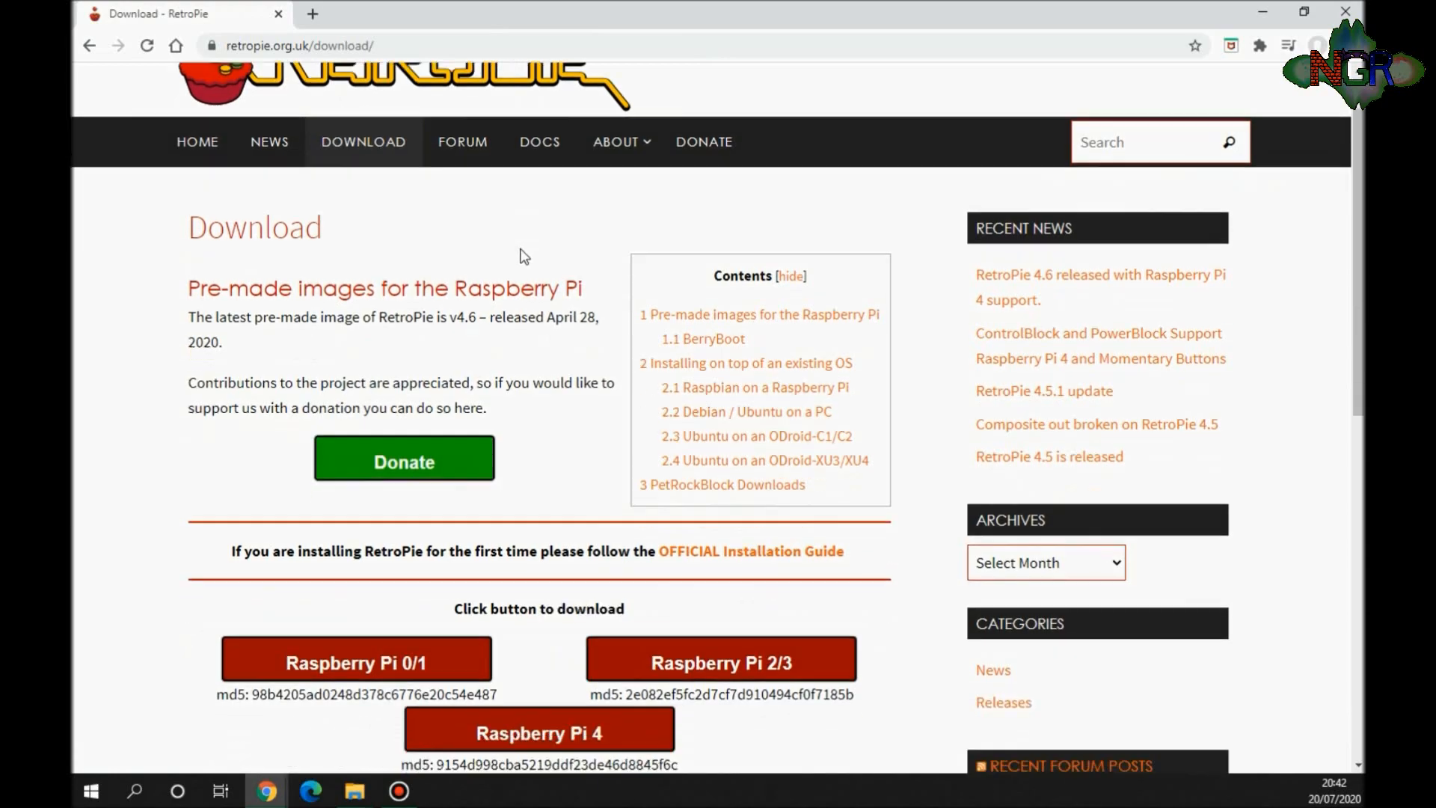
pyautogui.scroll(-3)
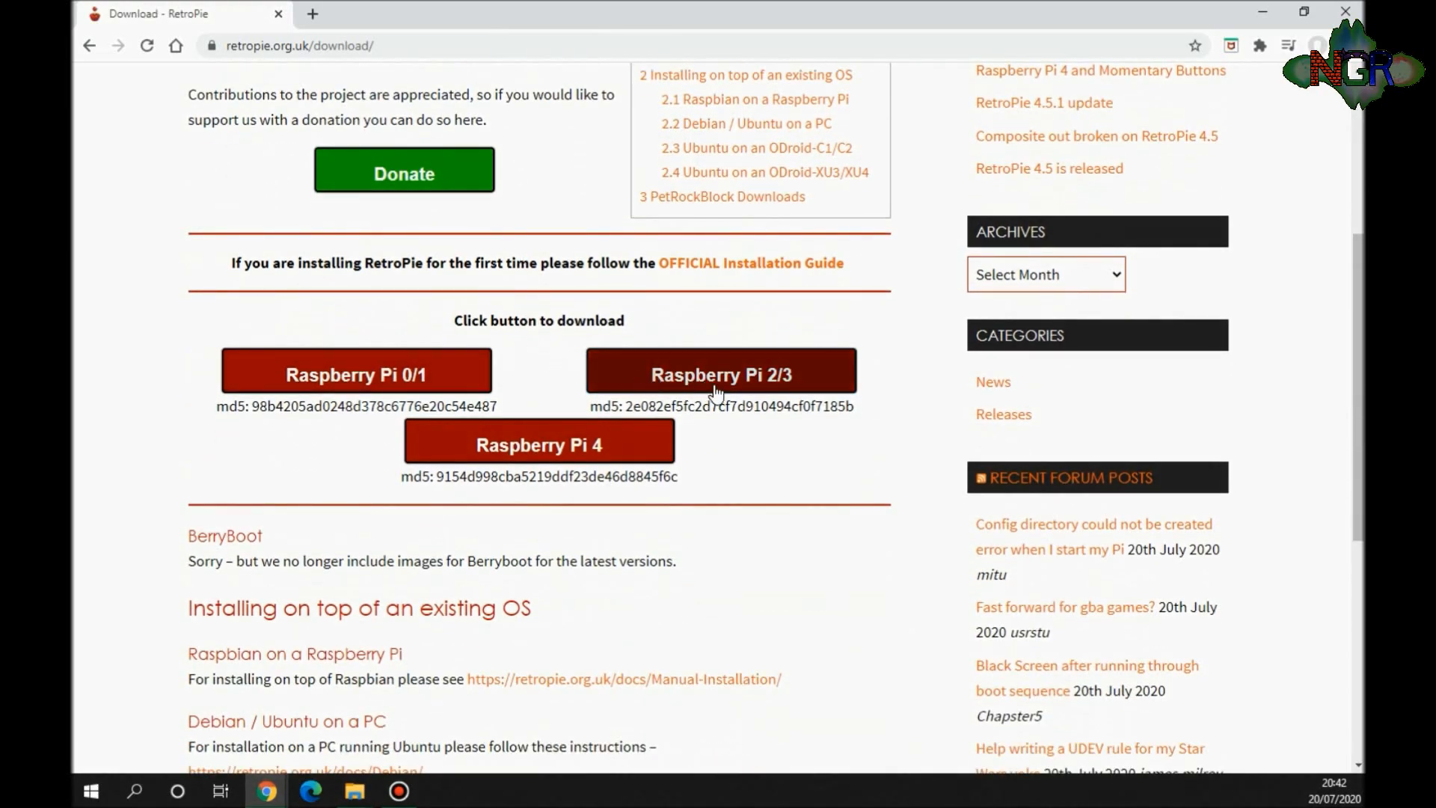
pyautogui.moveTo(760, 451)
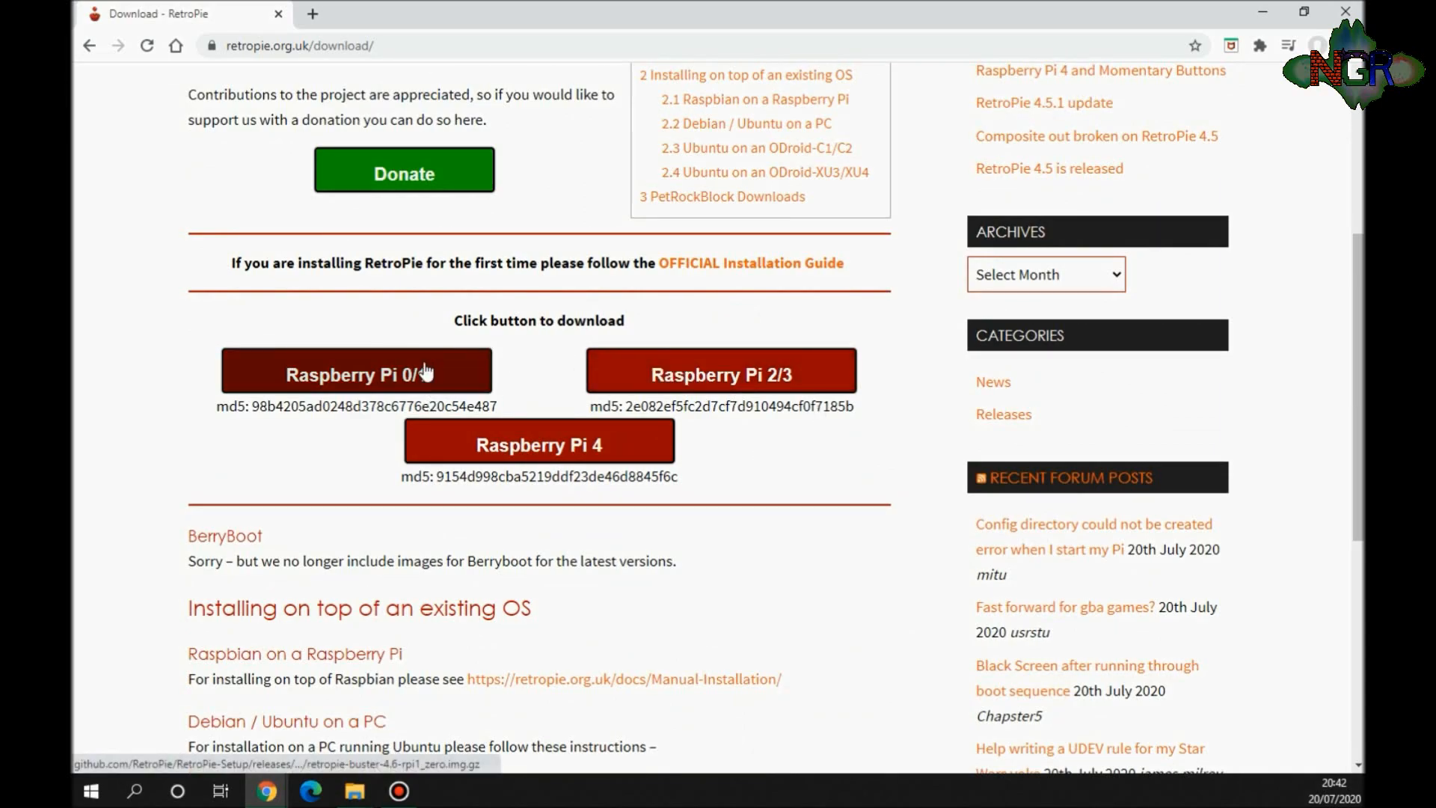
pyautogui.moveTo(539, 447)
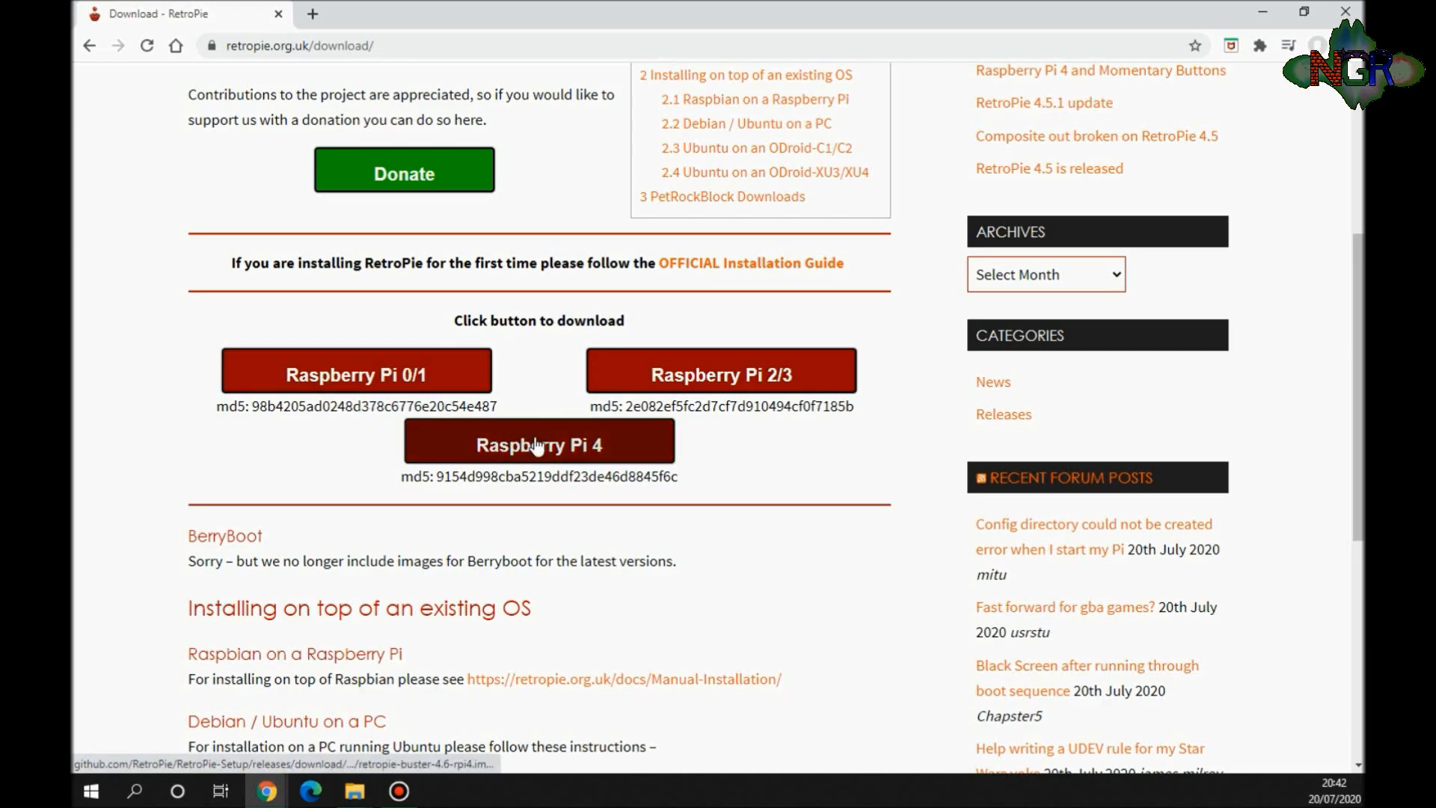
pyautogui.moveTo(538, 444)
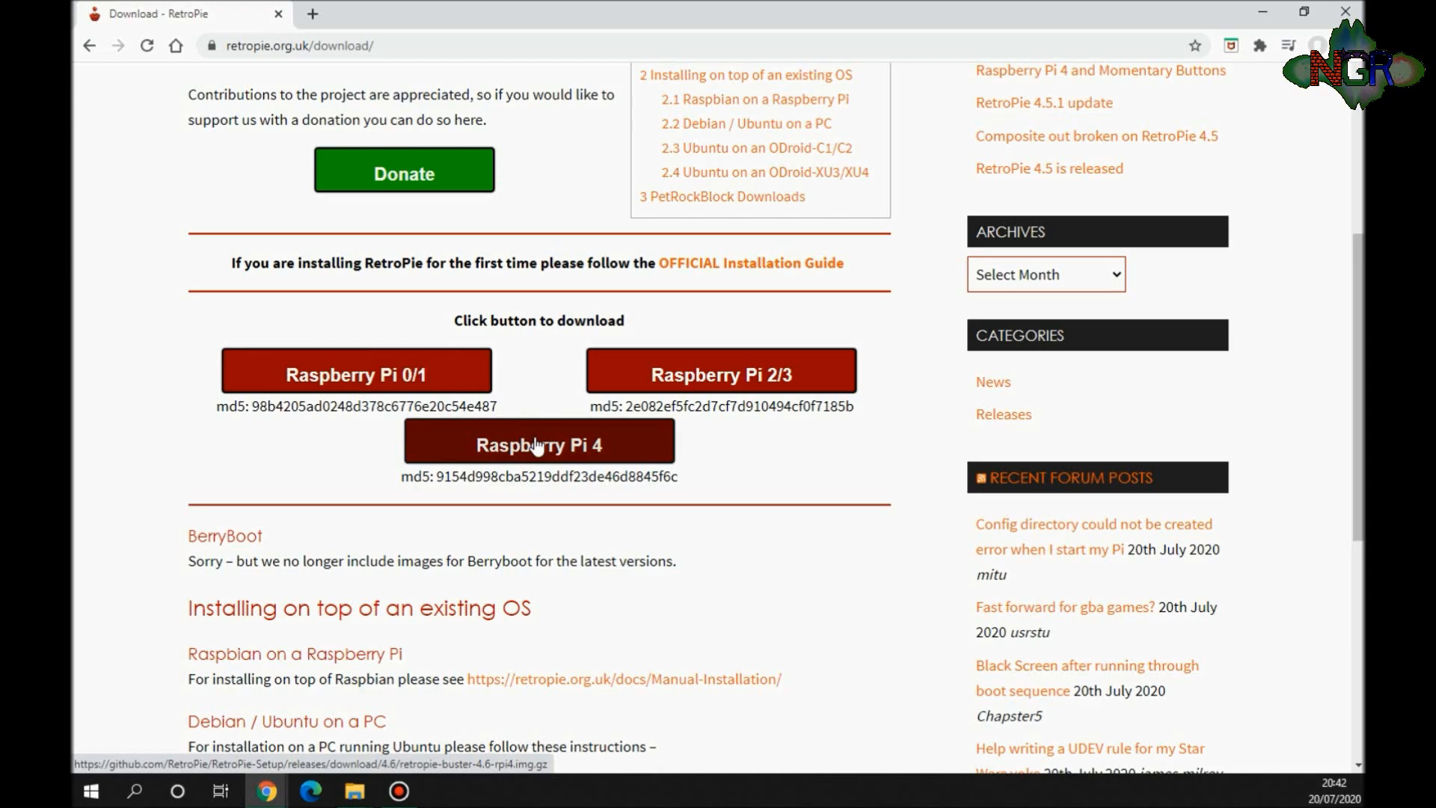
pyautogui.click(722, 374)
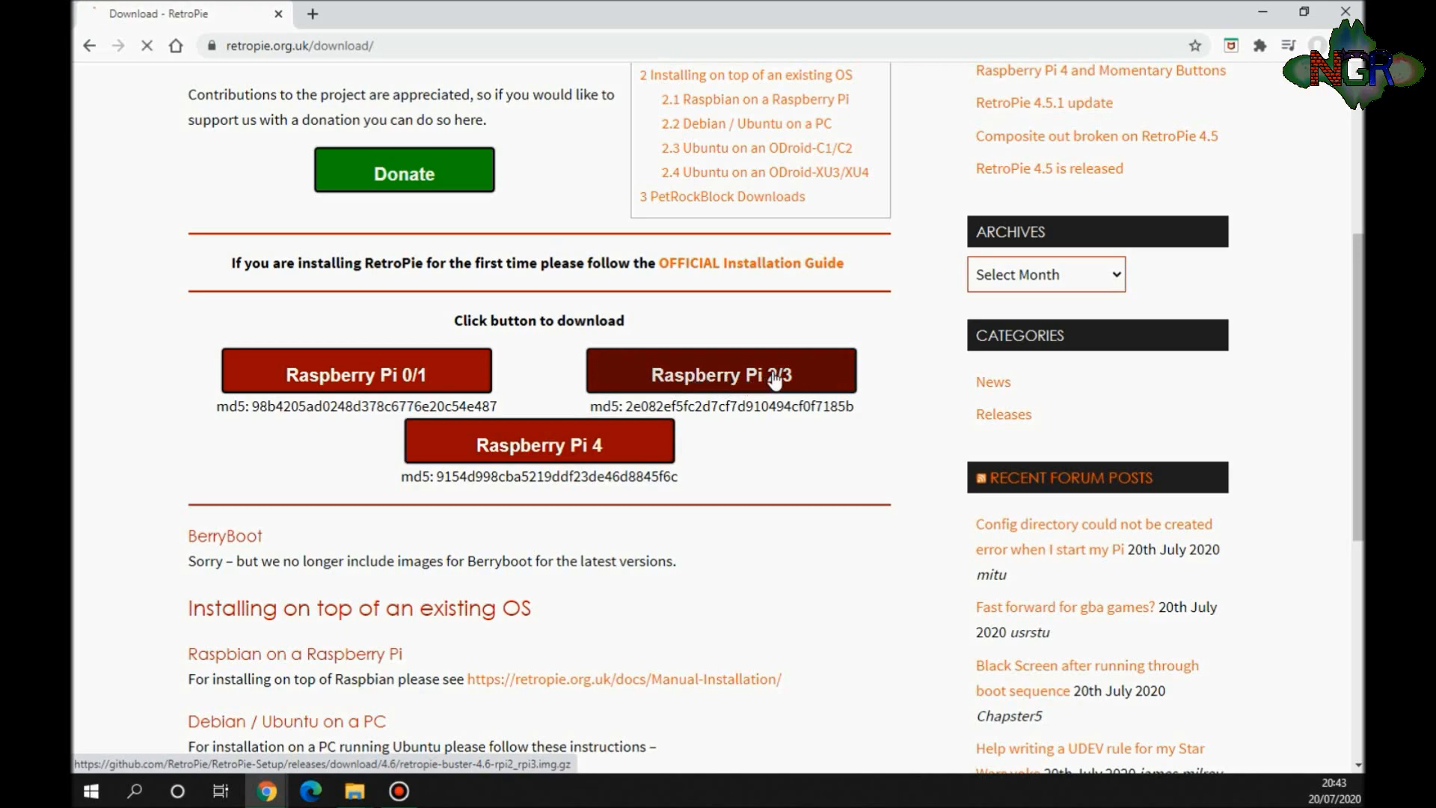
pyautogui.click(721, 375)
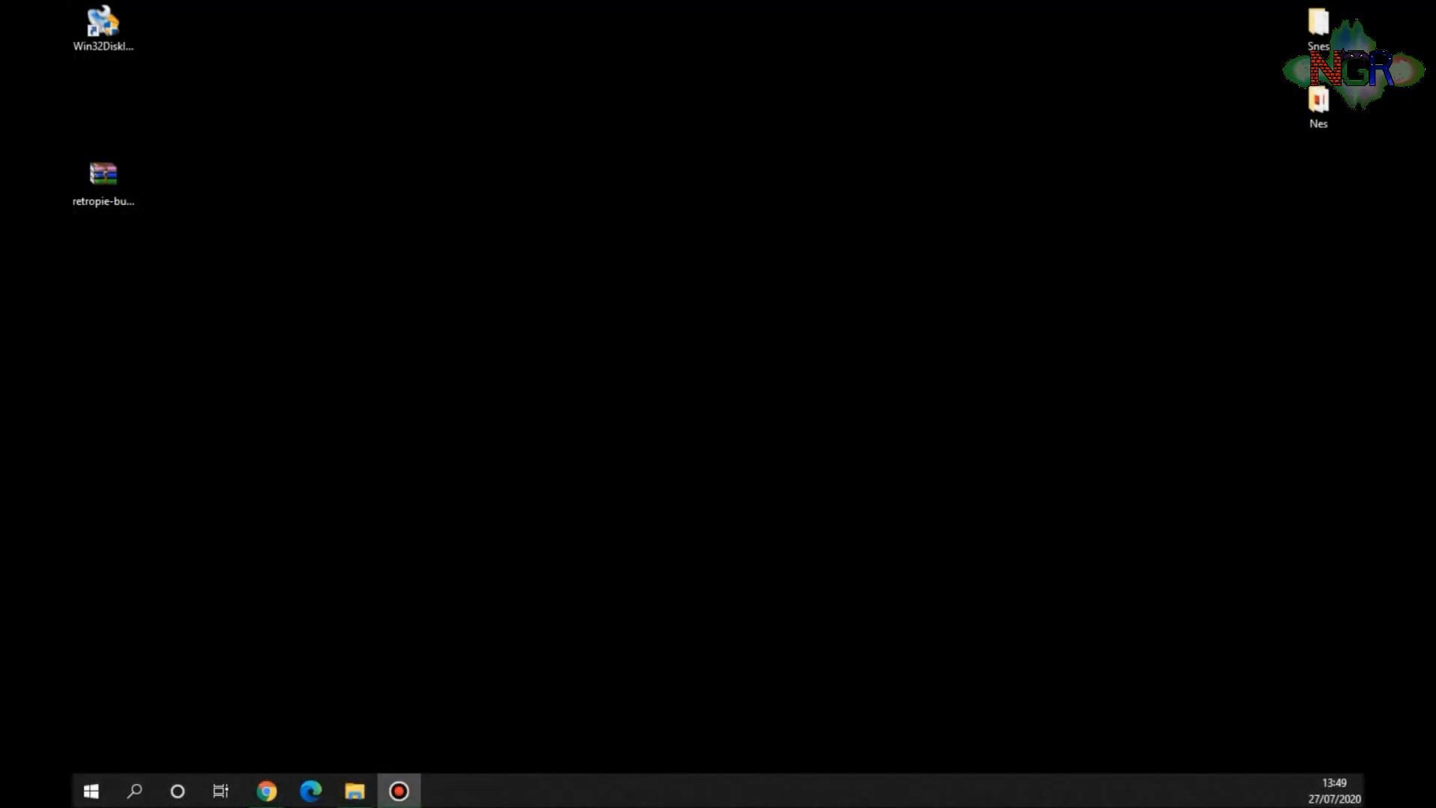
# - Extract retropie-buster-4.6-rpi2_rpi3.img from the downloaded .img.gz archive onto the desktop
pyautogui.click(102, 175)
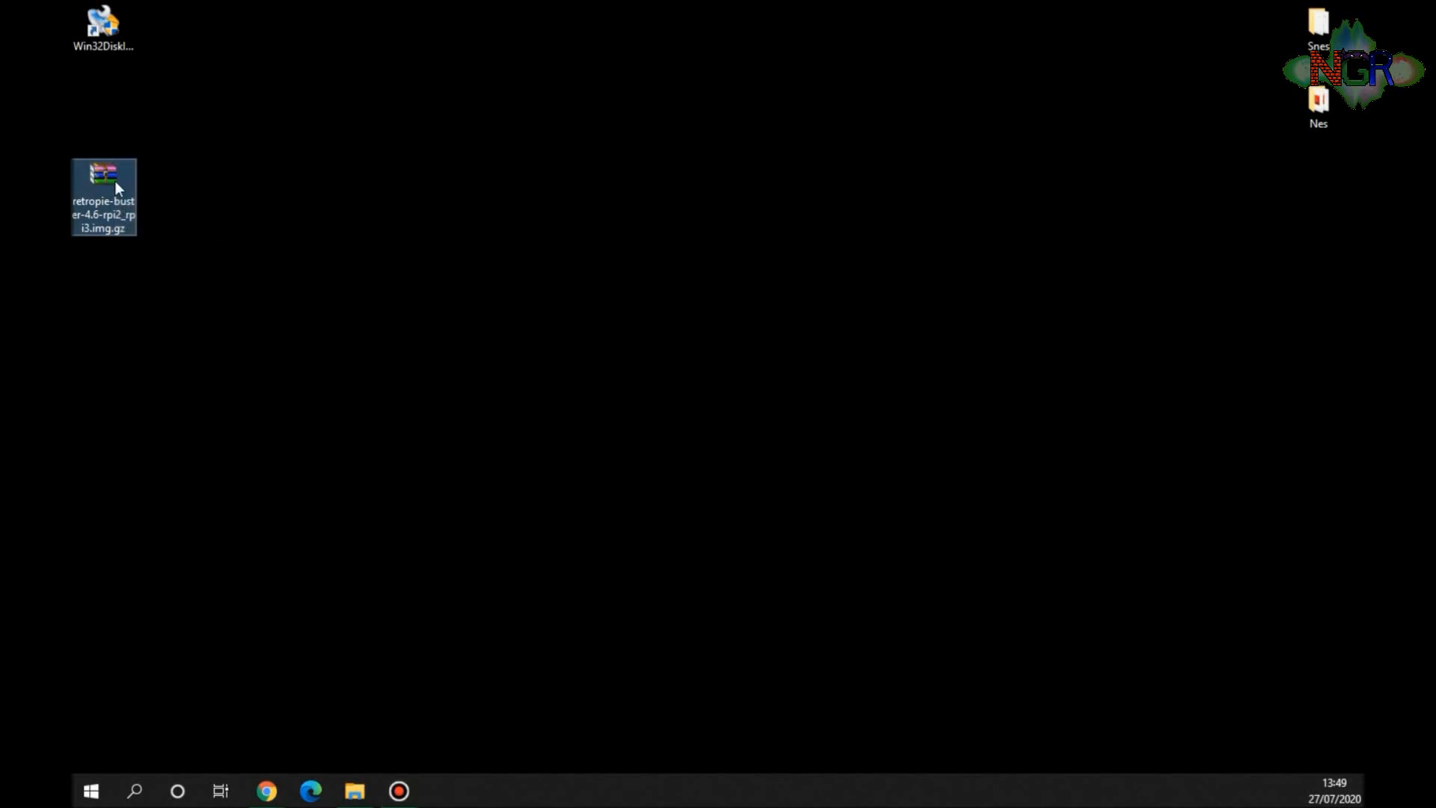
pyautogui.doubleClick(102, 179)
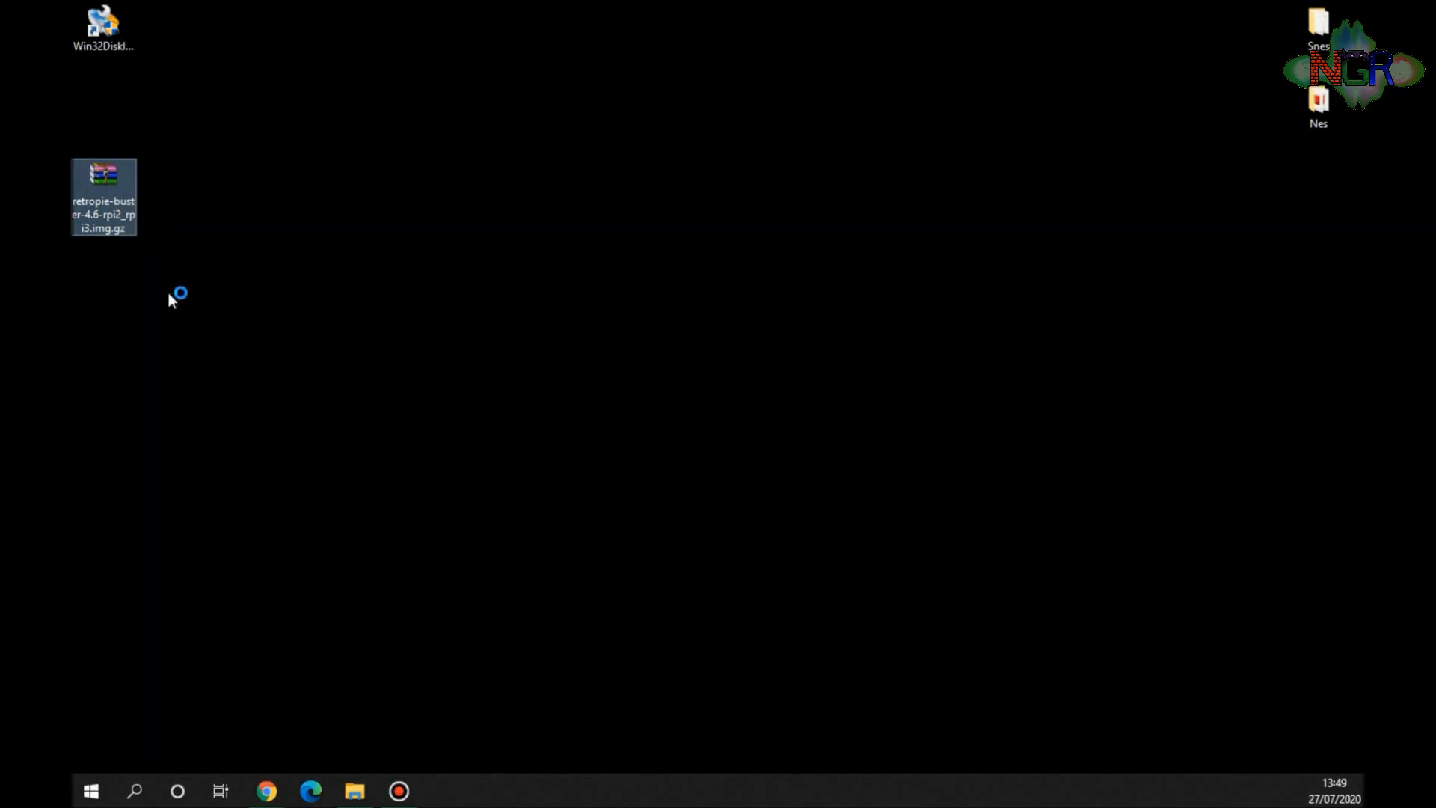
pyautogui.doubleClick(103, 175)
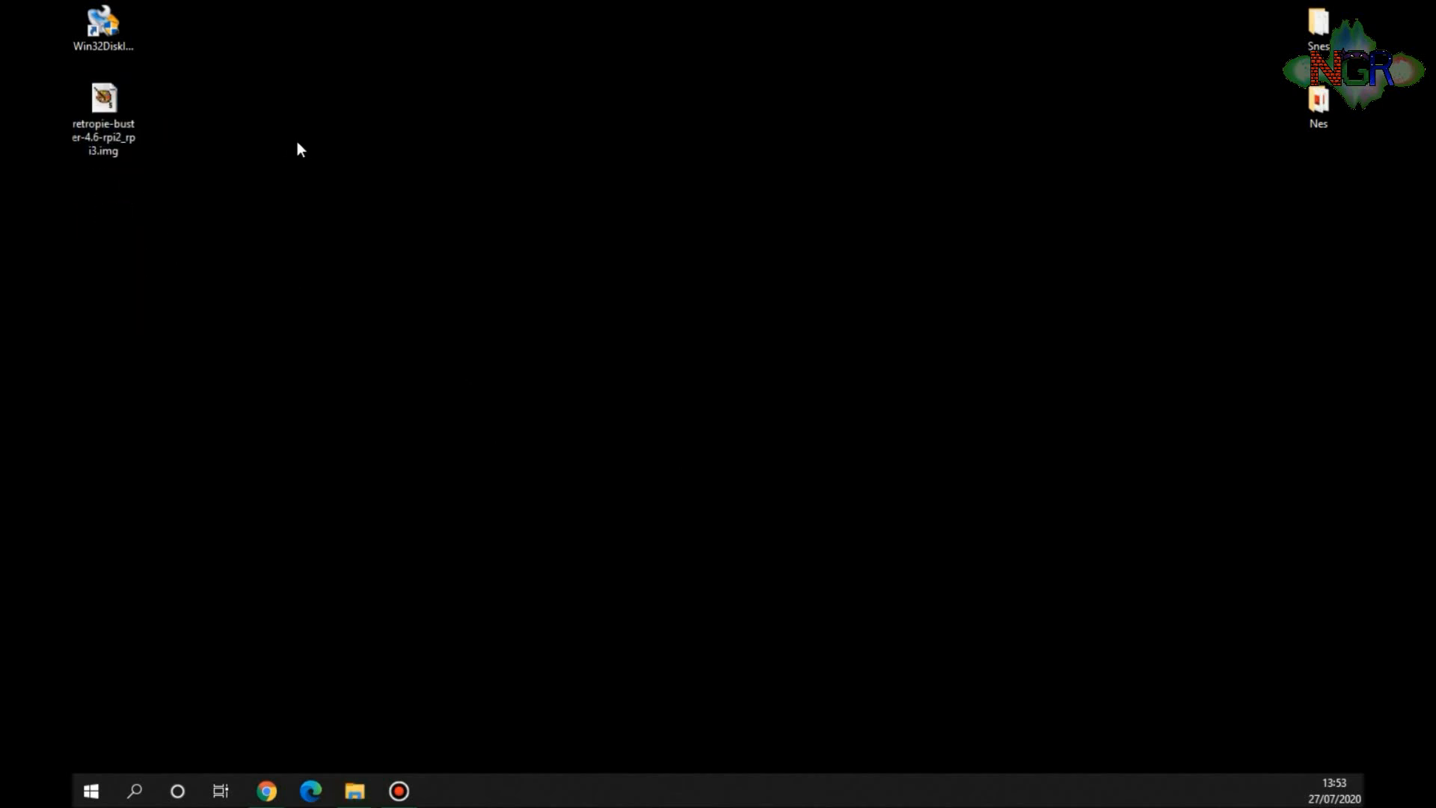
# - Launch Win32DiskImager from its desktop shortcut
pyautogui.doubleClick(102, 98)
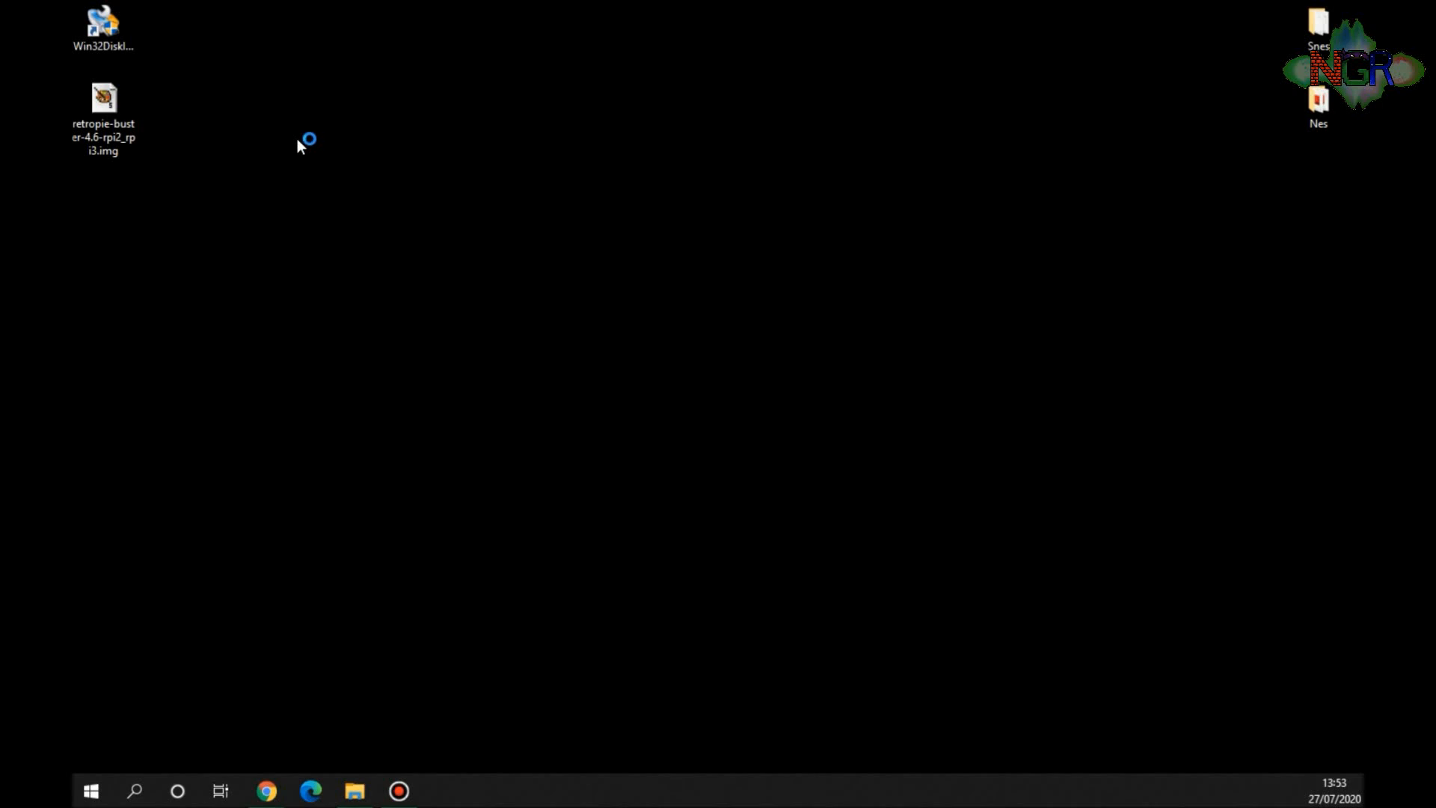
pyautogui.moveTo(467, 172)
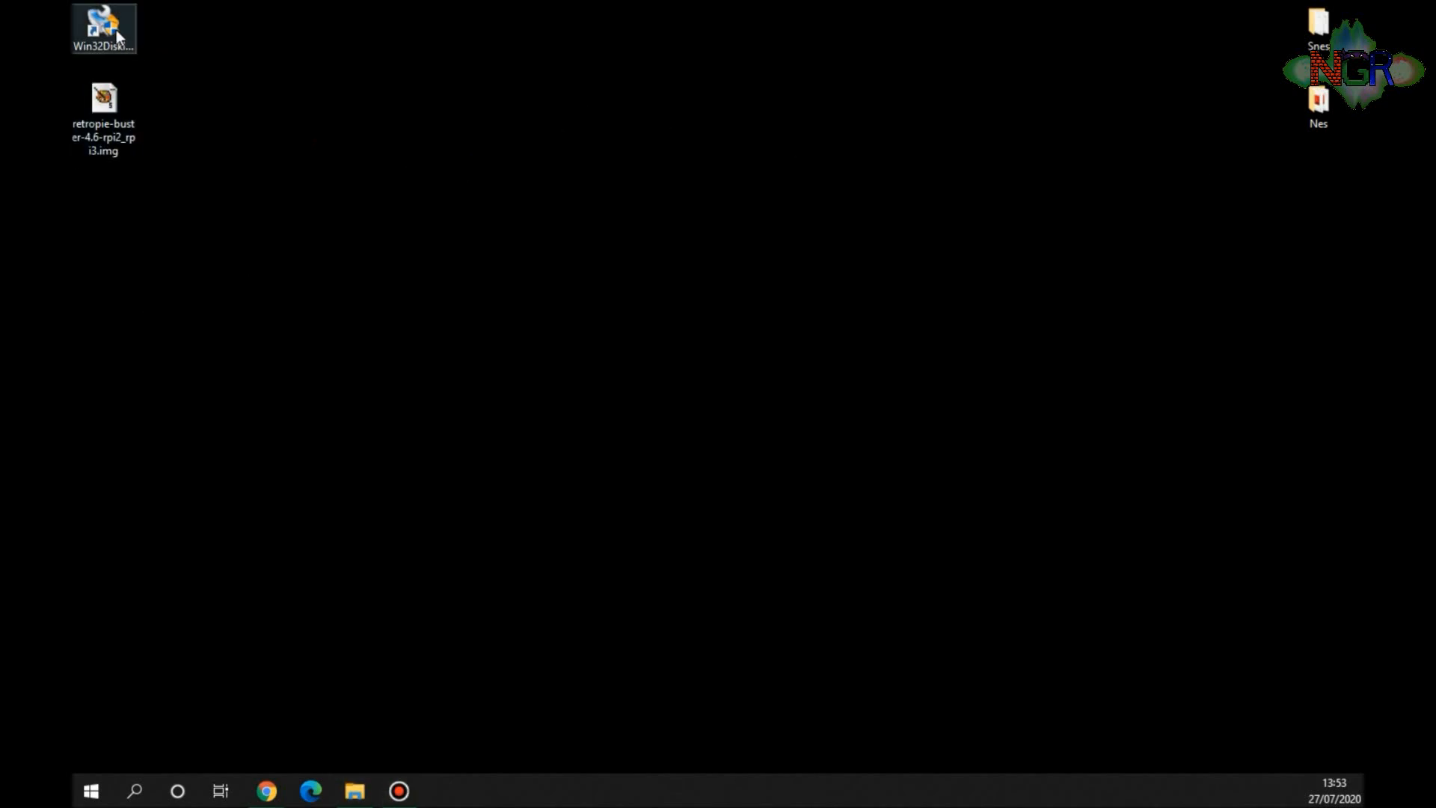
pyautogui.moveTo(103, 28)
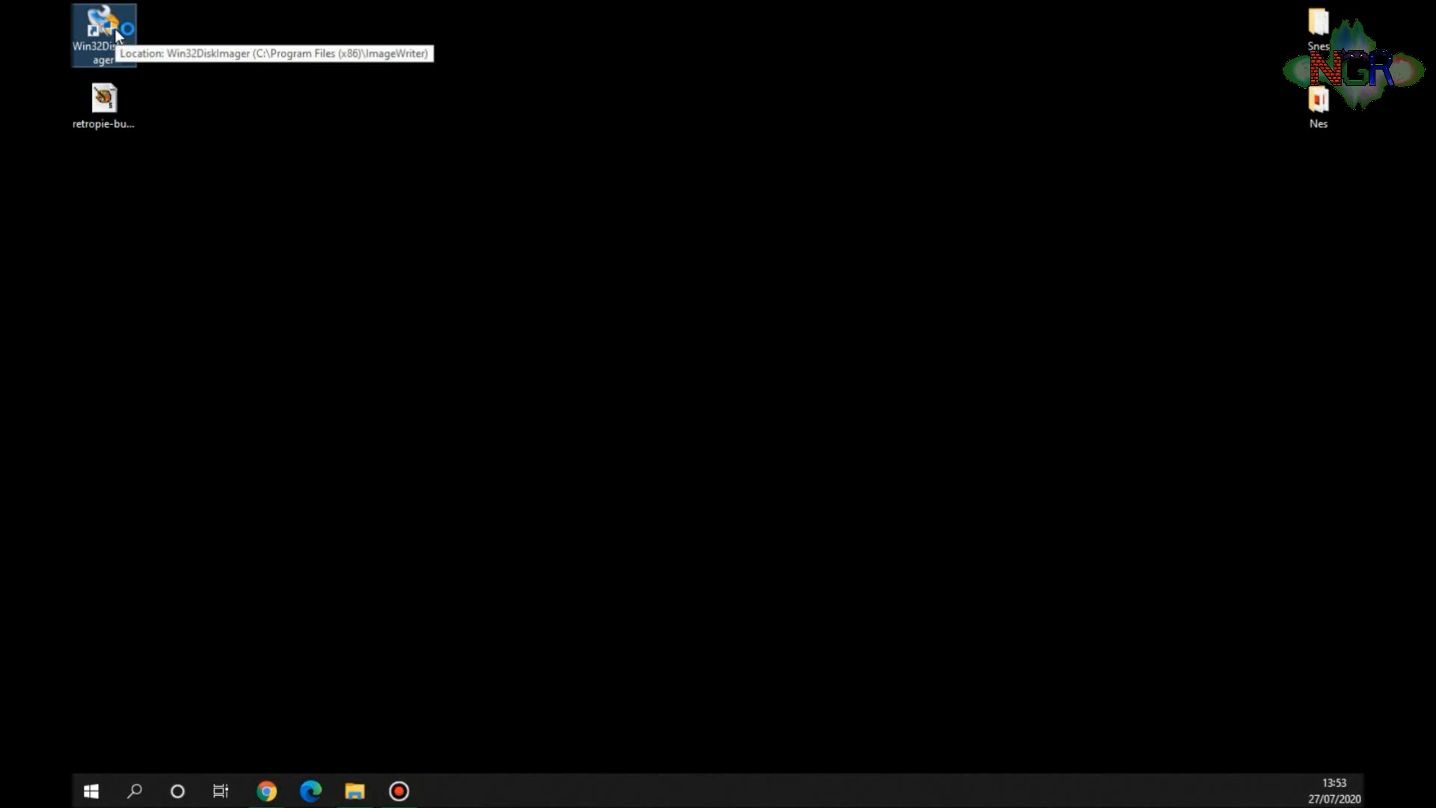
pyautogui.doubleClick(104, 33)
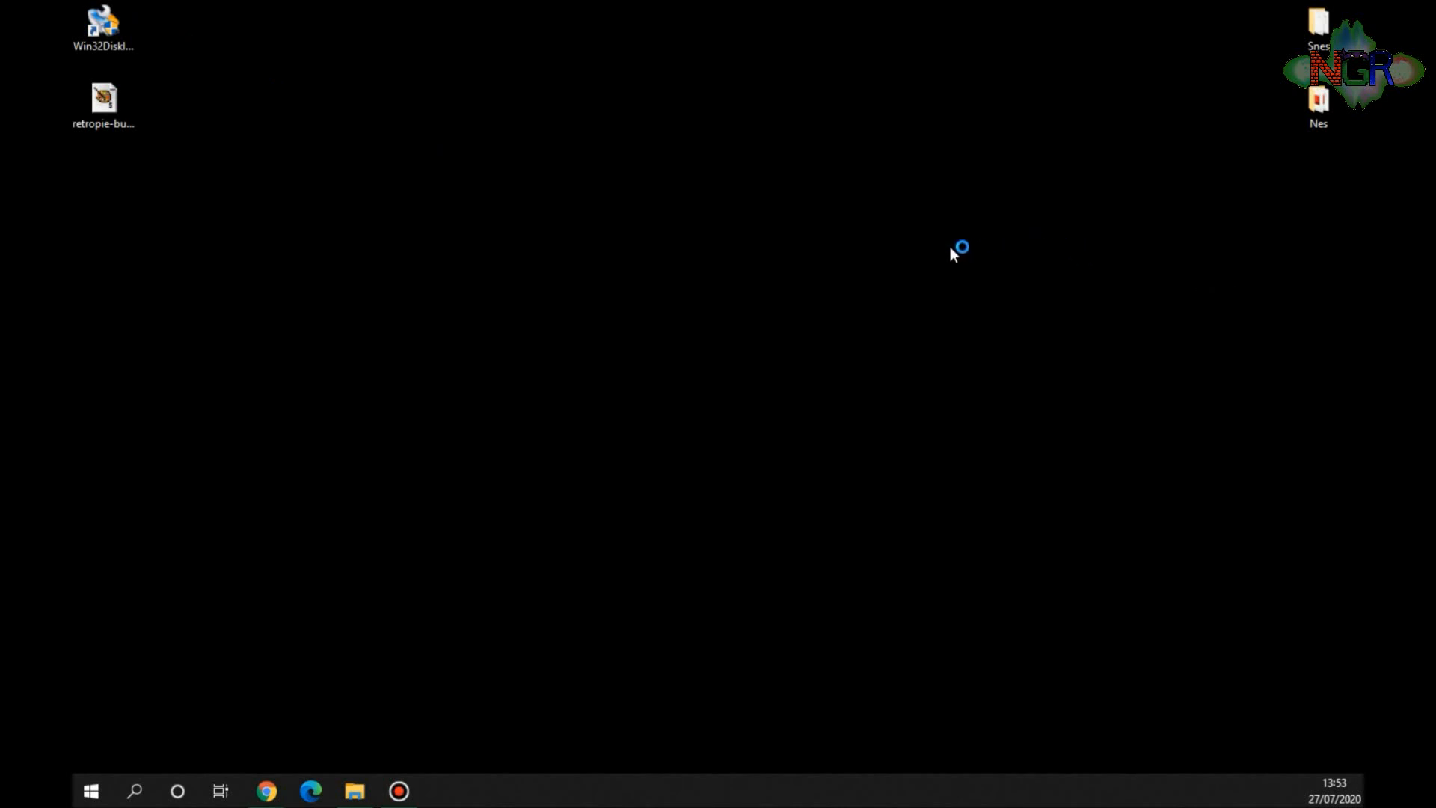
# - Load retropie-buster-4.6-rpi2_rpi3.img from Desktop and pick H:\ as the target device
pyautogui.doubleClick(103, 28)
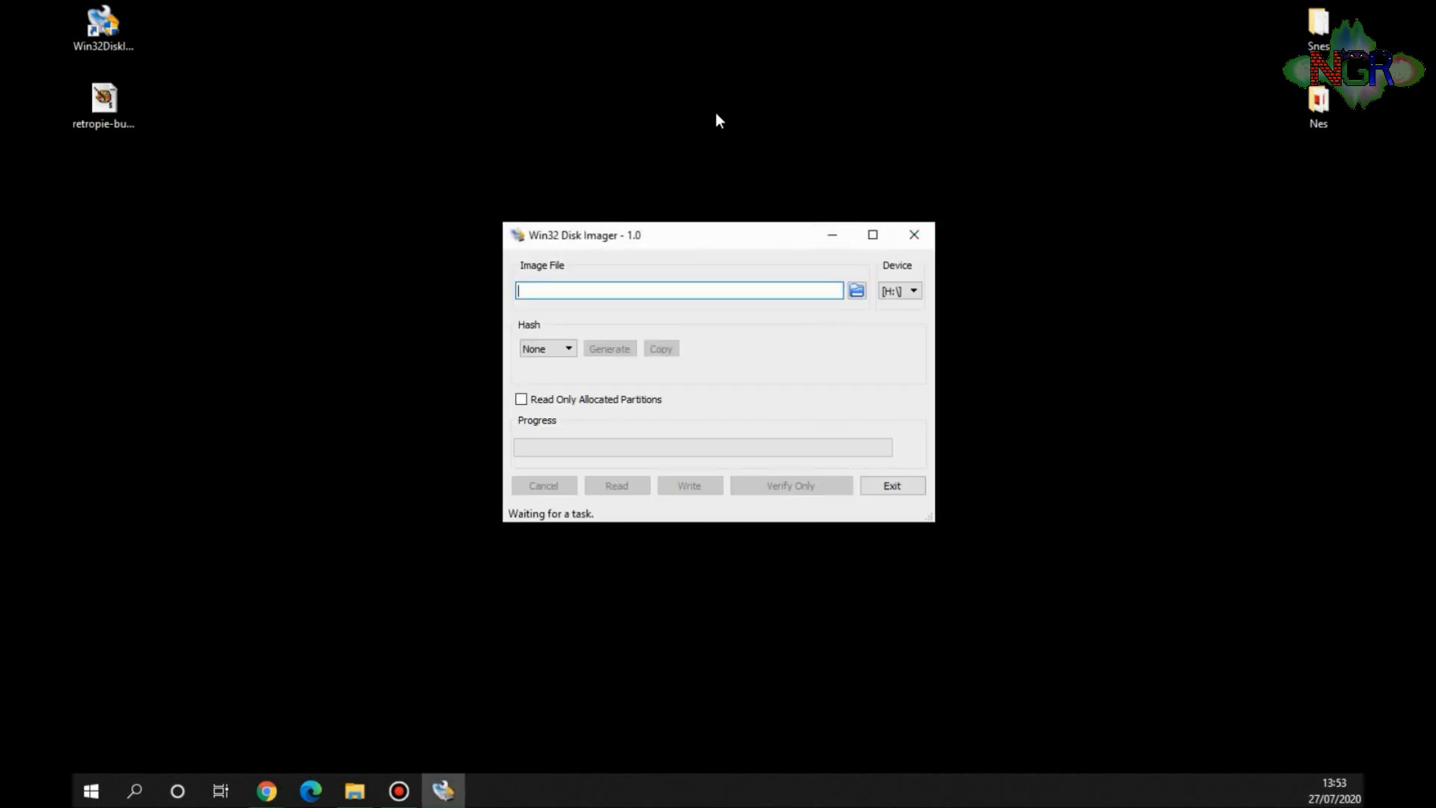
pyautogui.moveTo(1342, 288)
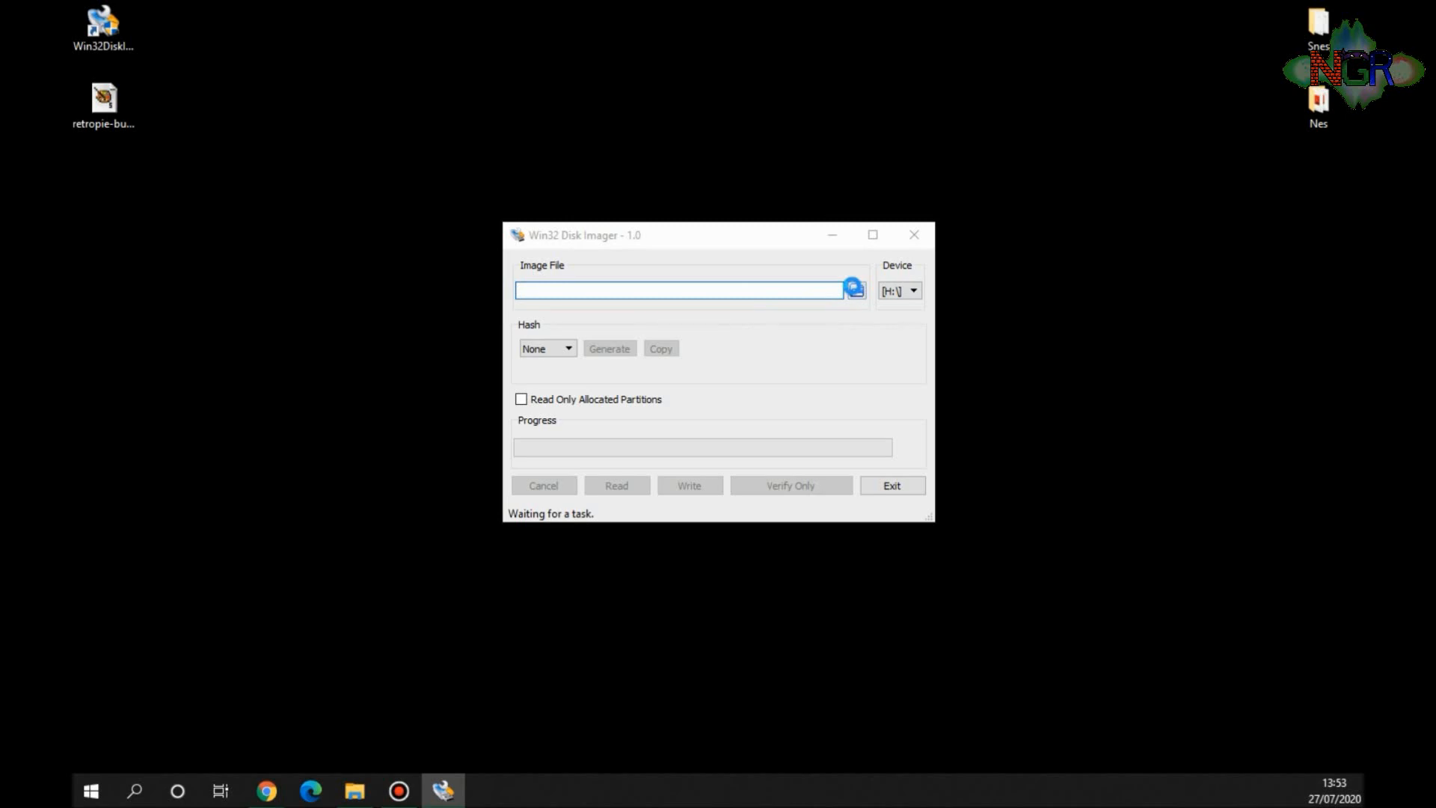
pyautogui.click(852, 290)
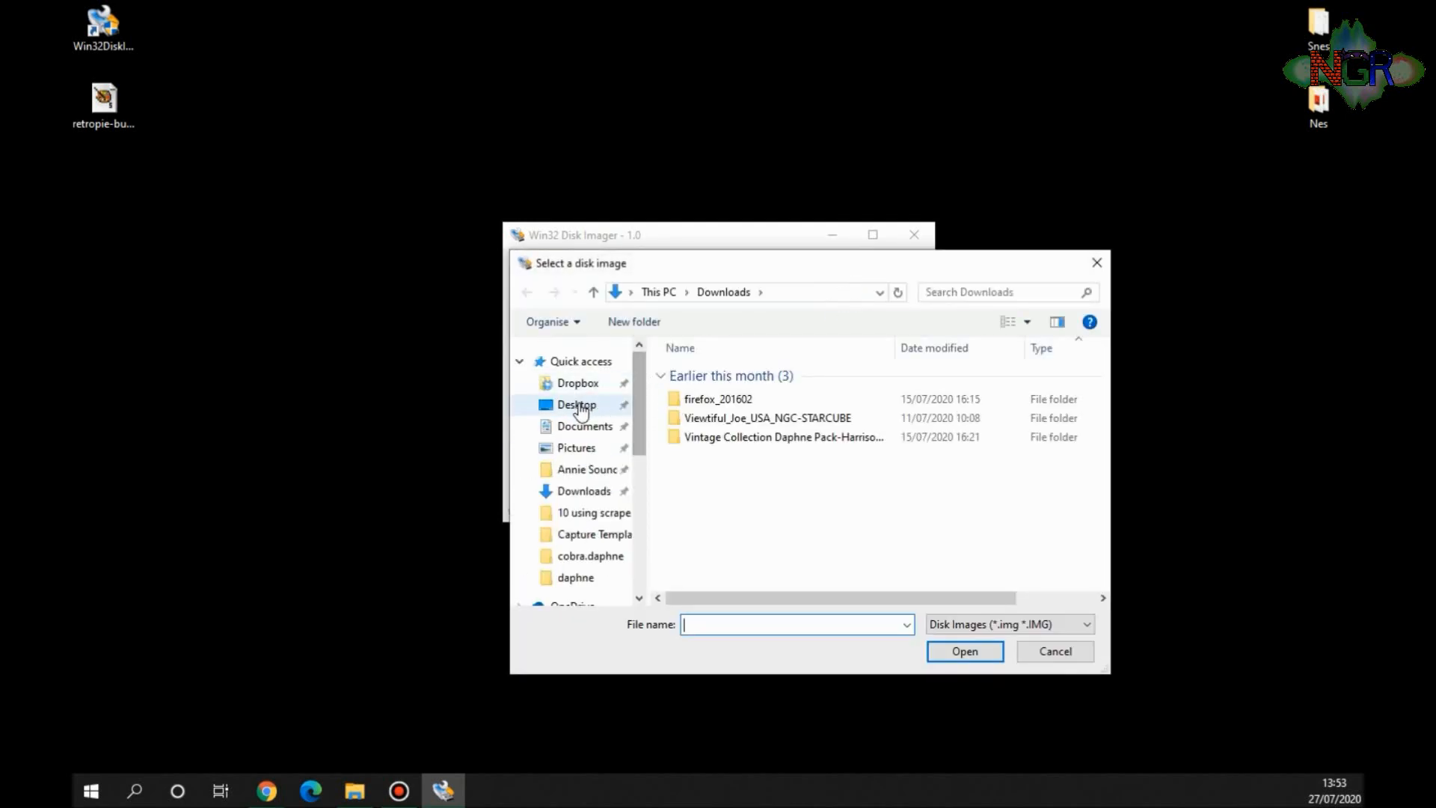
pyautogui.click(576, 404)
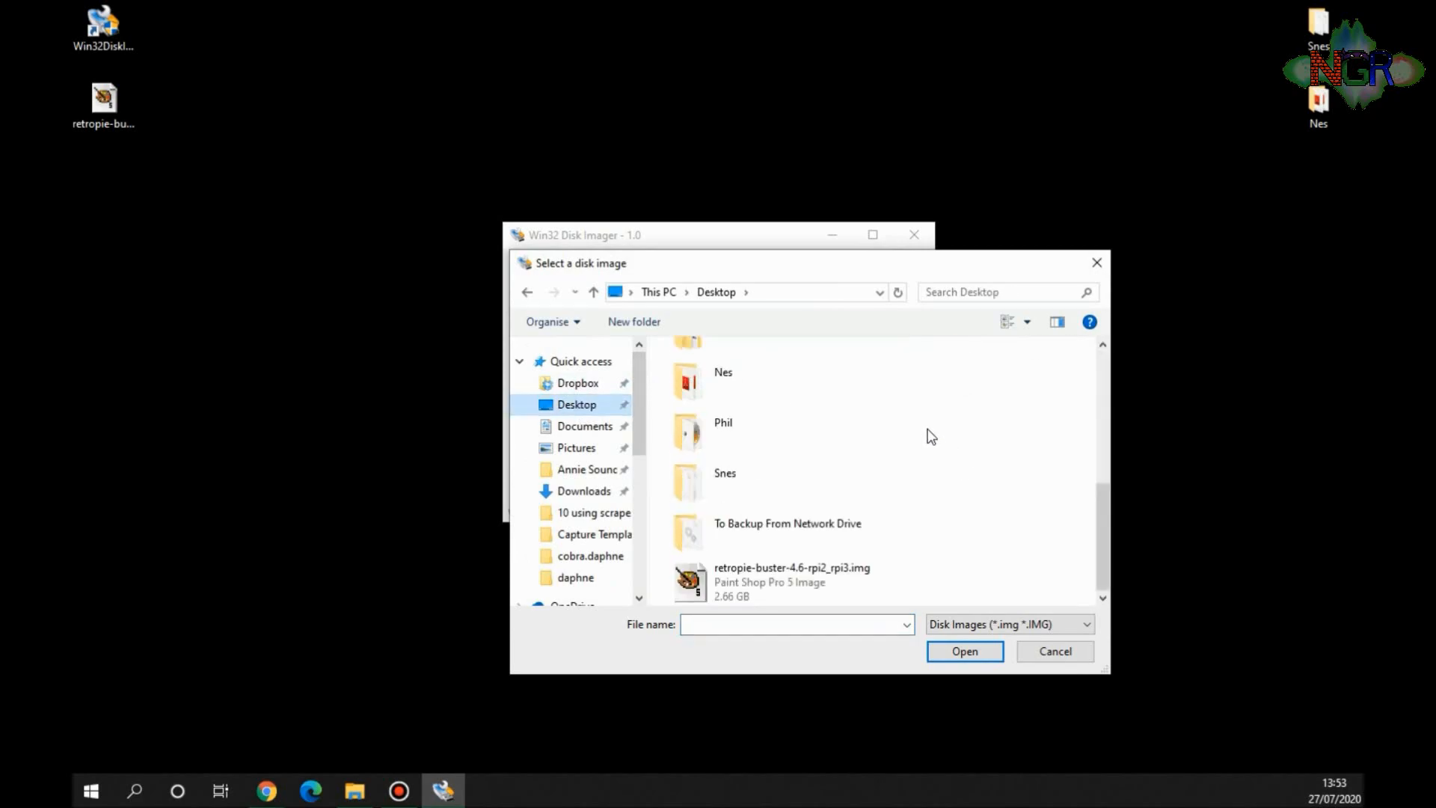
pyautogui.moveTo(784, 584)
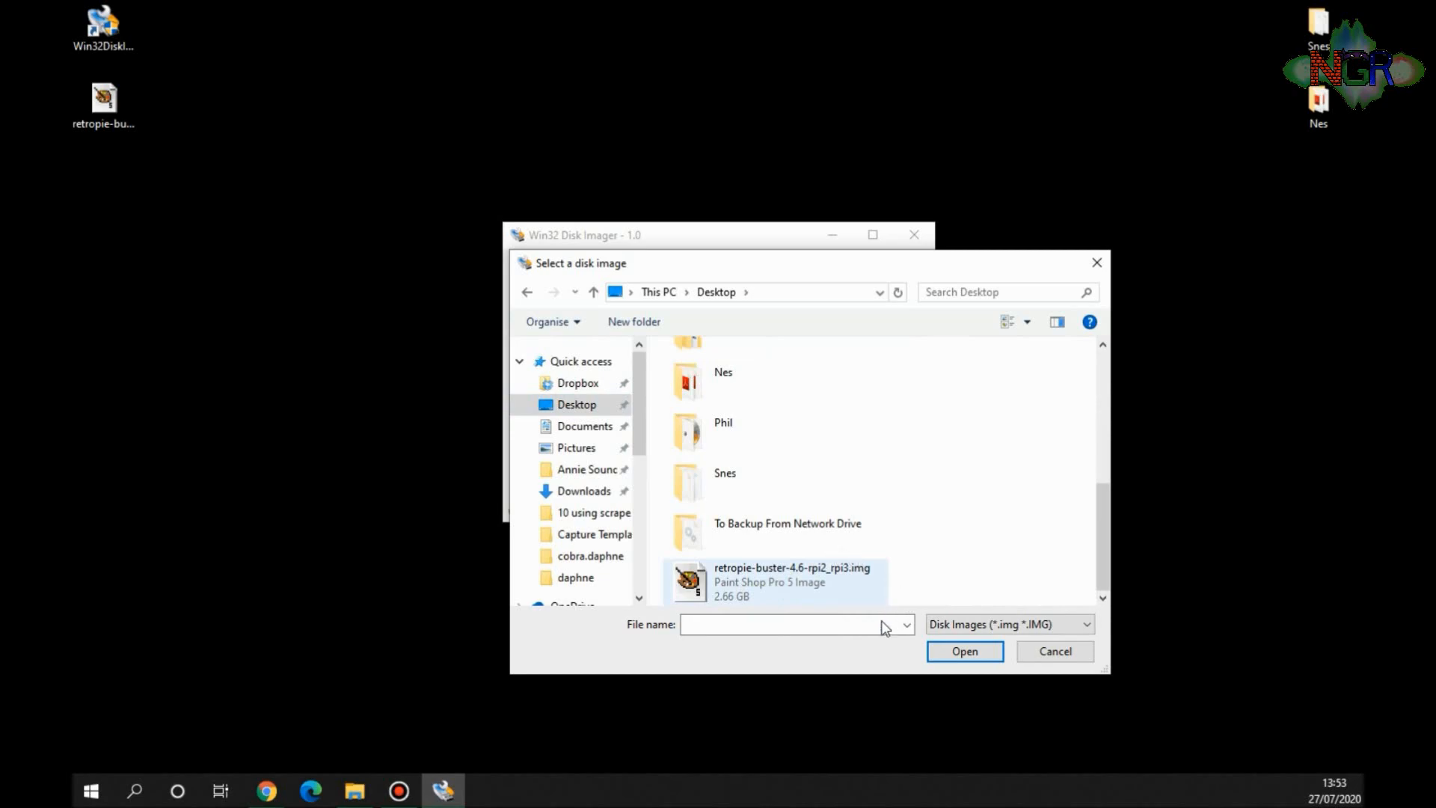
pyautogui.click(963, 650)
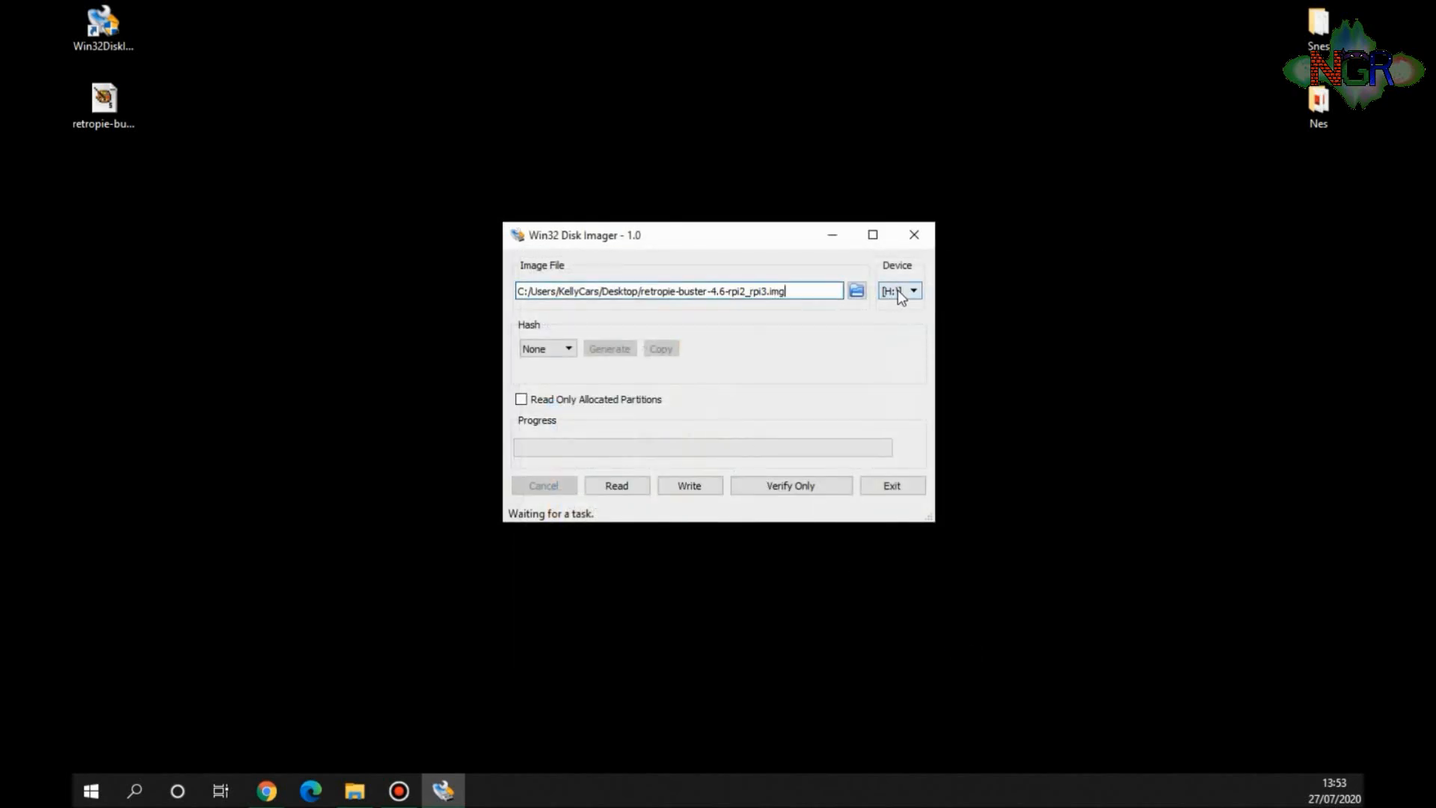
pyautogui.click(912, 291)
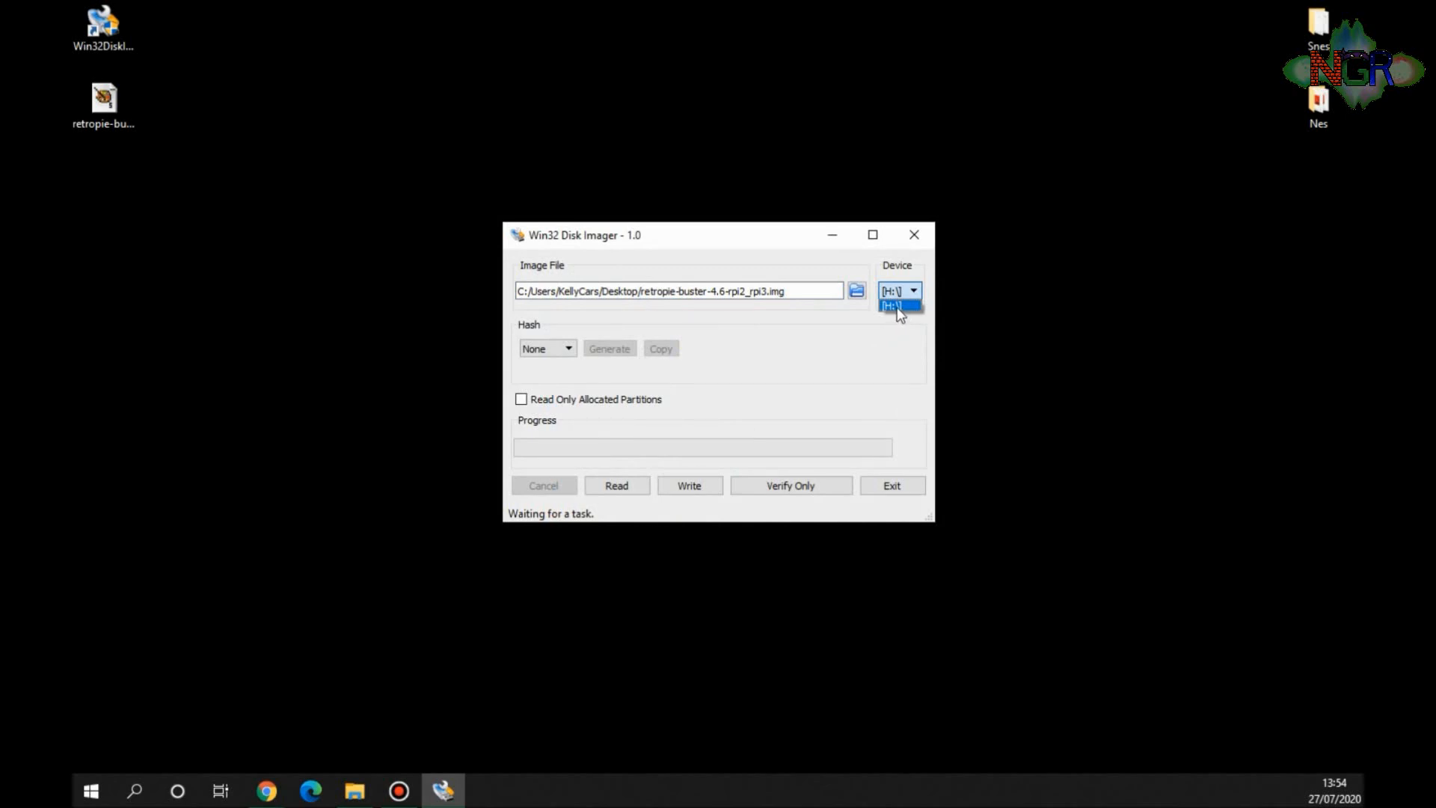
pyautogui.click(897, 305)
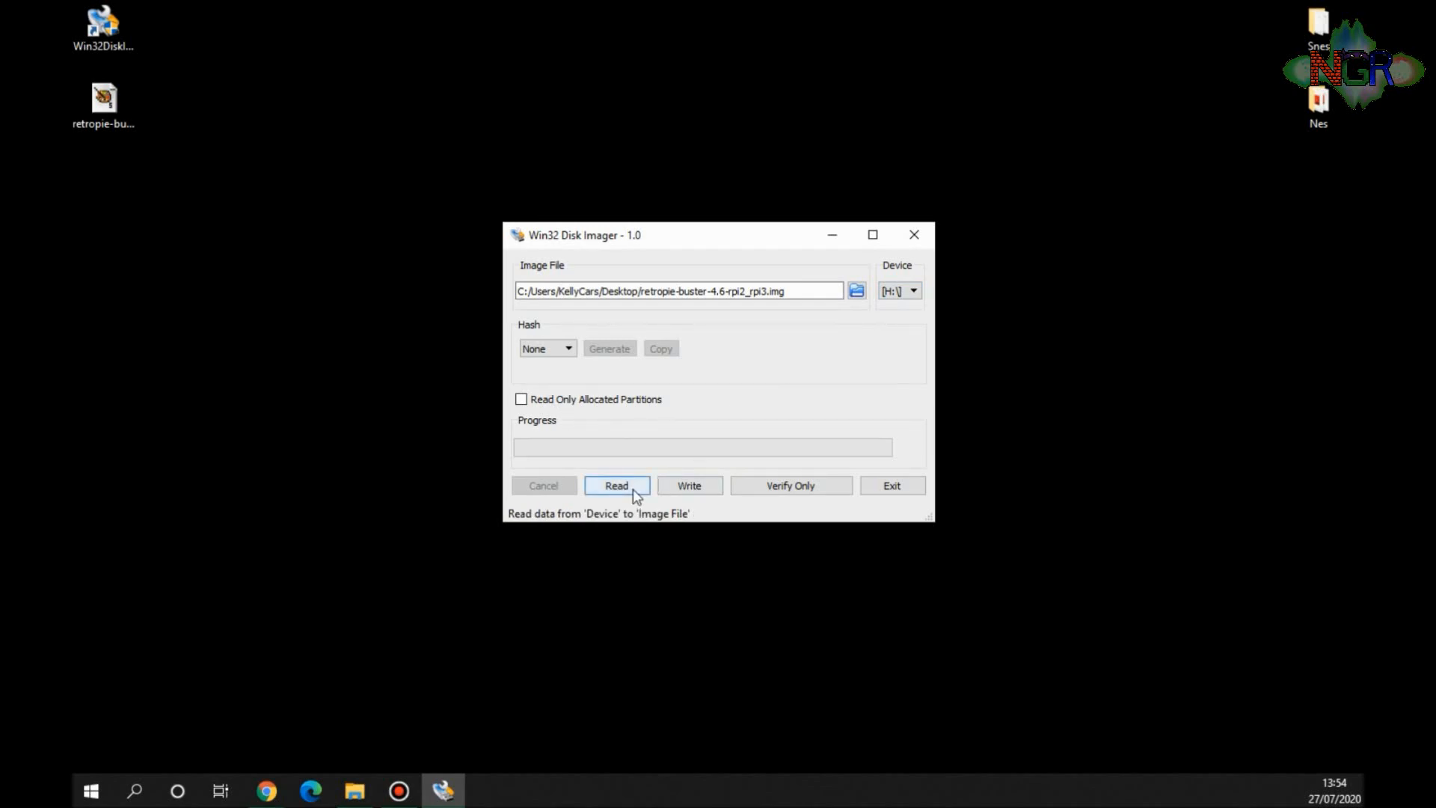
pyautogui.moveTo(688, 485)
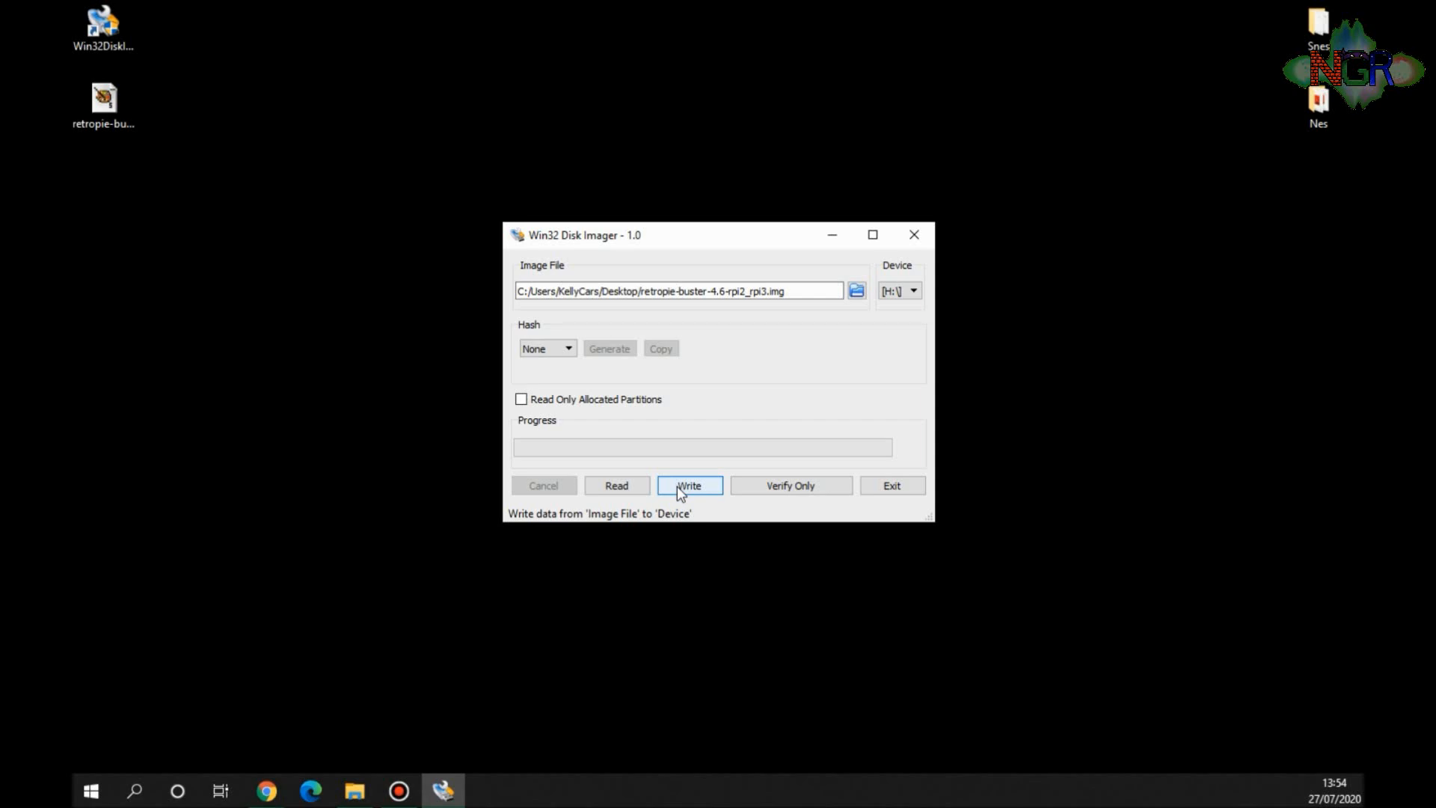
# - Write the image to H:\, confirming the overwrite, until Write Successful appears
pyautogui.click(689, 484)
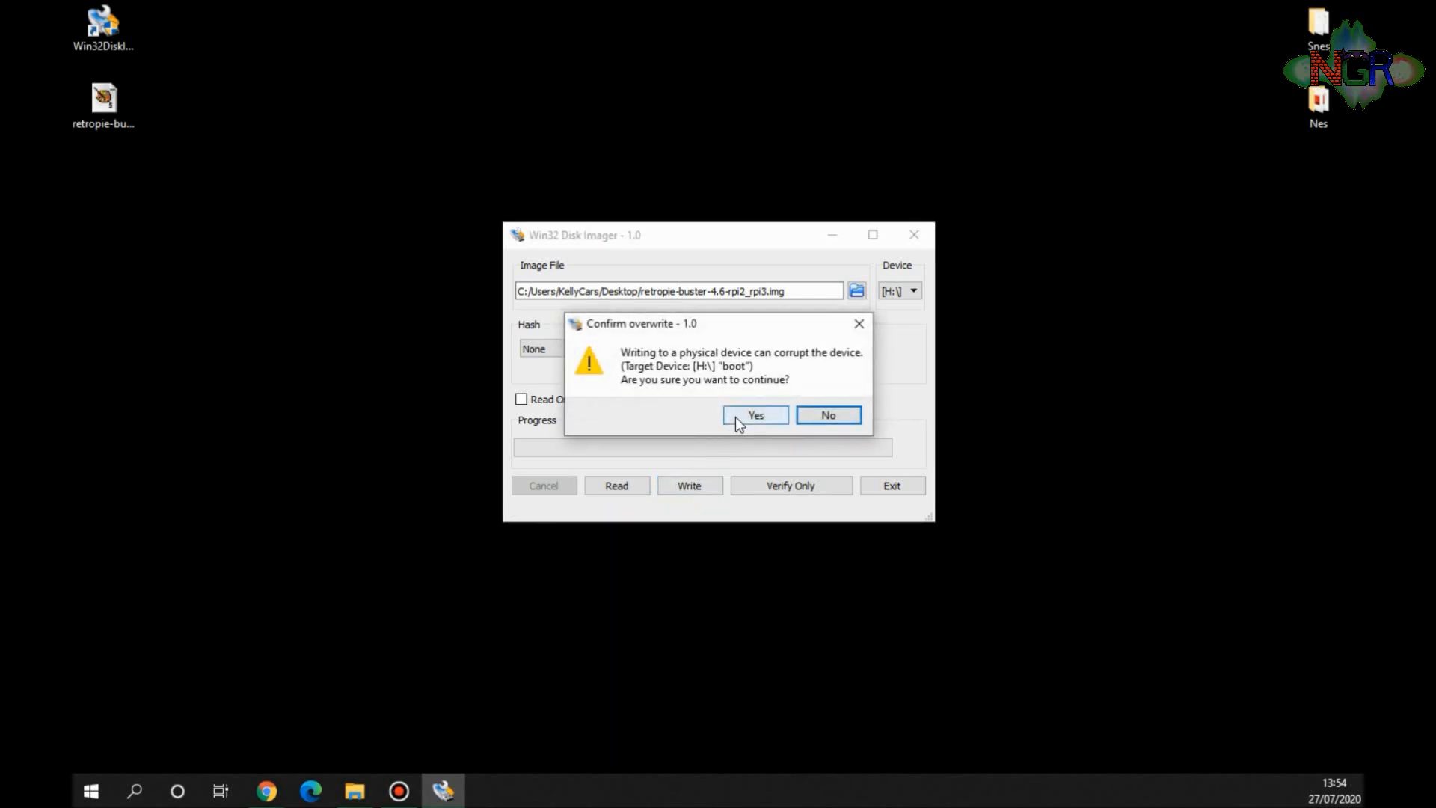
pyautogui.click(754, 415)
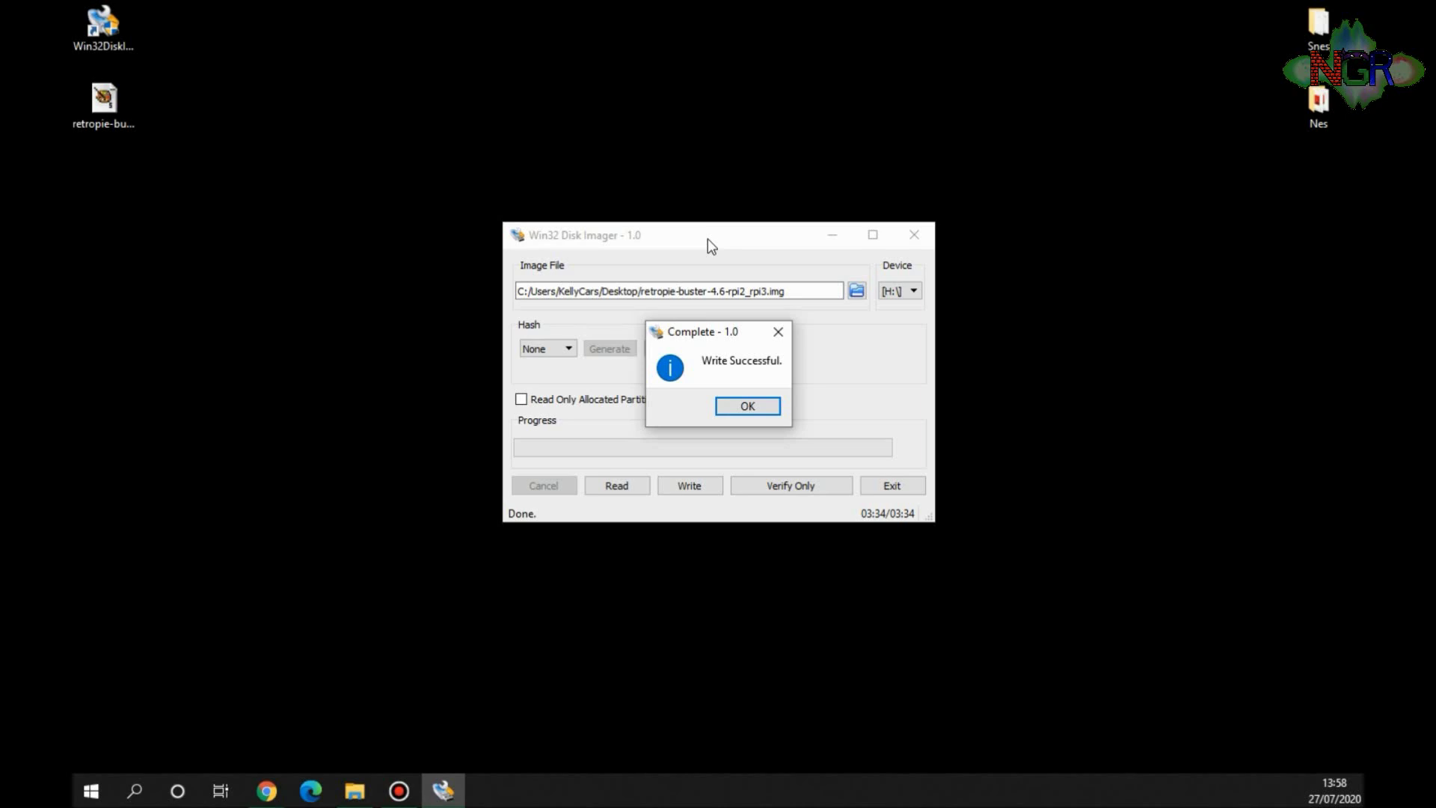
pyautogui.click(746, 406)
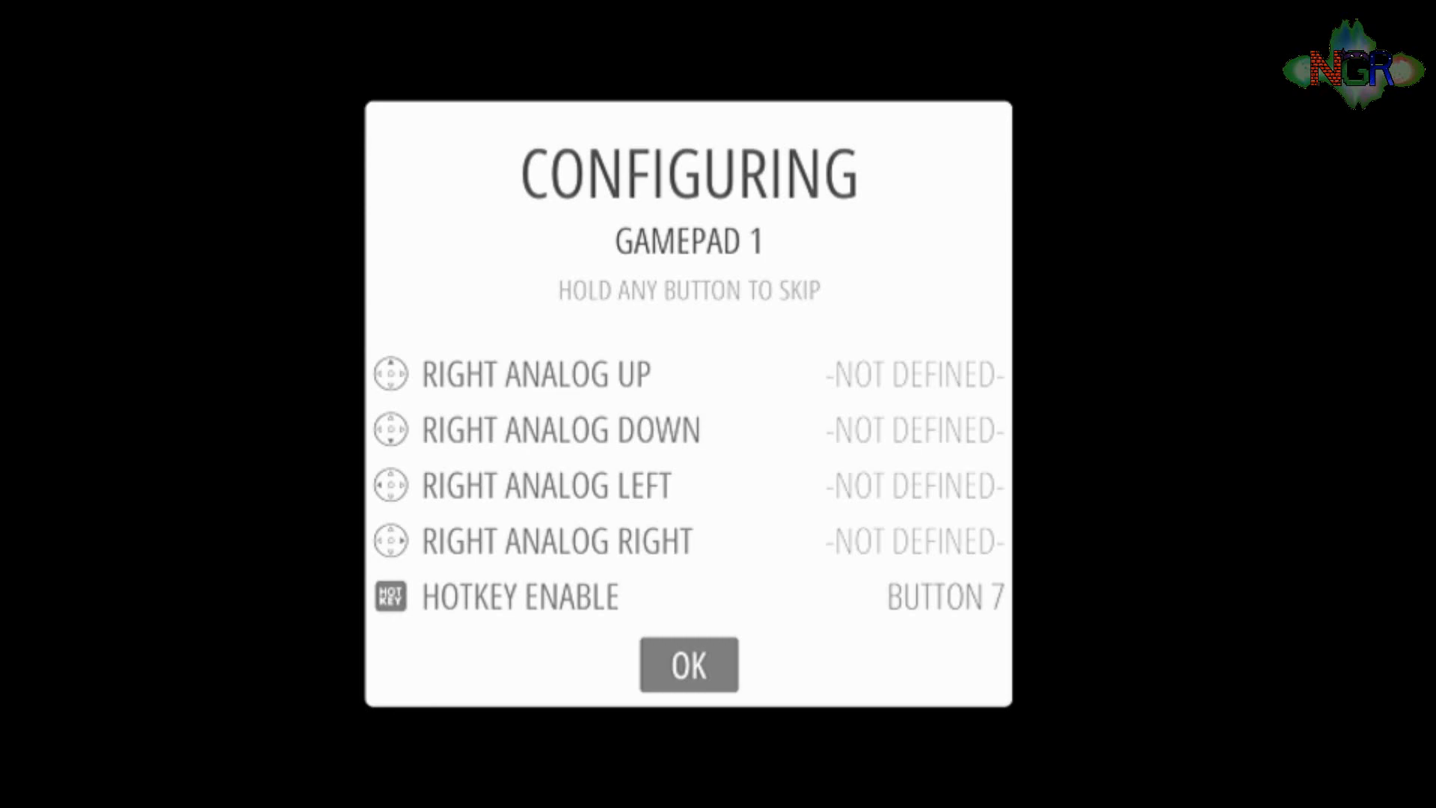
# - Select OK to complete Gamepad 1's button mapping
pyautogui.click(687, 665)
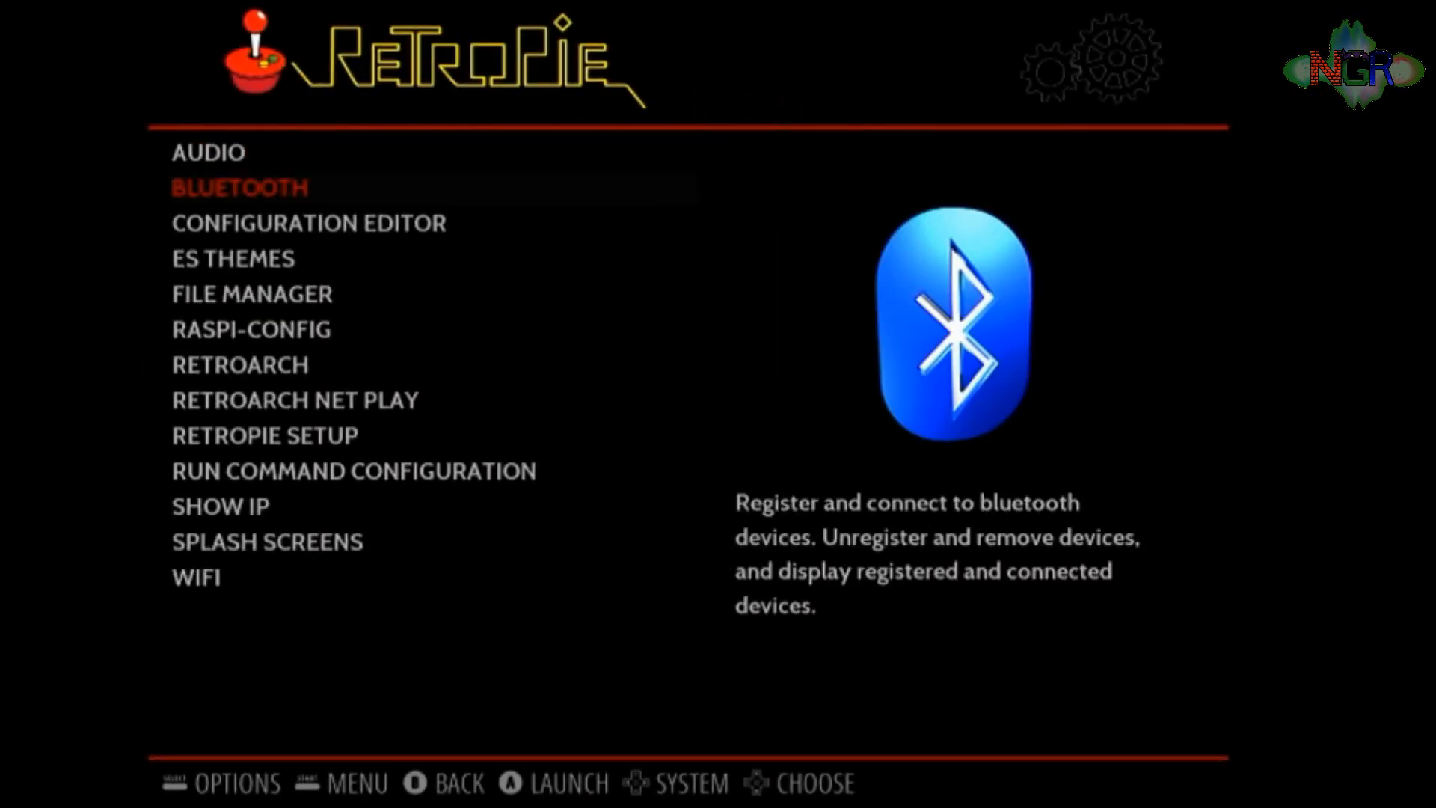
pyautogui.scroll(-3)
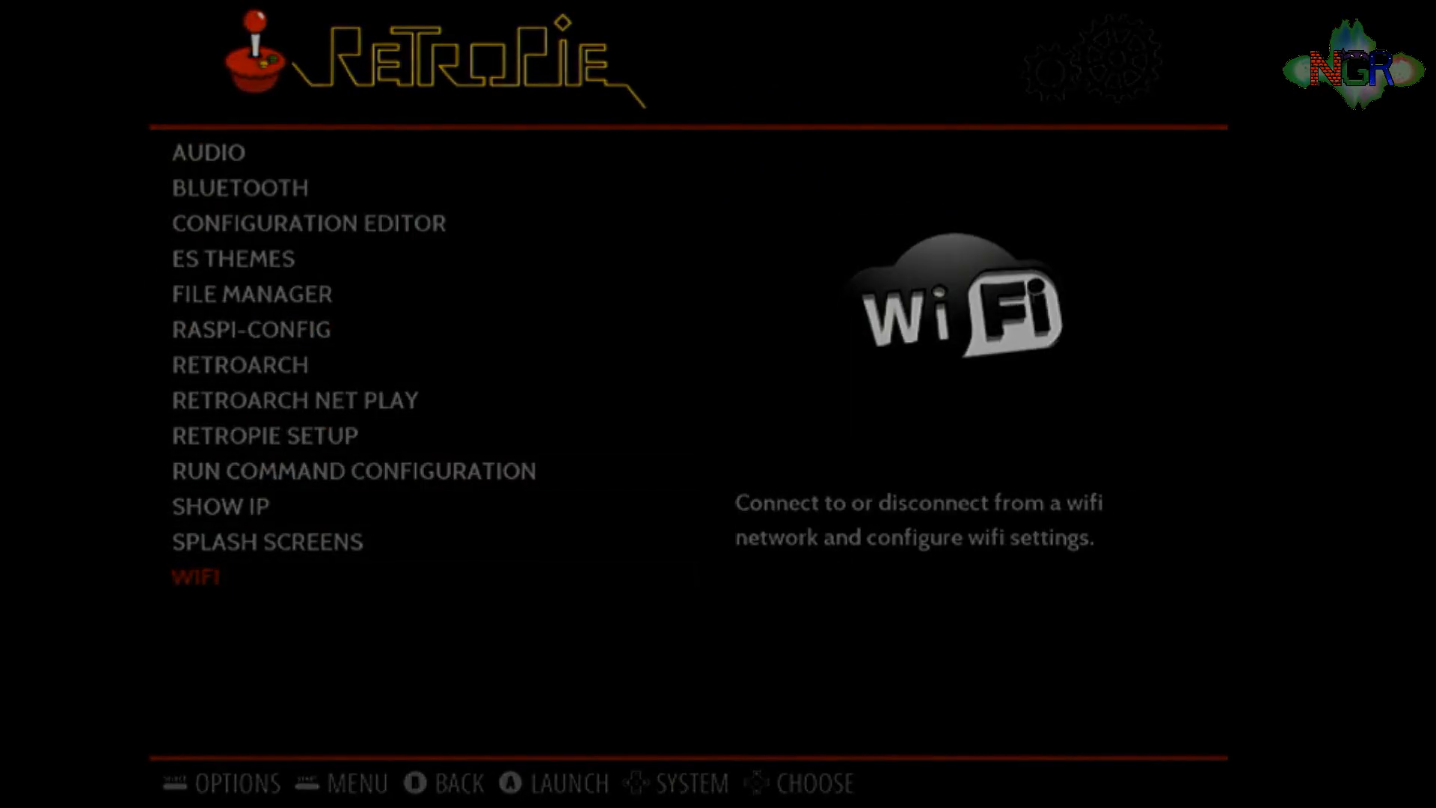
# - Launch WIFI and agree to open raspi-config
pyautogui.click(195, 575)
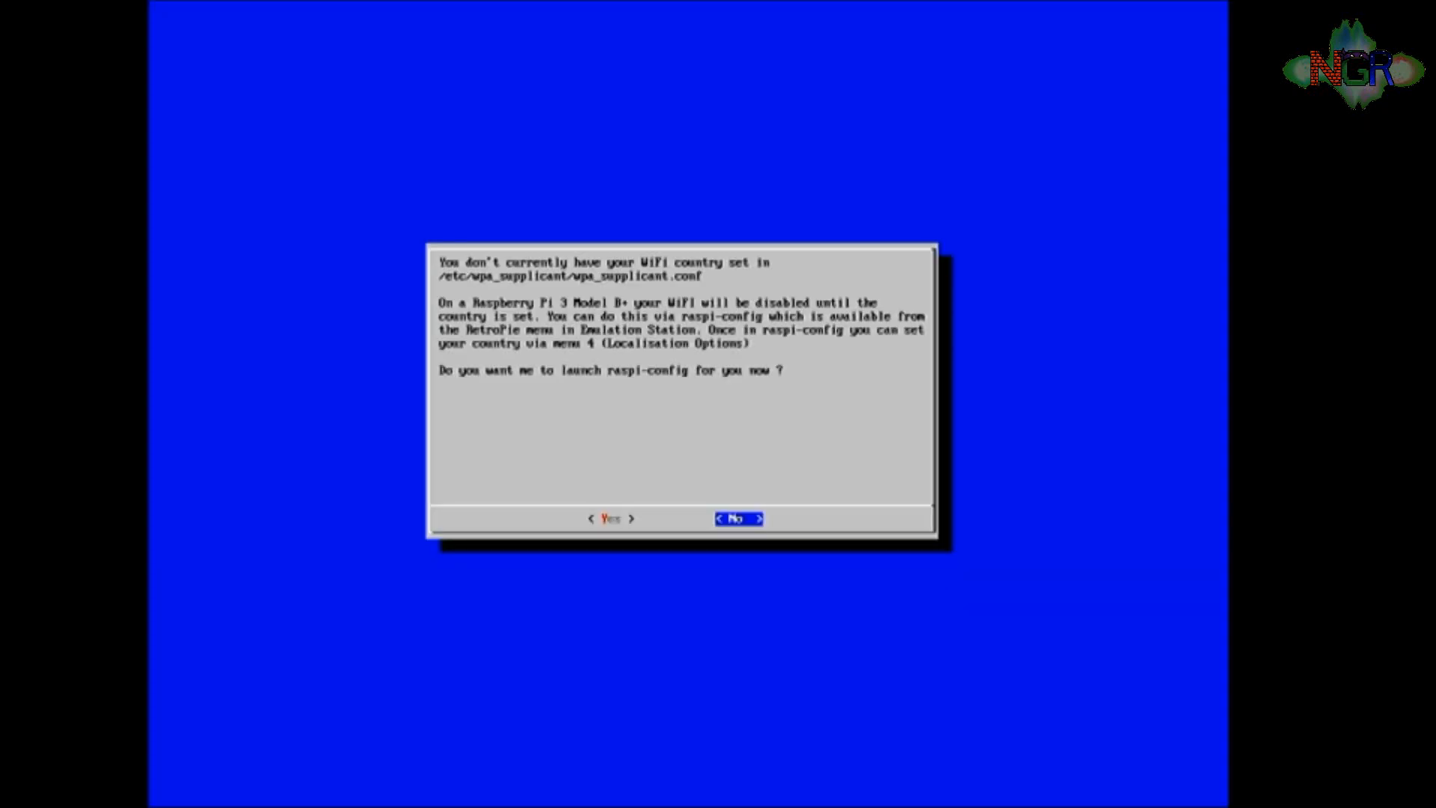
pyautogui.press('Left')
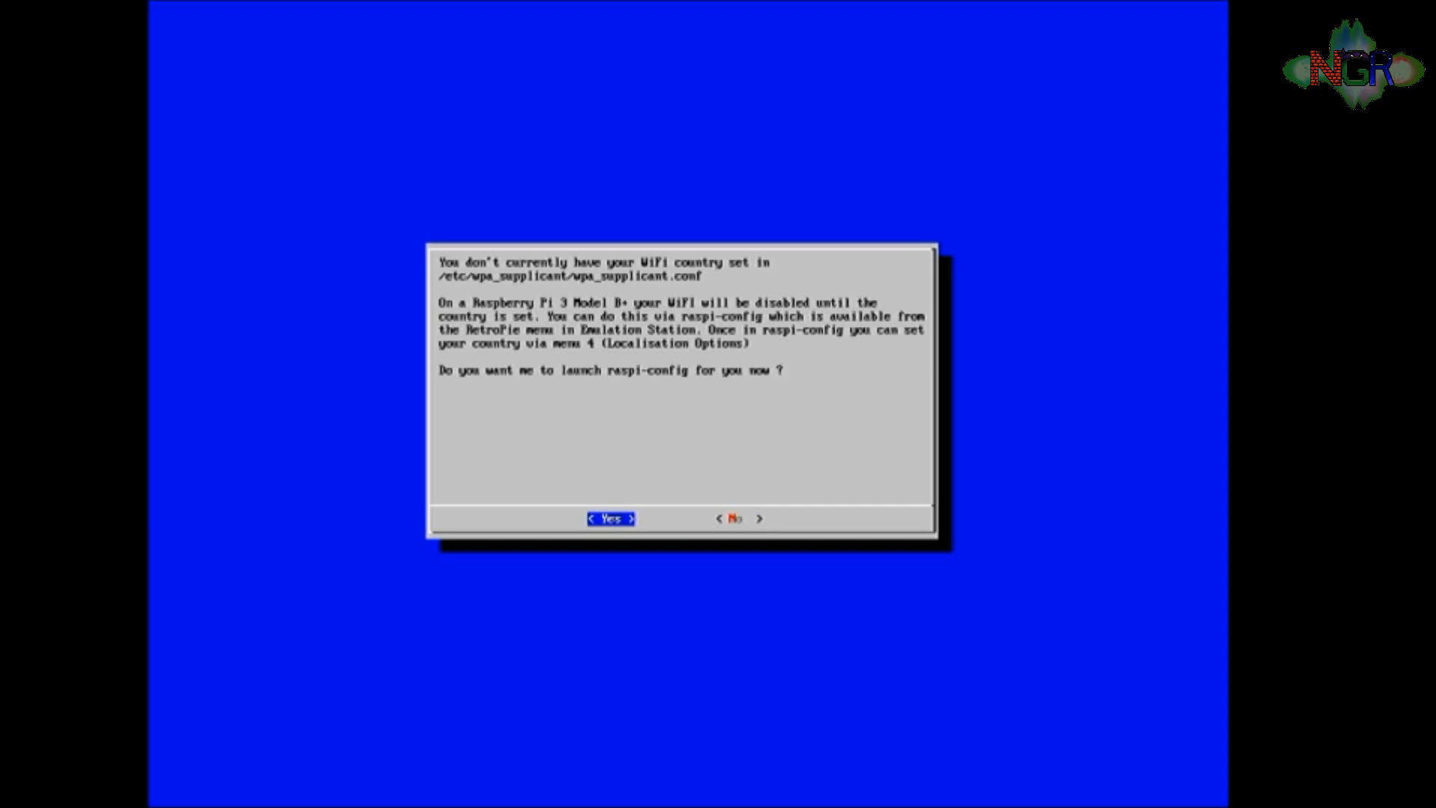
pyautogui.click(608, 518)
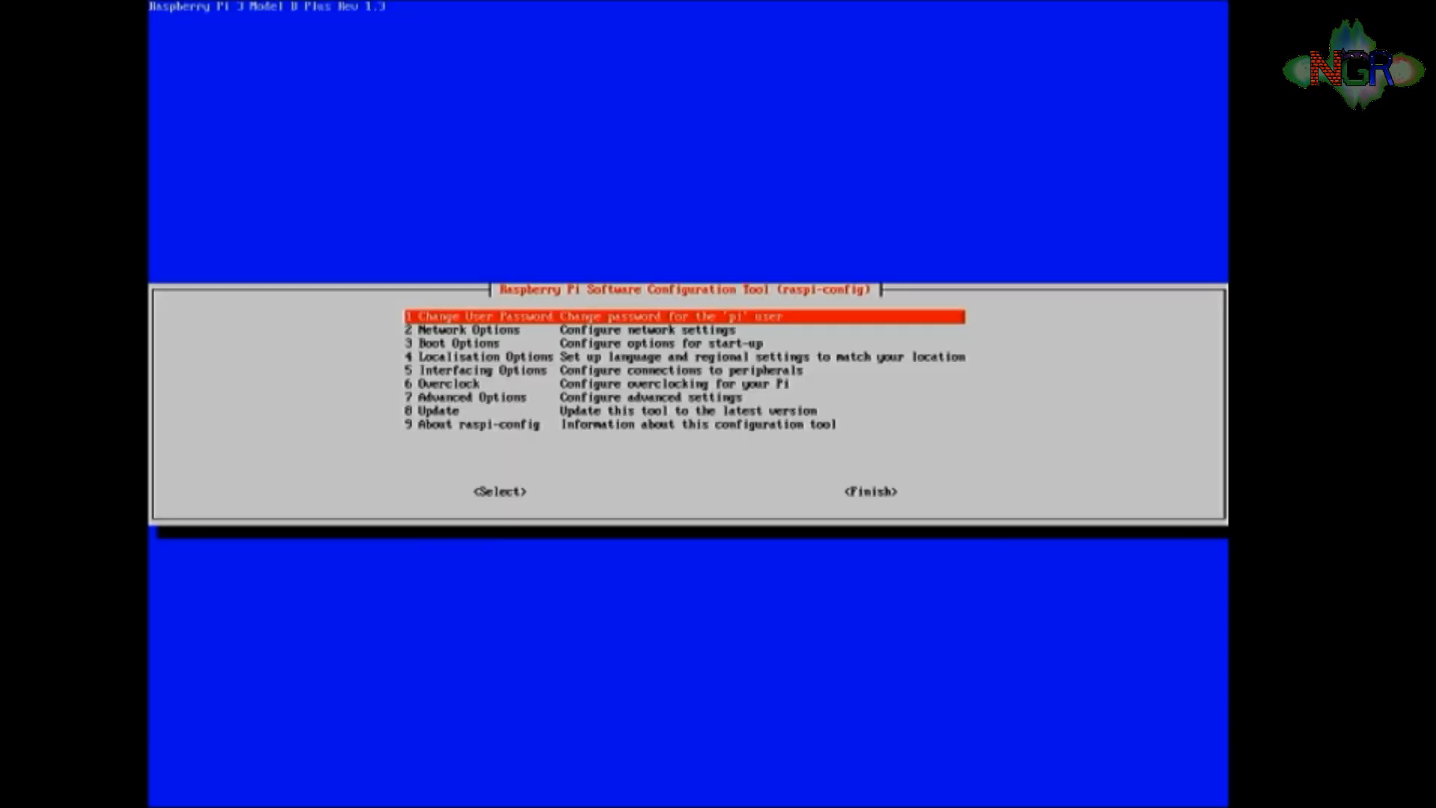
# - Set the Wi-fi country to GB Britain (UK) under Localisation Options
pyautogui.press('Down')
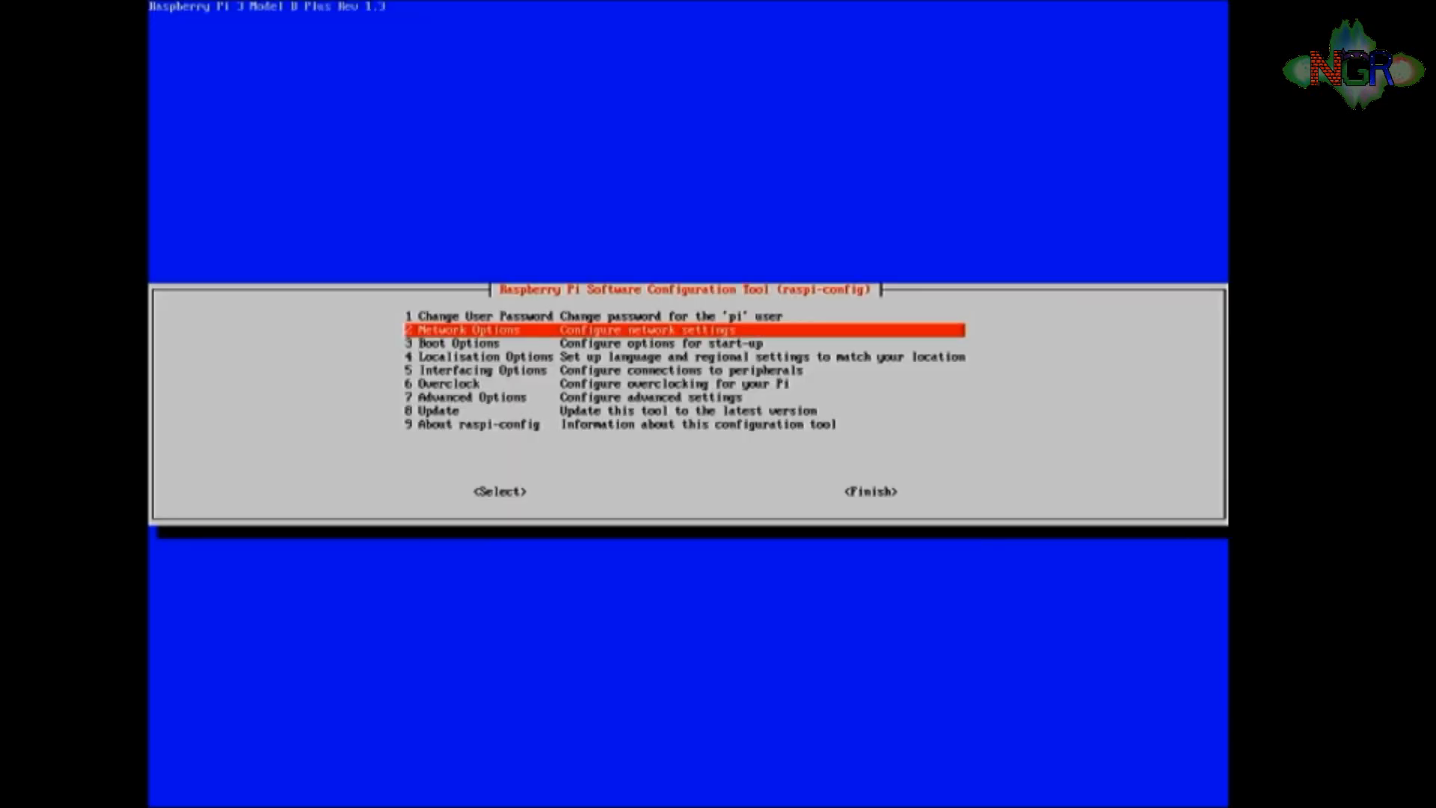
pyautogui.press('Down')
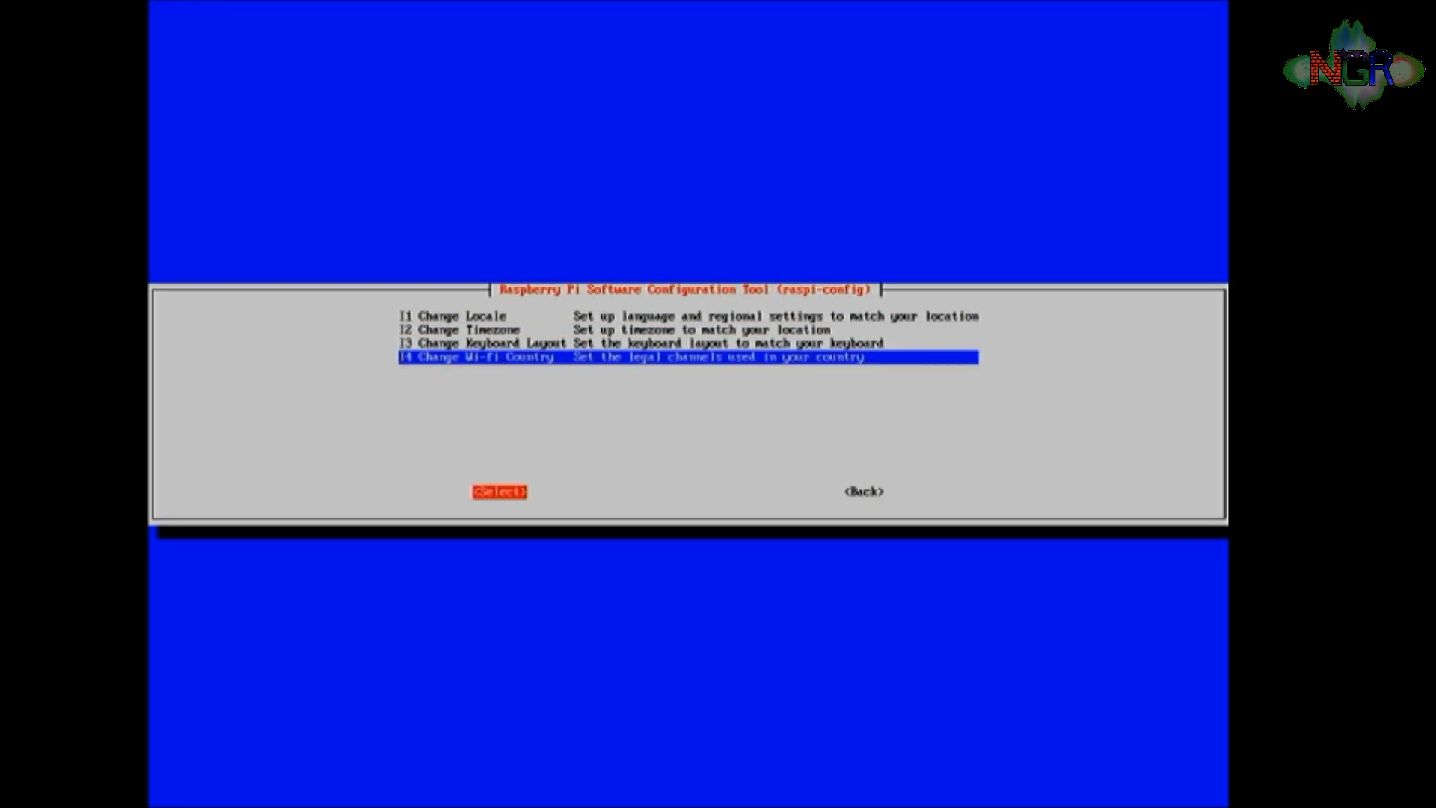
pyautogui.click(499, 492)
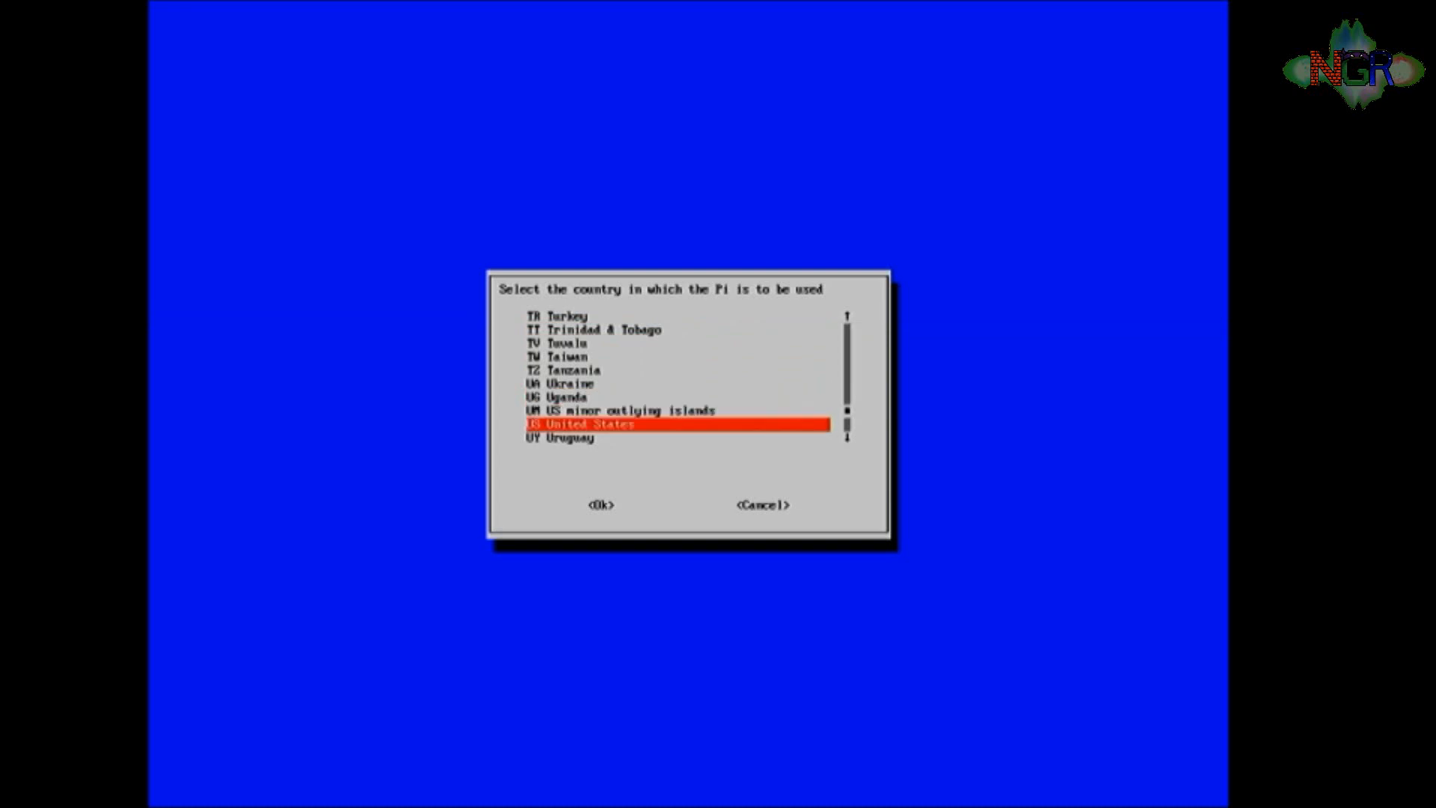
pyautogui.scroll(-3)
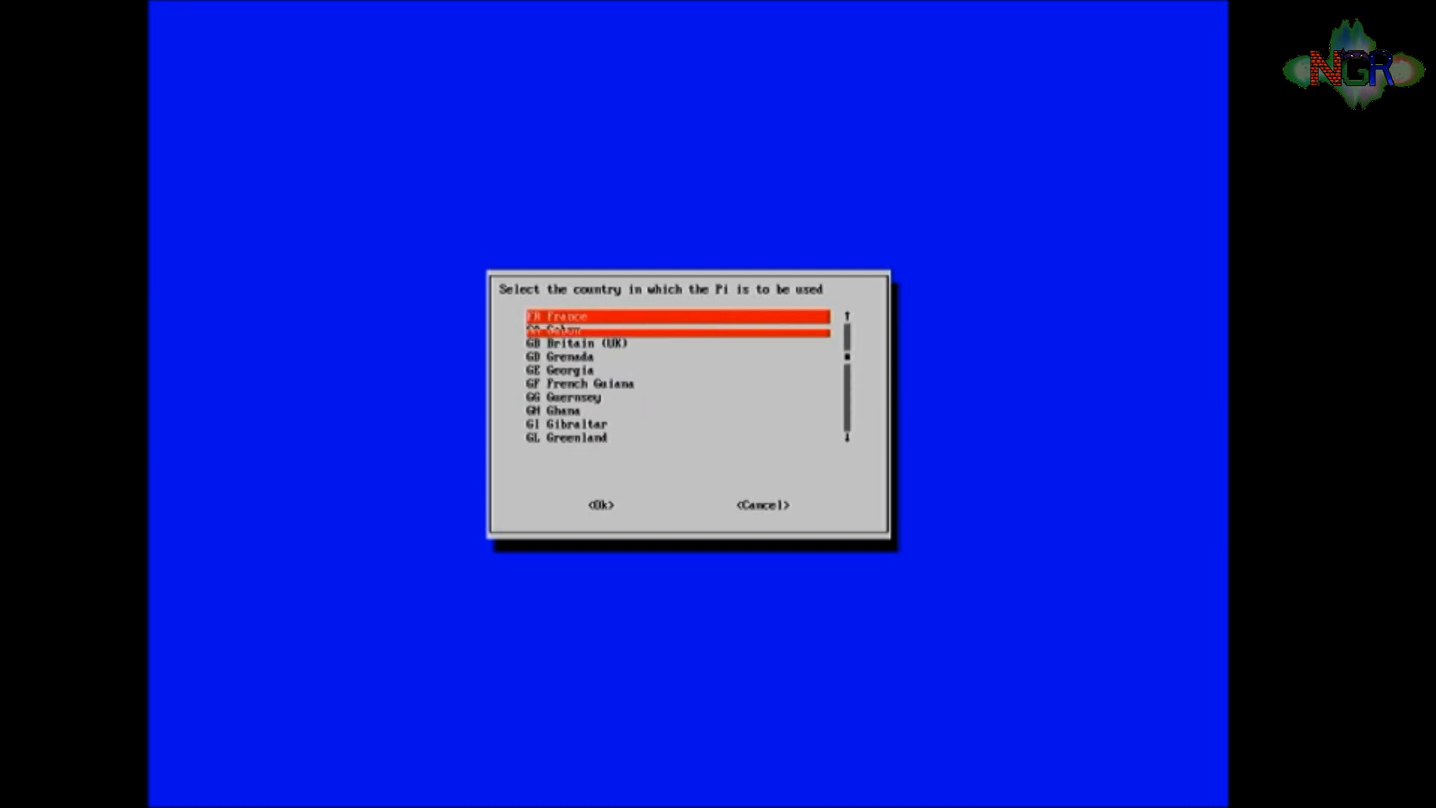
pyautogui.press('Down')
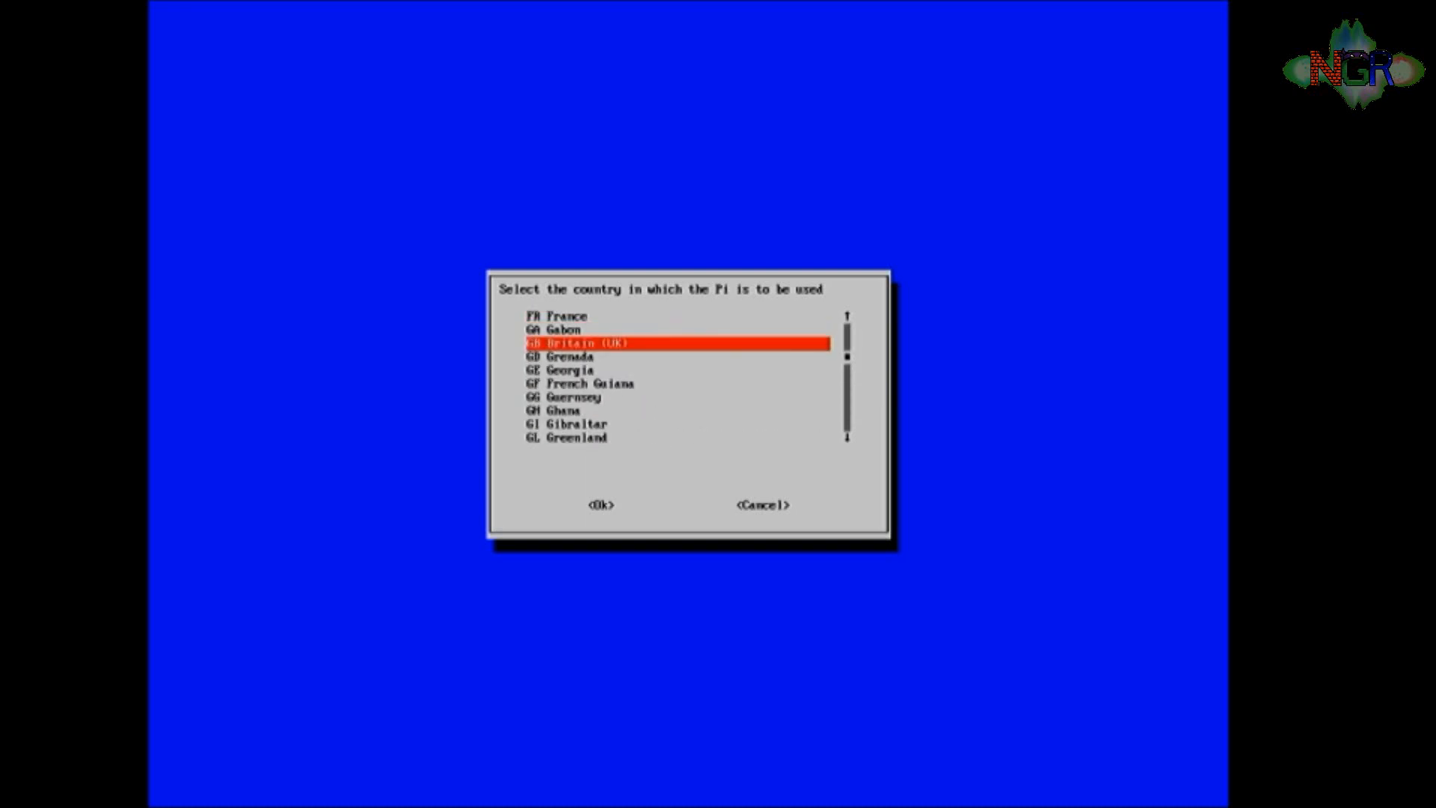
pyautogui.click(601, 505)
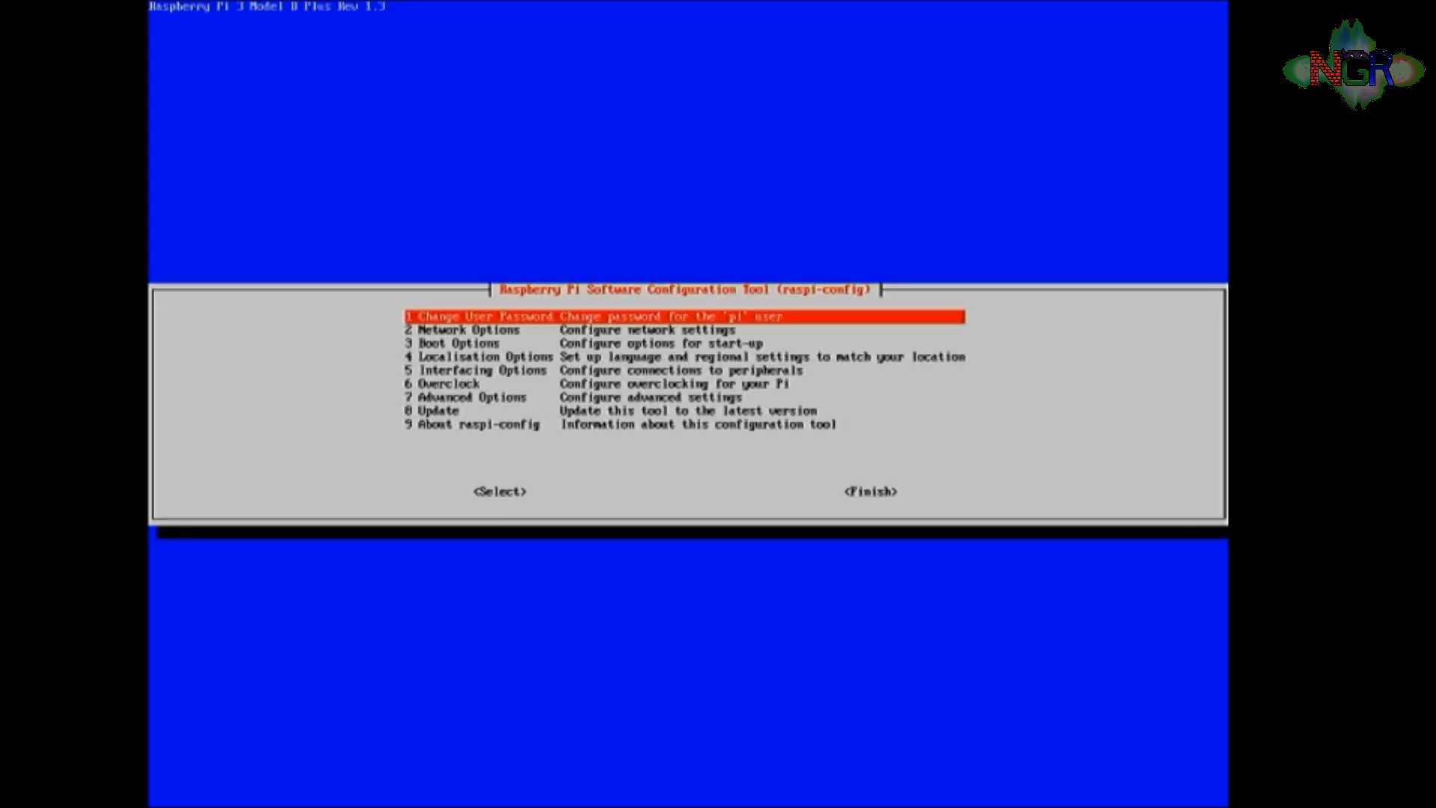
# - Join the SKY00DE4 network with its password, then exit WiFi setup
pyautogui.press('Down')
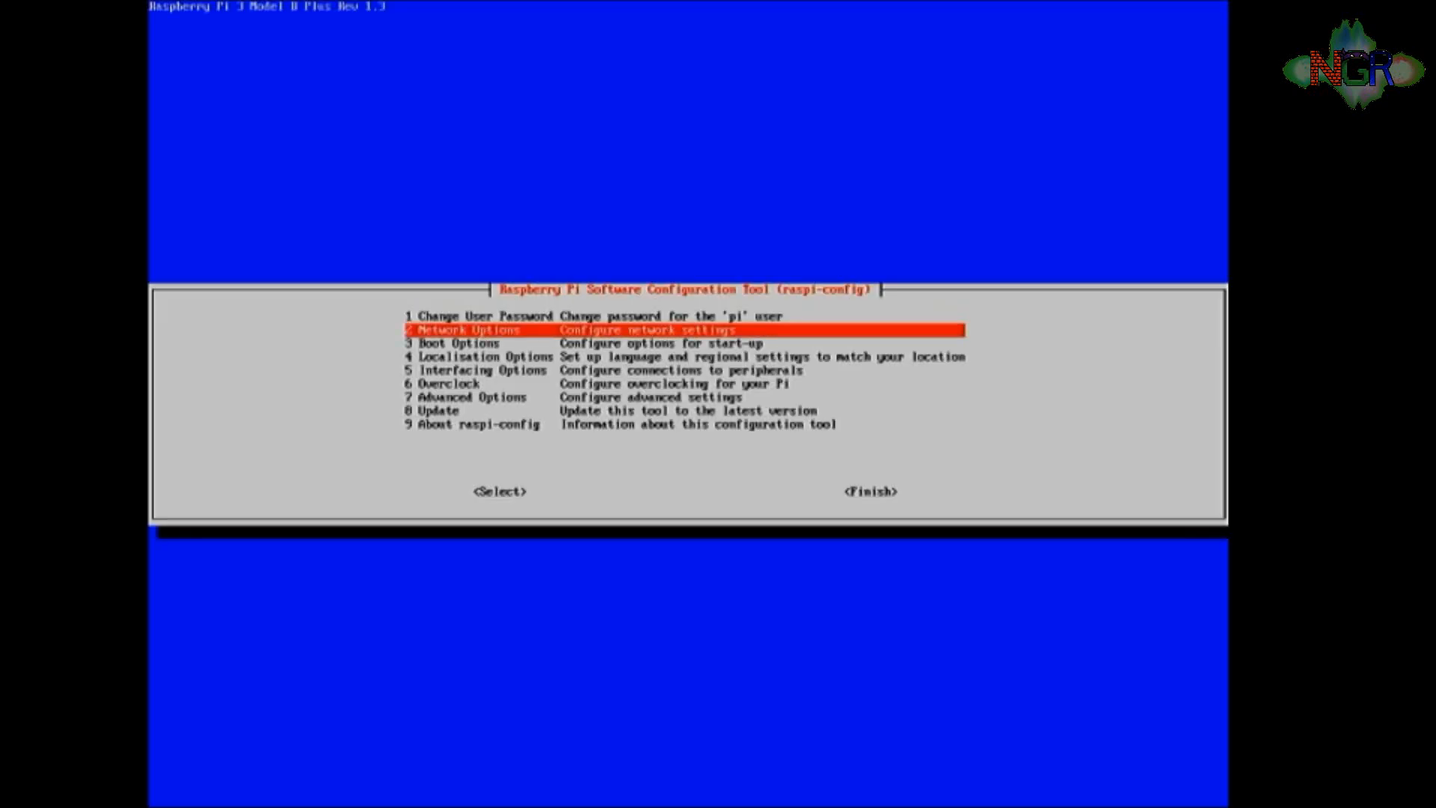
pyautogui.press('Down')
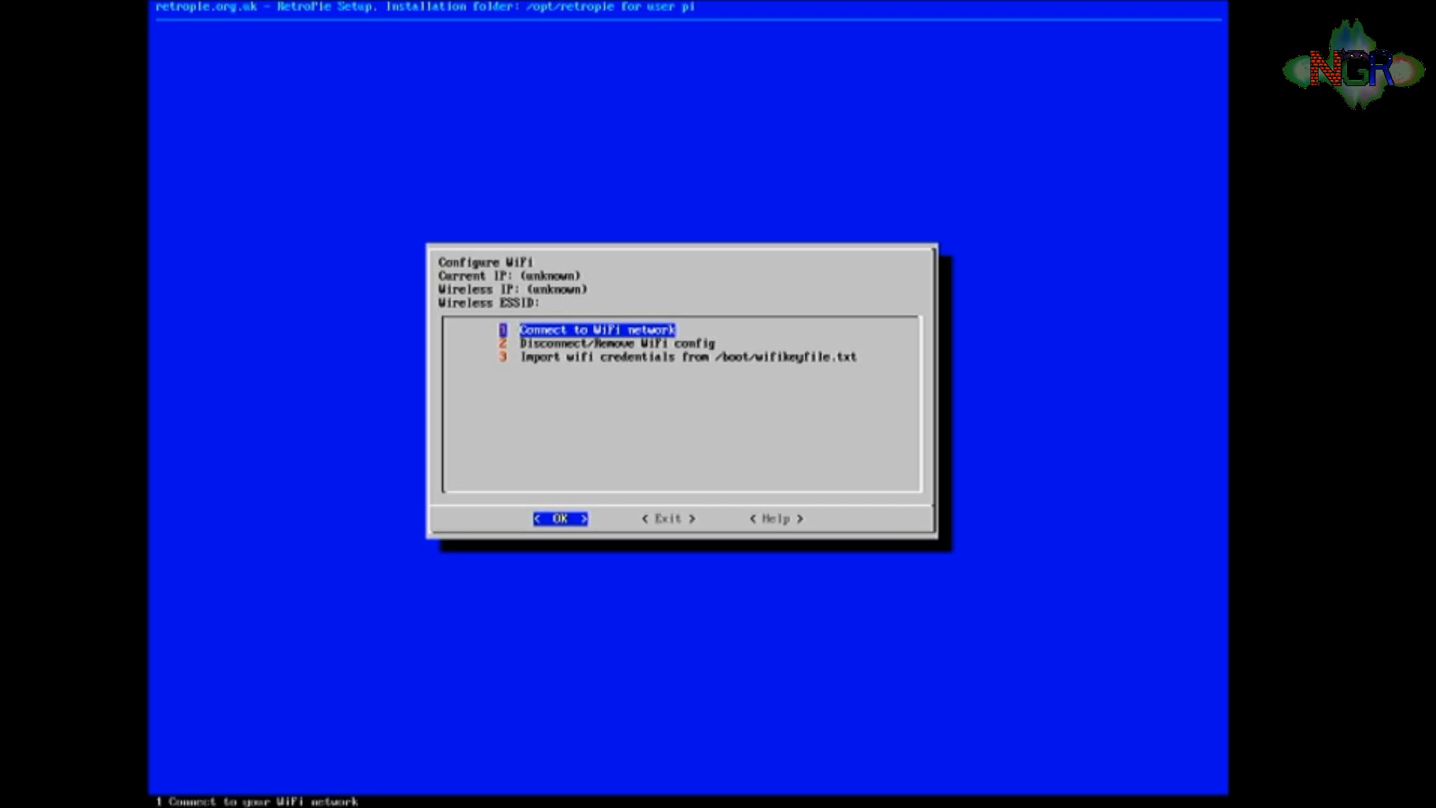
pyautogui.click(558, 518)
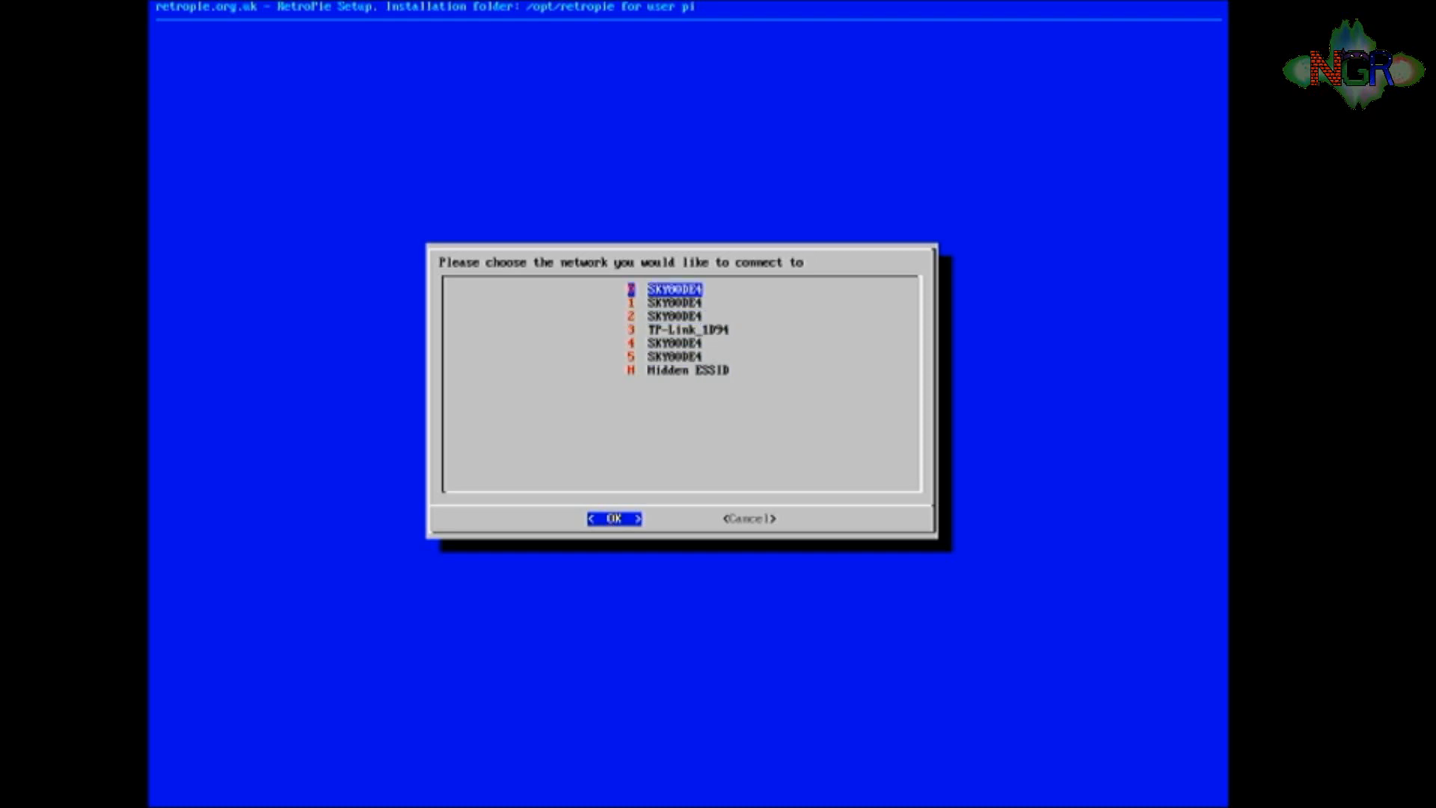
pyautogui.click(615, 518)
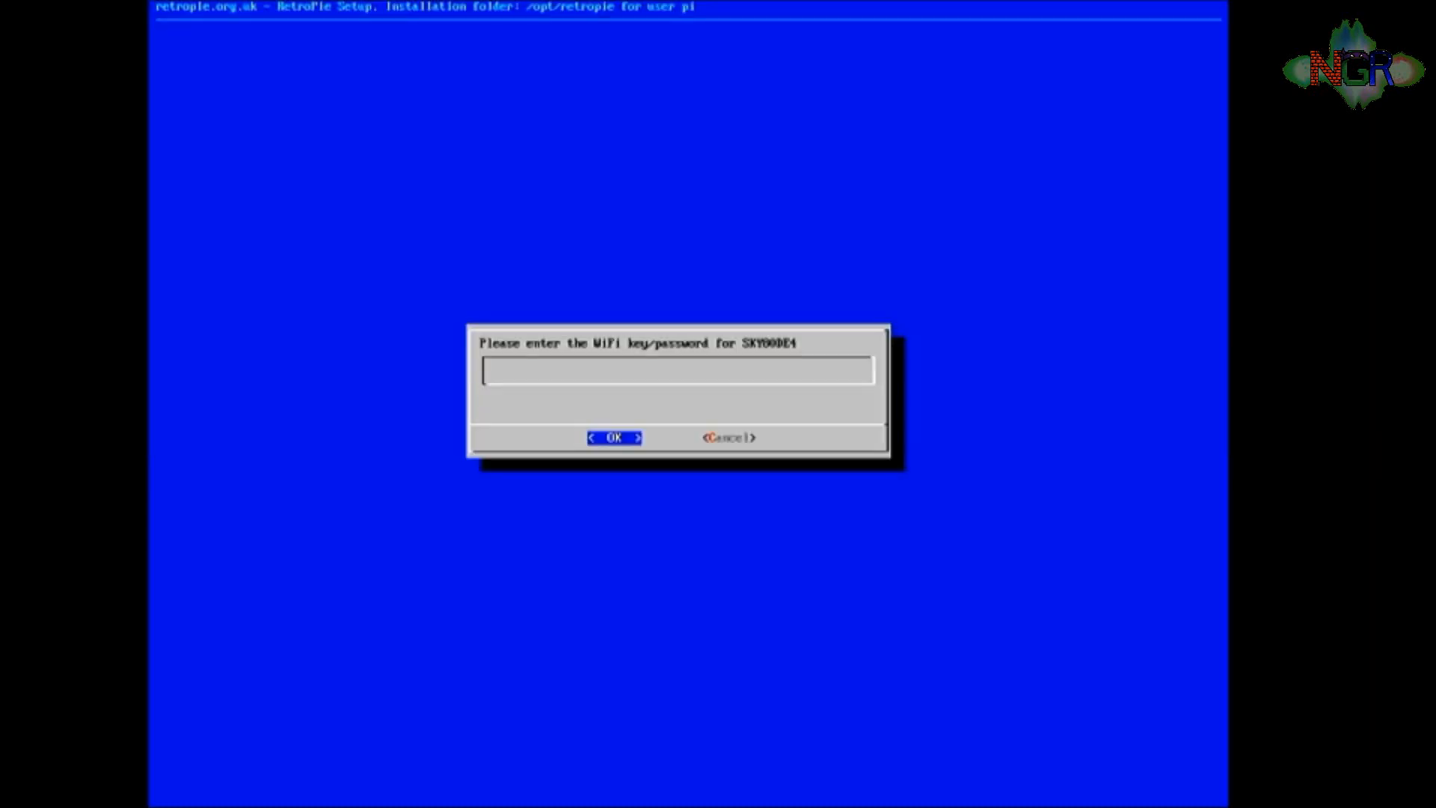
pyautogui.write('*')
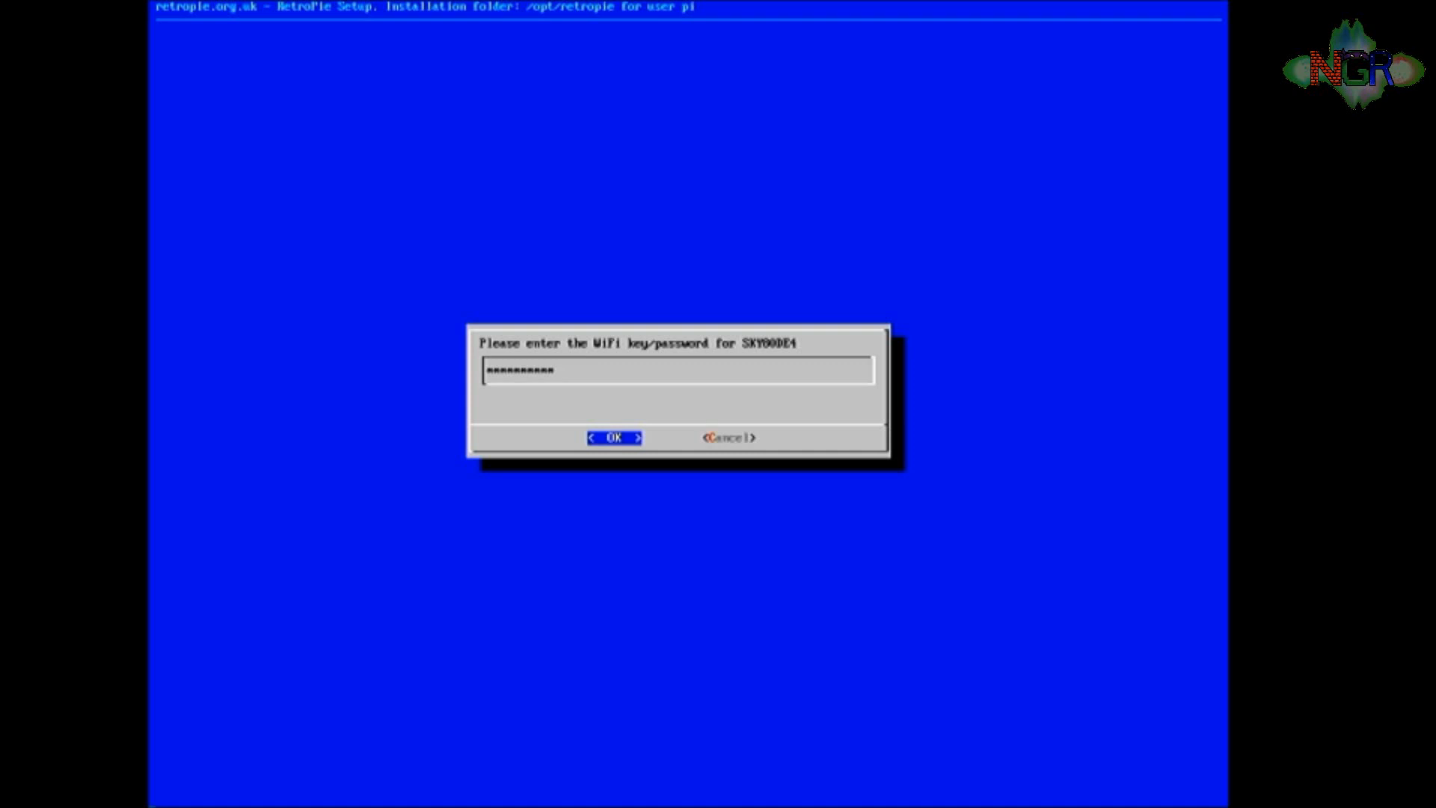
pyautogui.click(613, 436)
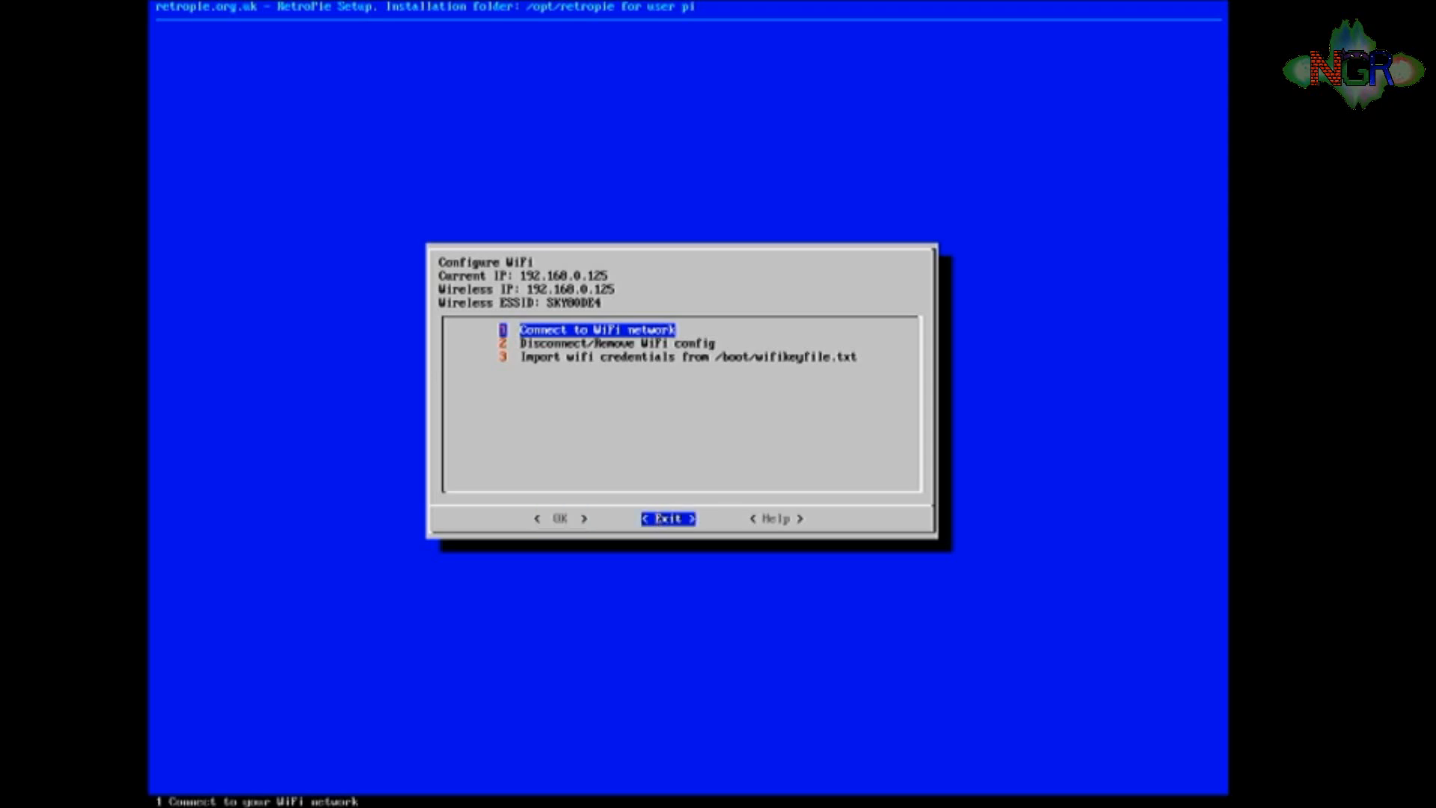
pyautogui.click(668, 518)
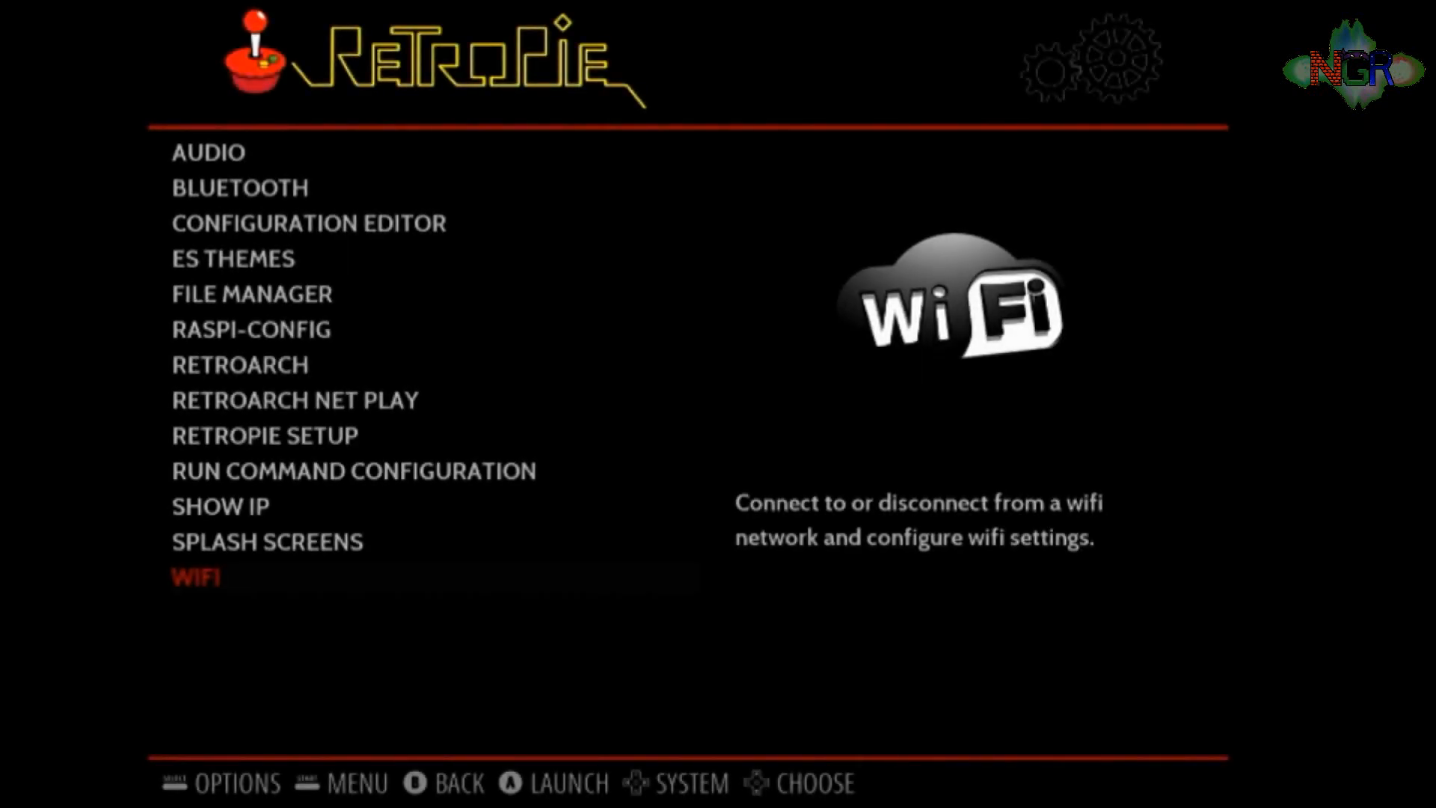
# - Confirm IP 192.168.0.125 via SHOW IP, then launch RASPI-CONFIG
pyautogui.press('Up')
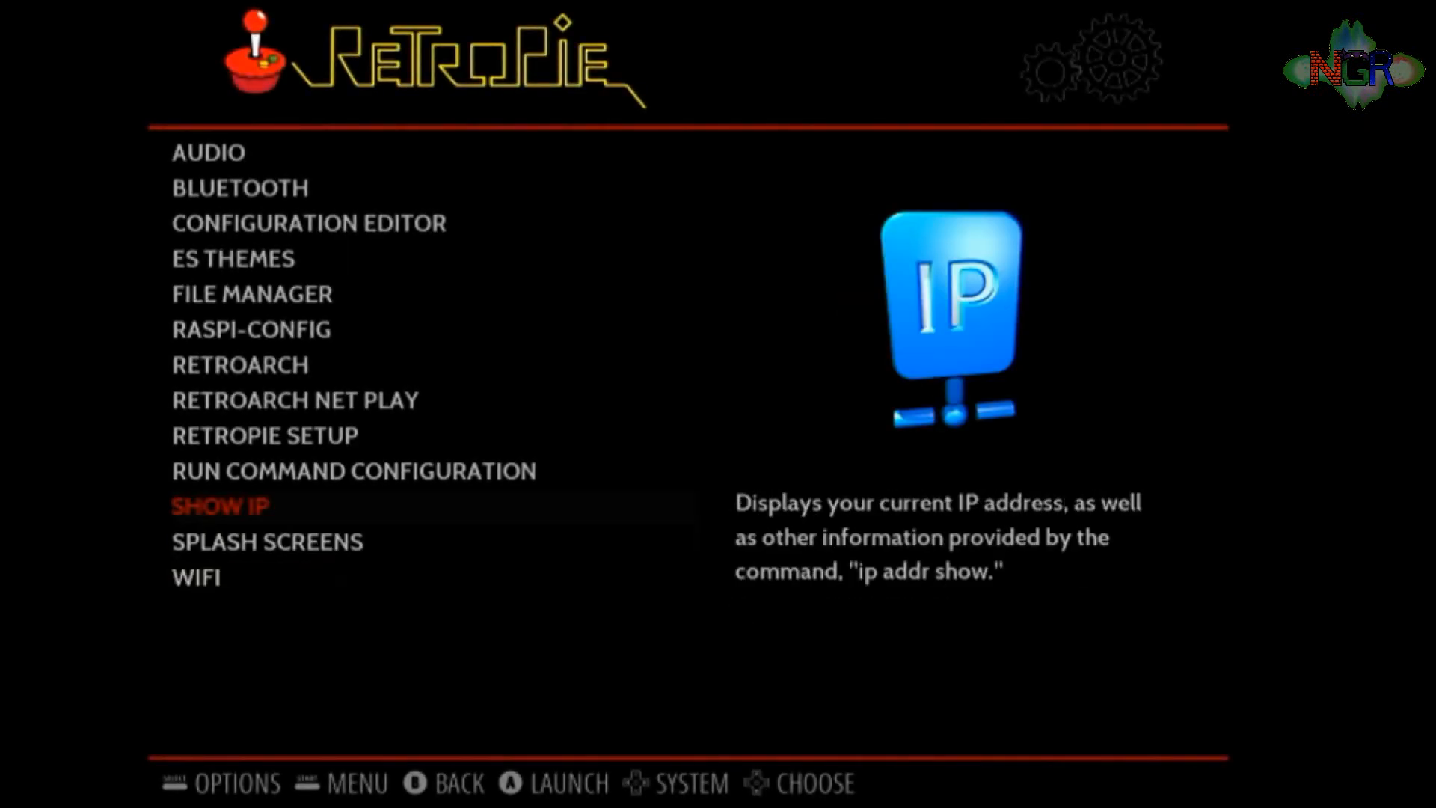
pyautogui.click(220, 505)
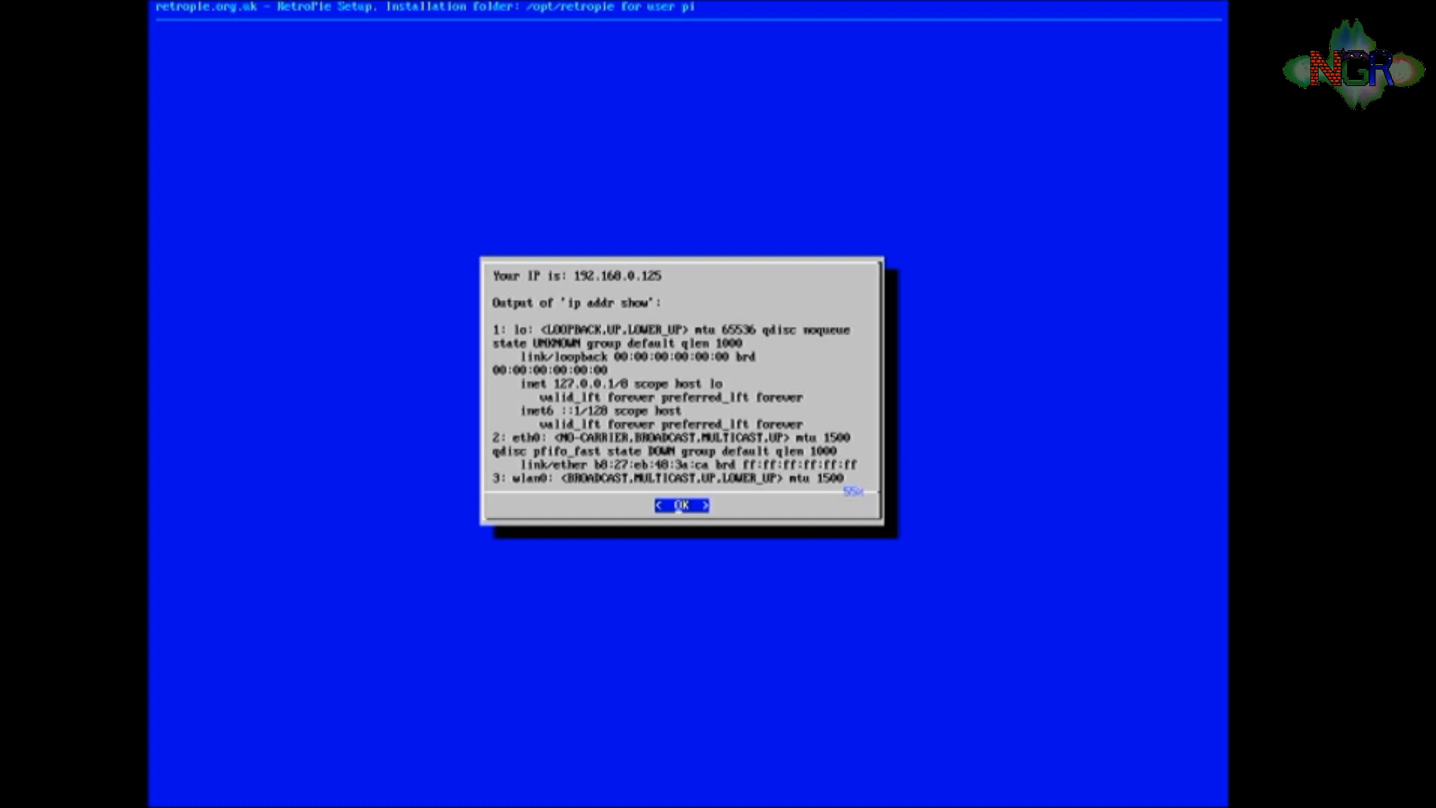
pyautogui.click(682, 506)
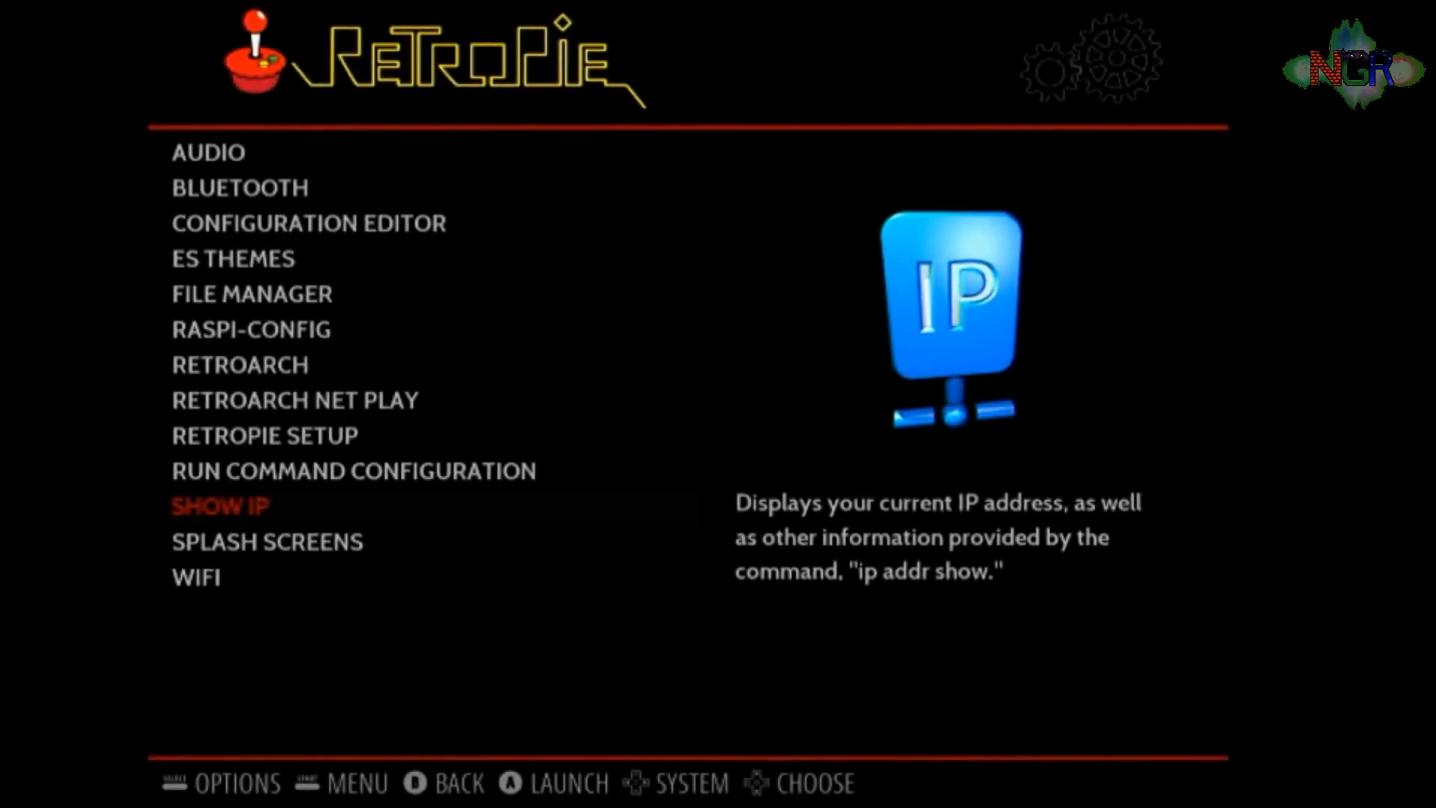
pyautogui.press('Up')
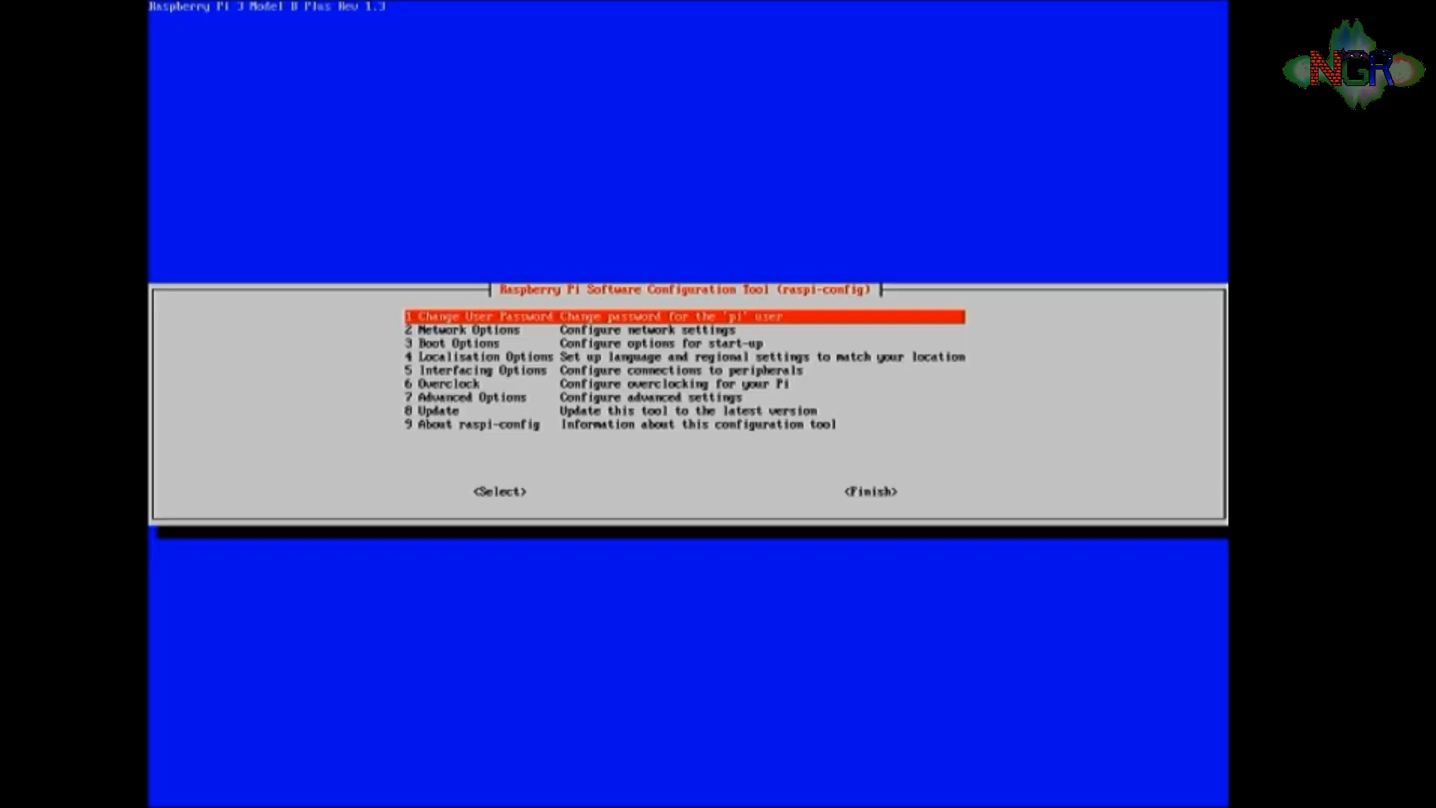
# - Enable SSH through raspi-config Interfacing Options > P2 SSH, answering Yes then Ok
pyautogui.press('Down')
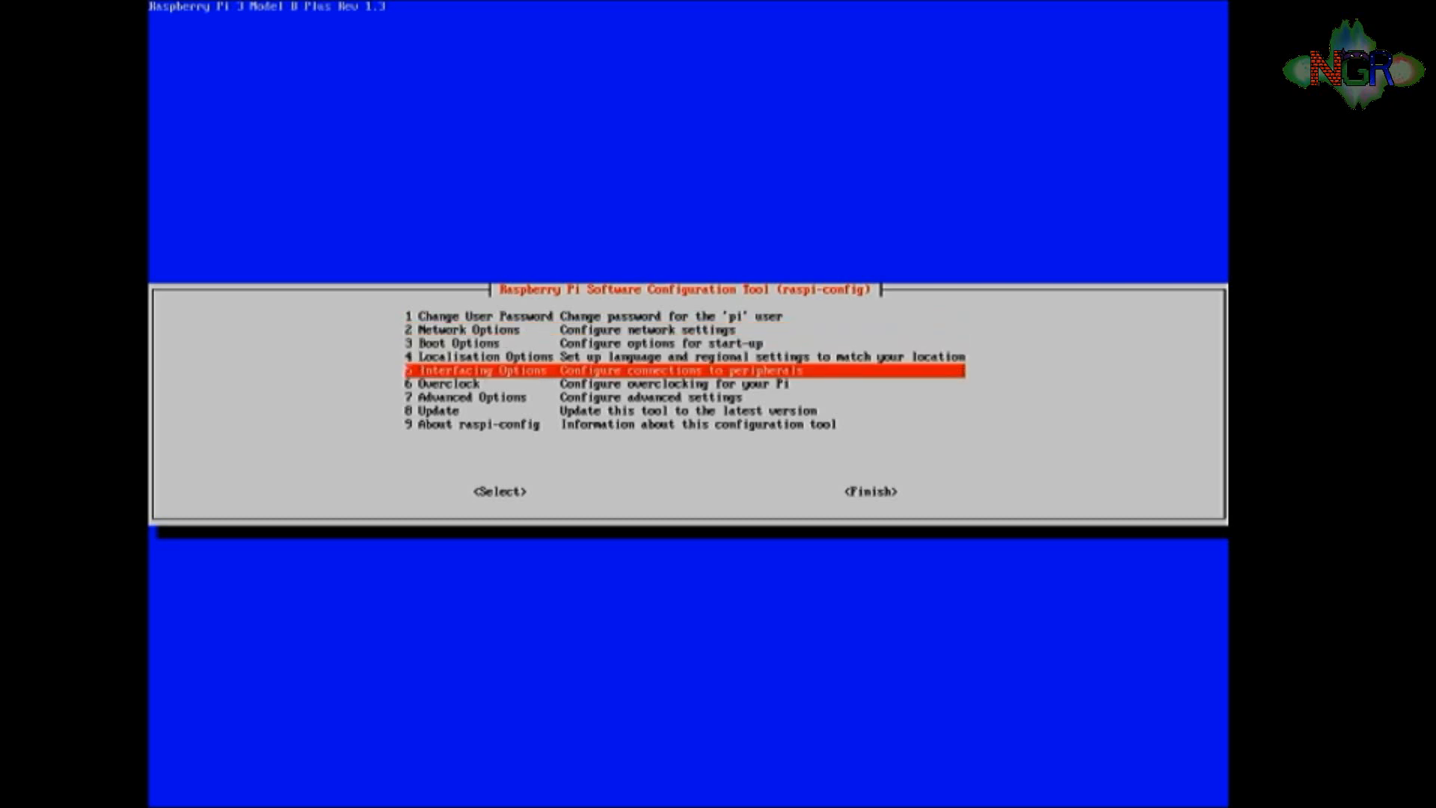
pyautogui.press('Tab')
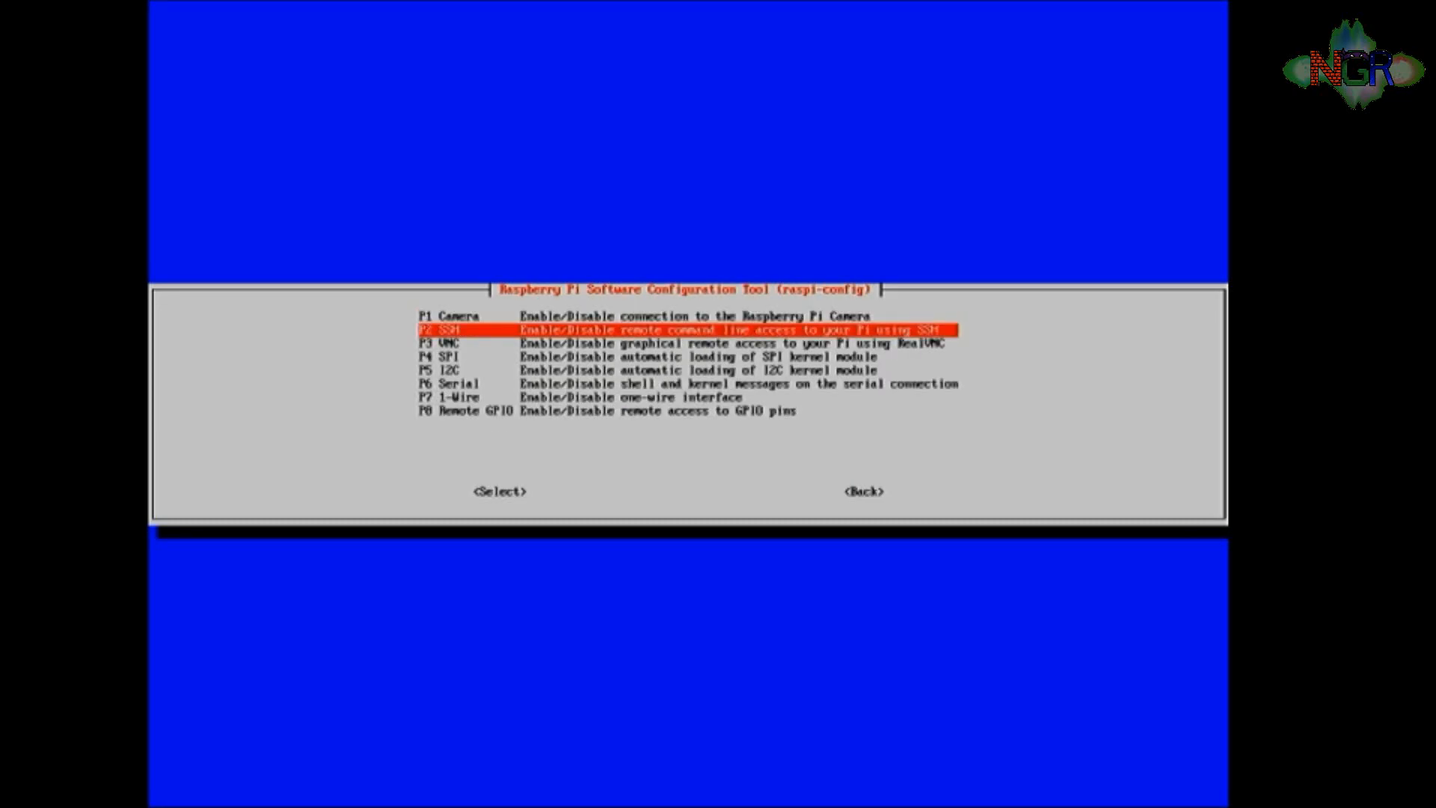
pyautogui.press('Tab')
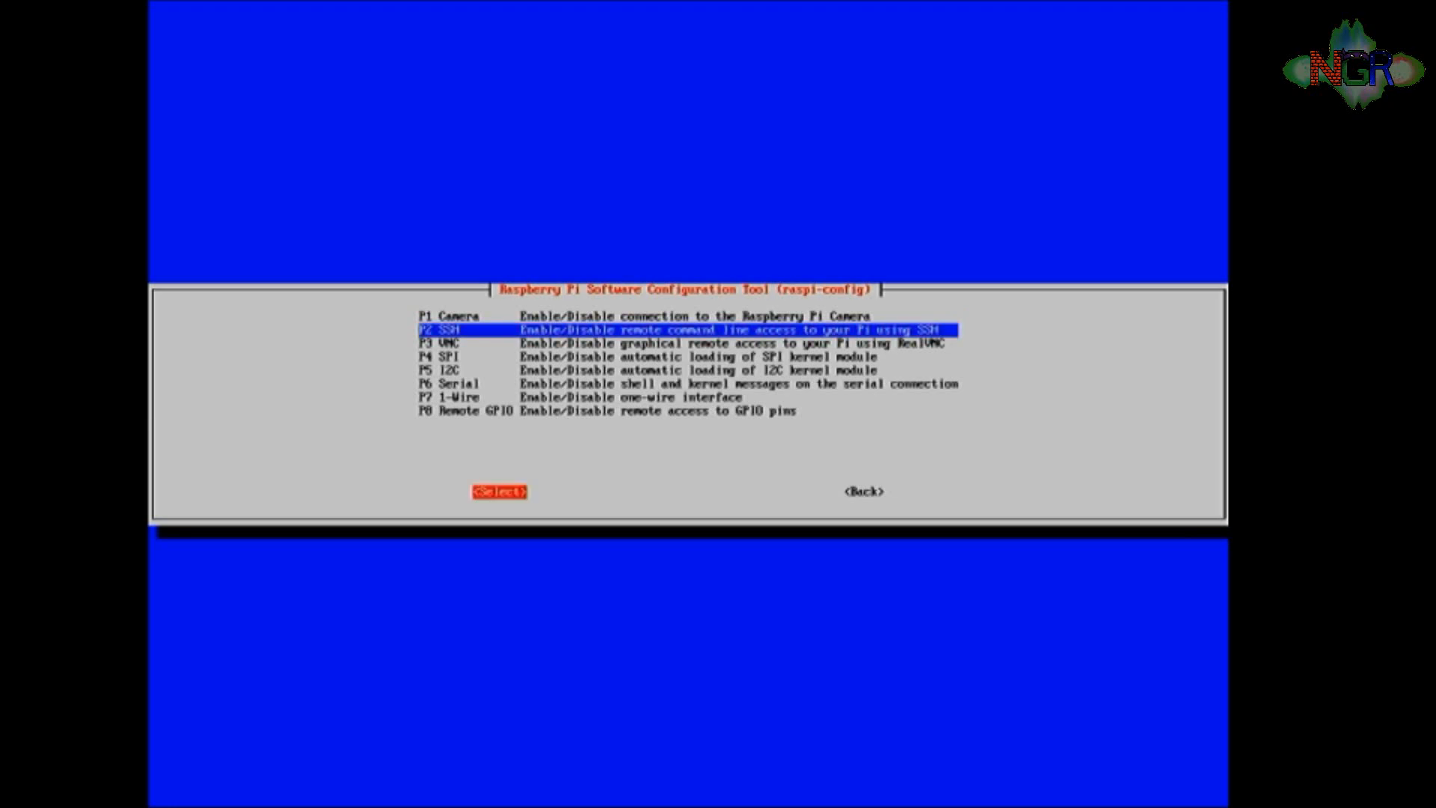
pyautogui.click(500, 492)
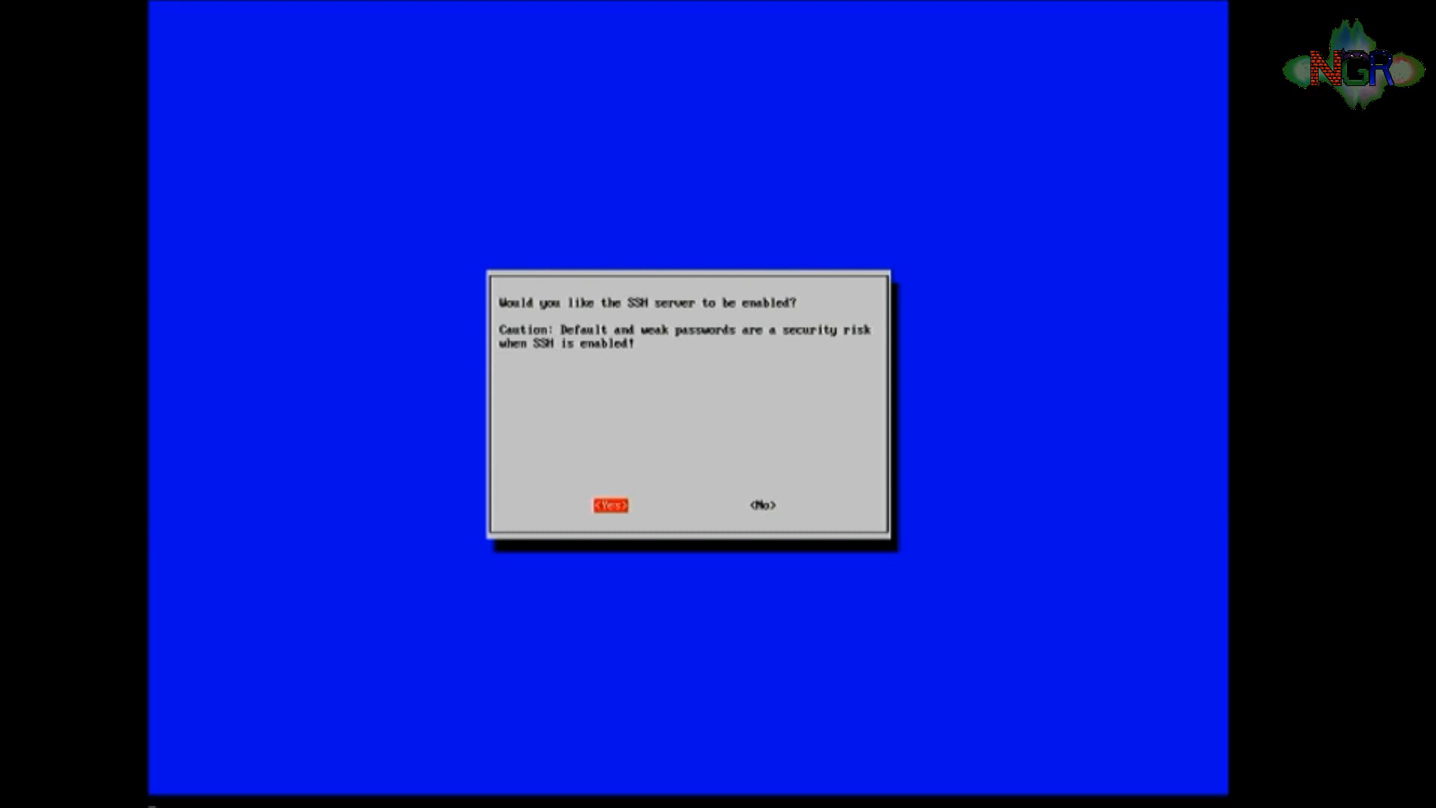
pyautogui.click(611, 505)
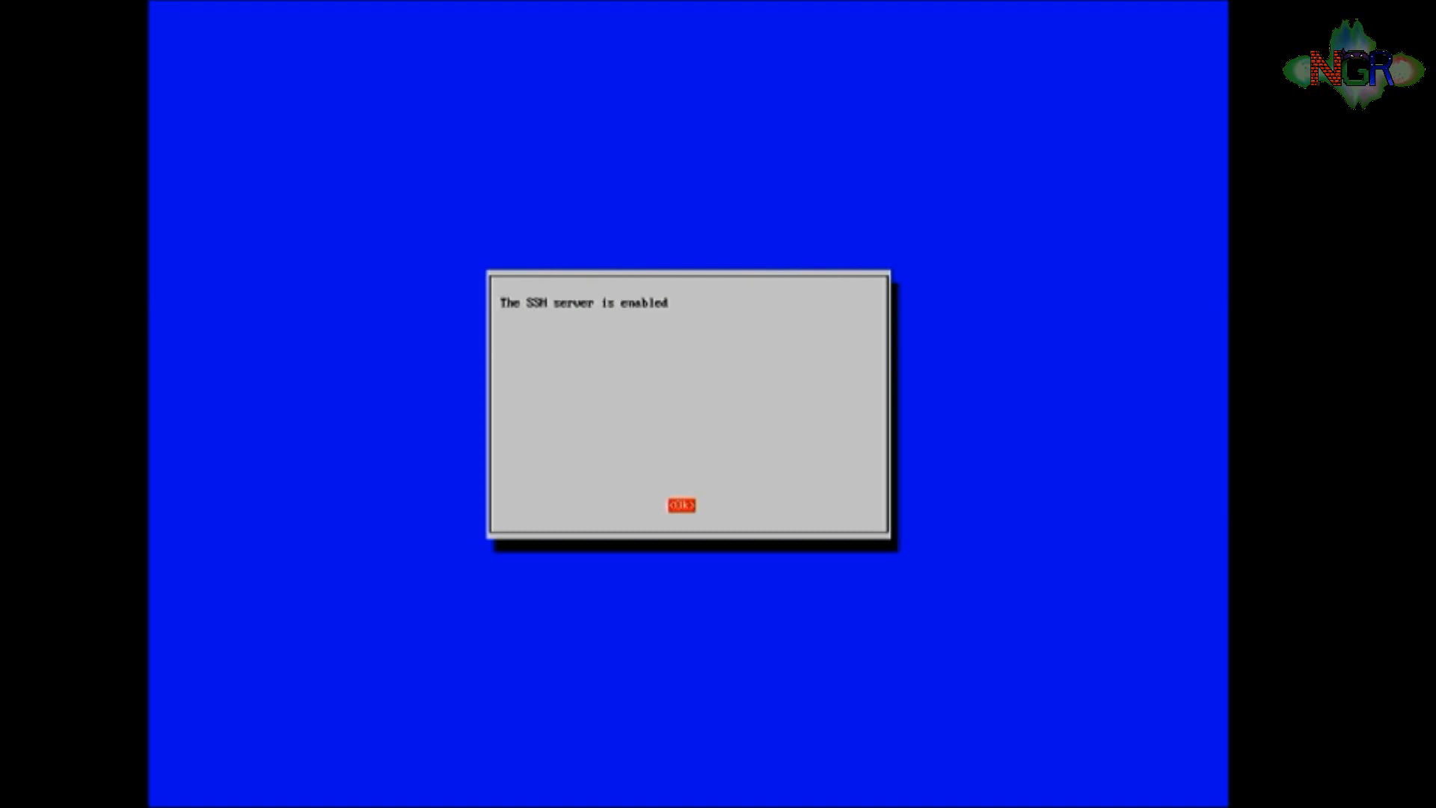
pyautogui.click(680, 505)
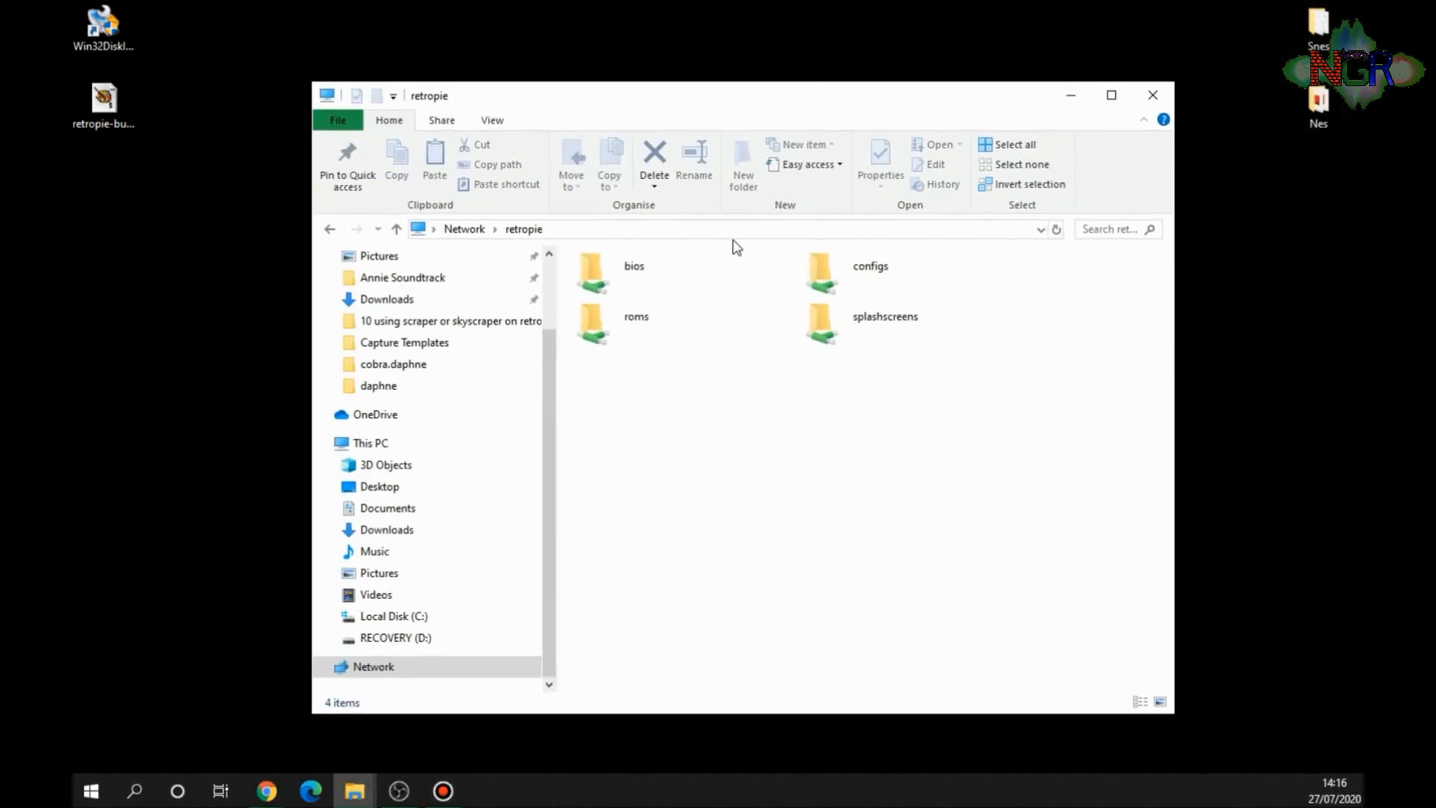
# - Copy the two SNES Mario .smc games into the retropie share's roms/snes folder
pyautogui.click(714, 229)
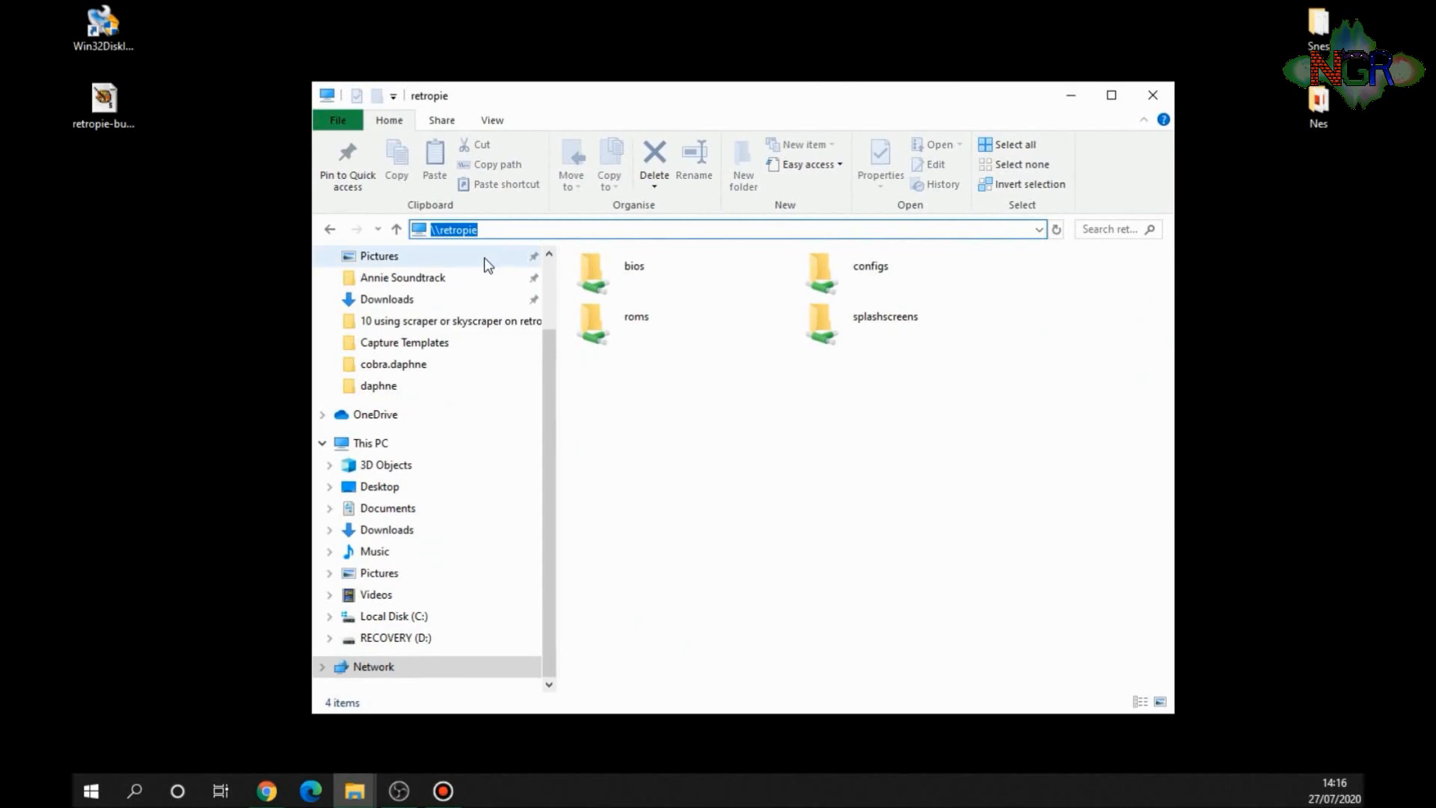
pyautogui.moveTo(784, 400)
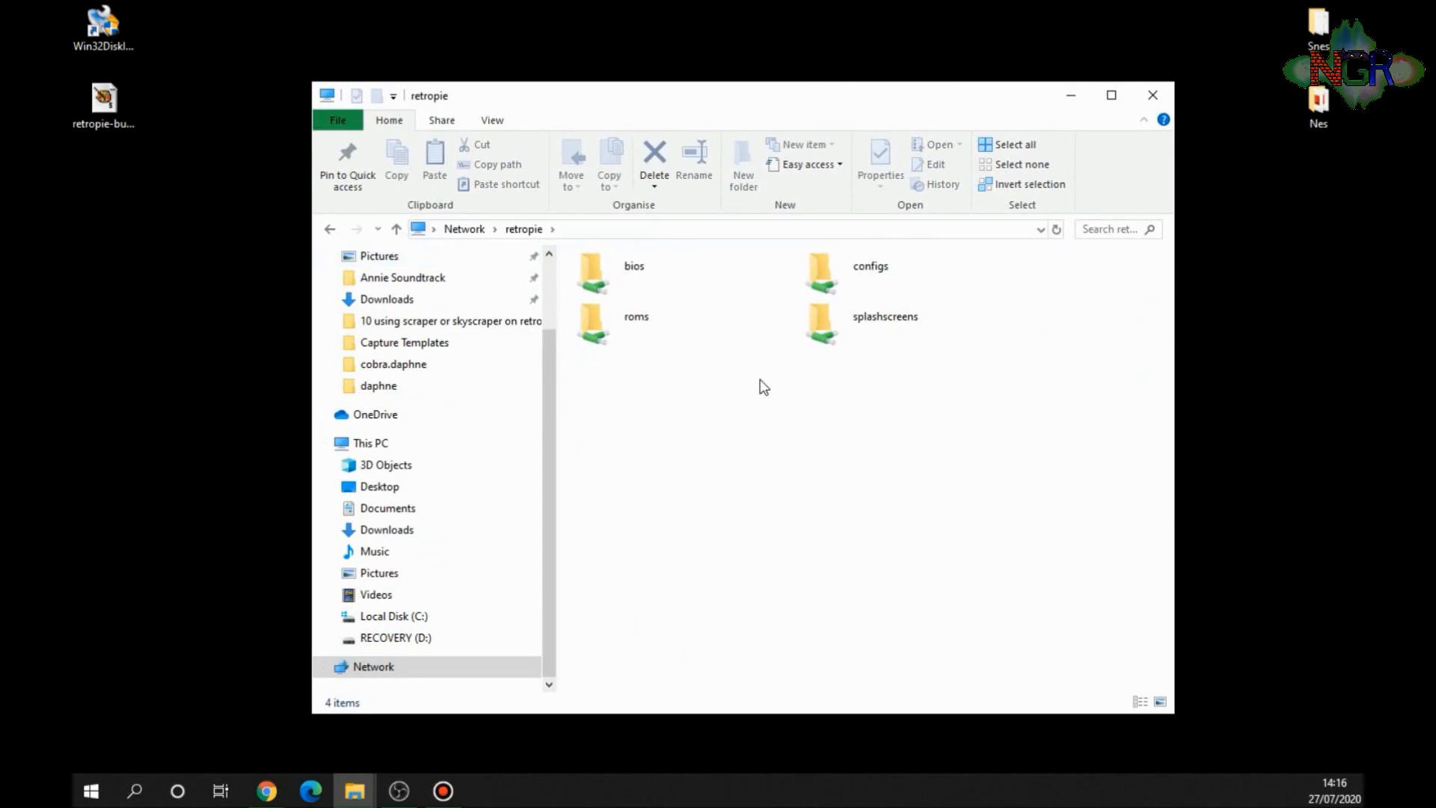
pyautogui.click(635, 316)
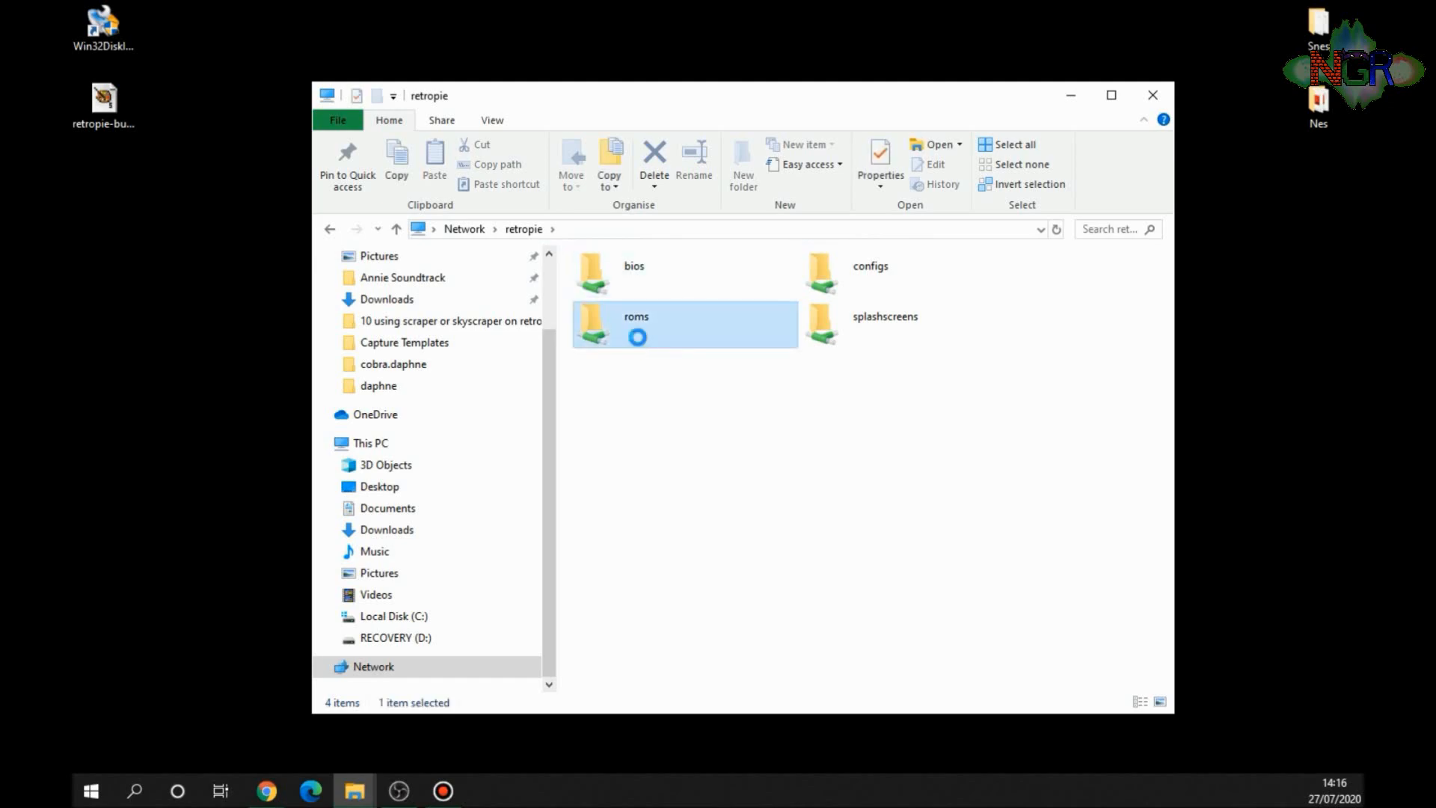
pyautogui.doubleClick(636, 315)
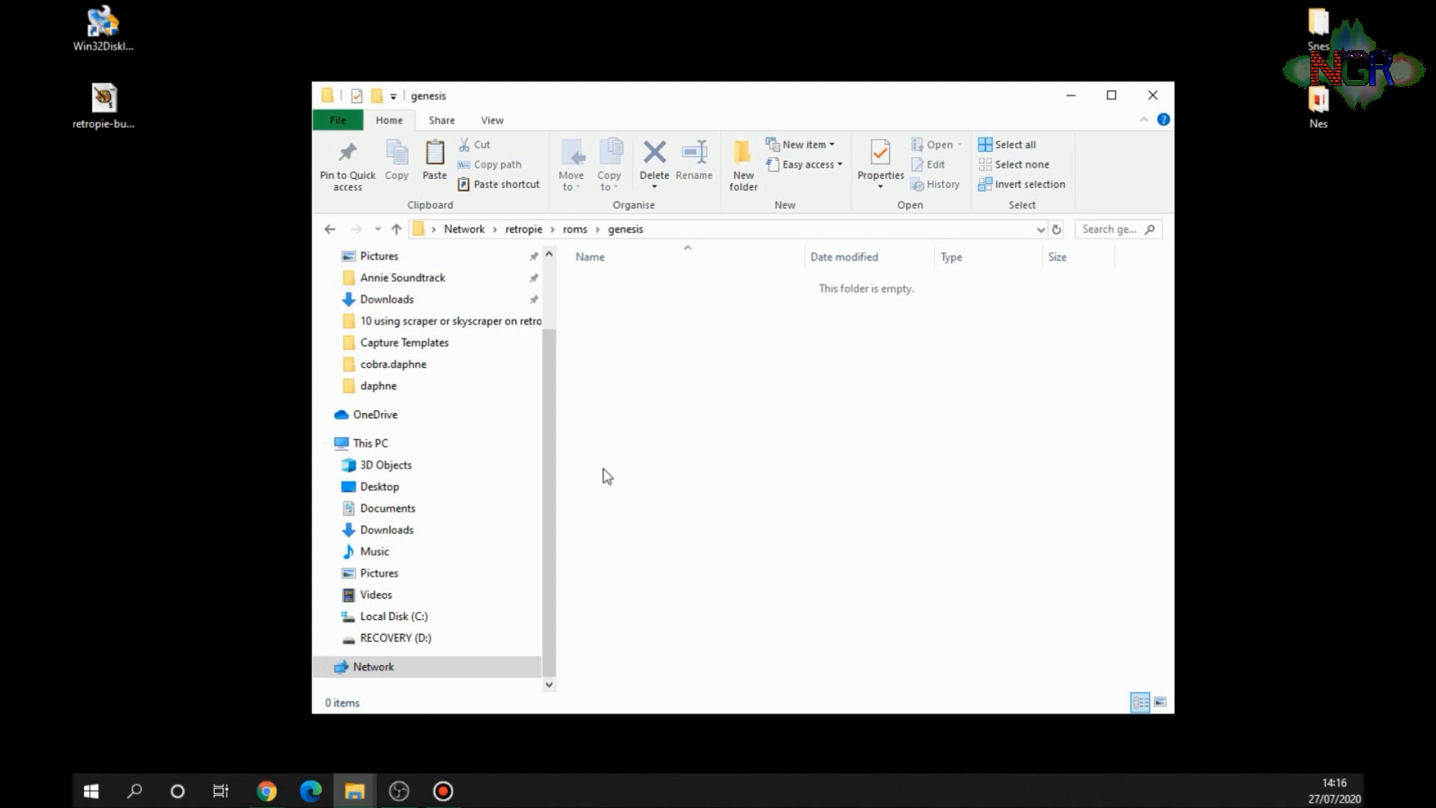
pyautogui.click(396, 229)
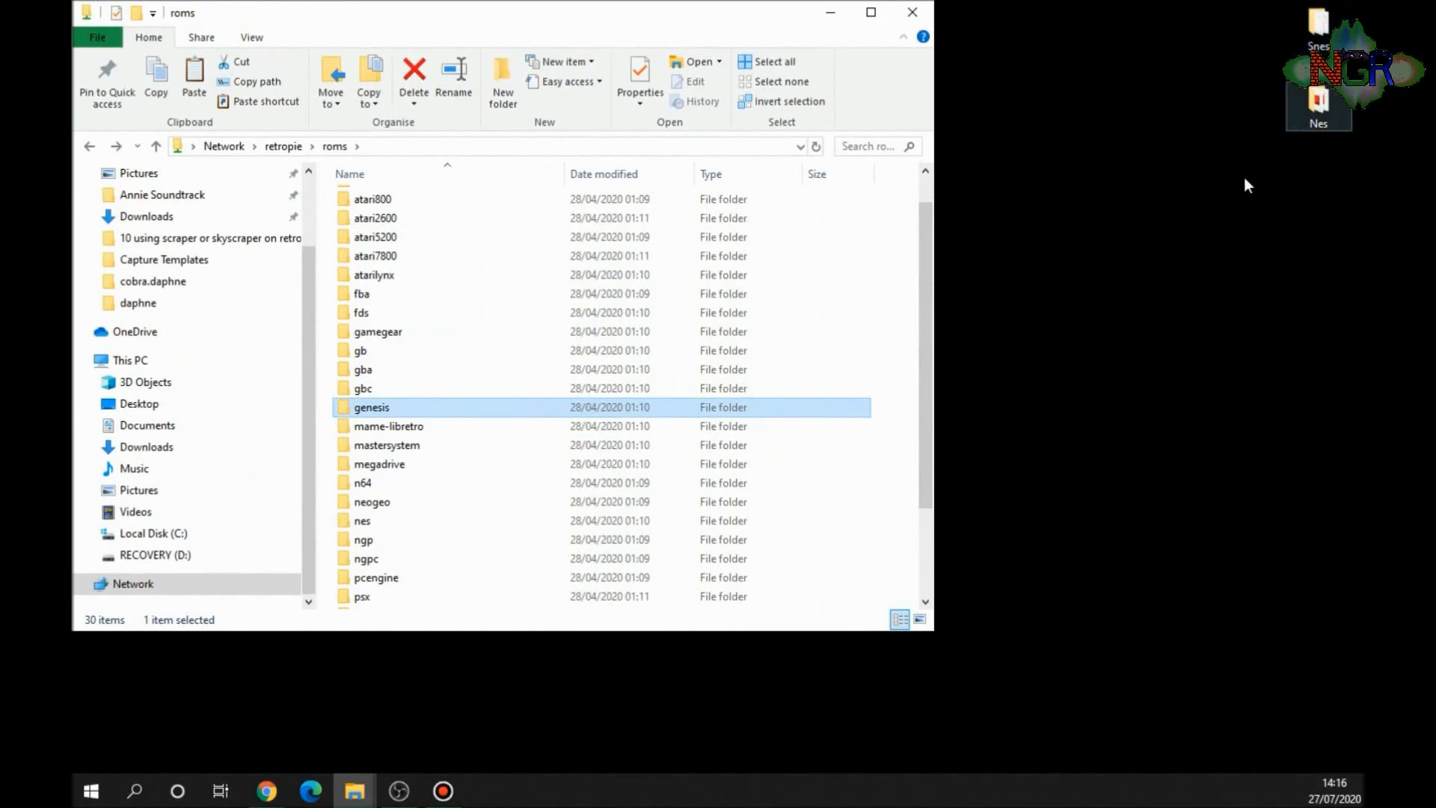
pyautogui.scroll(-3)
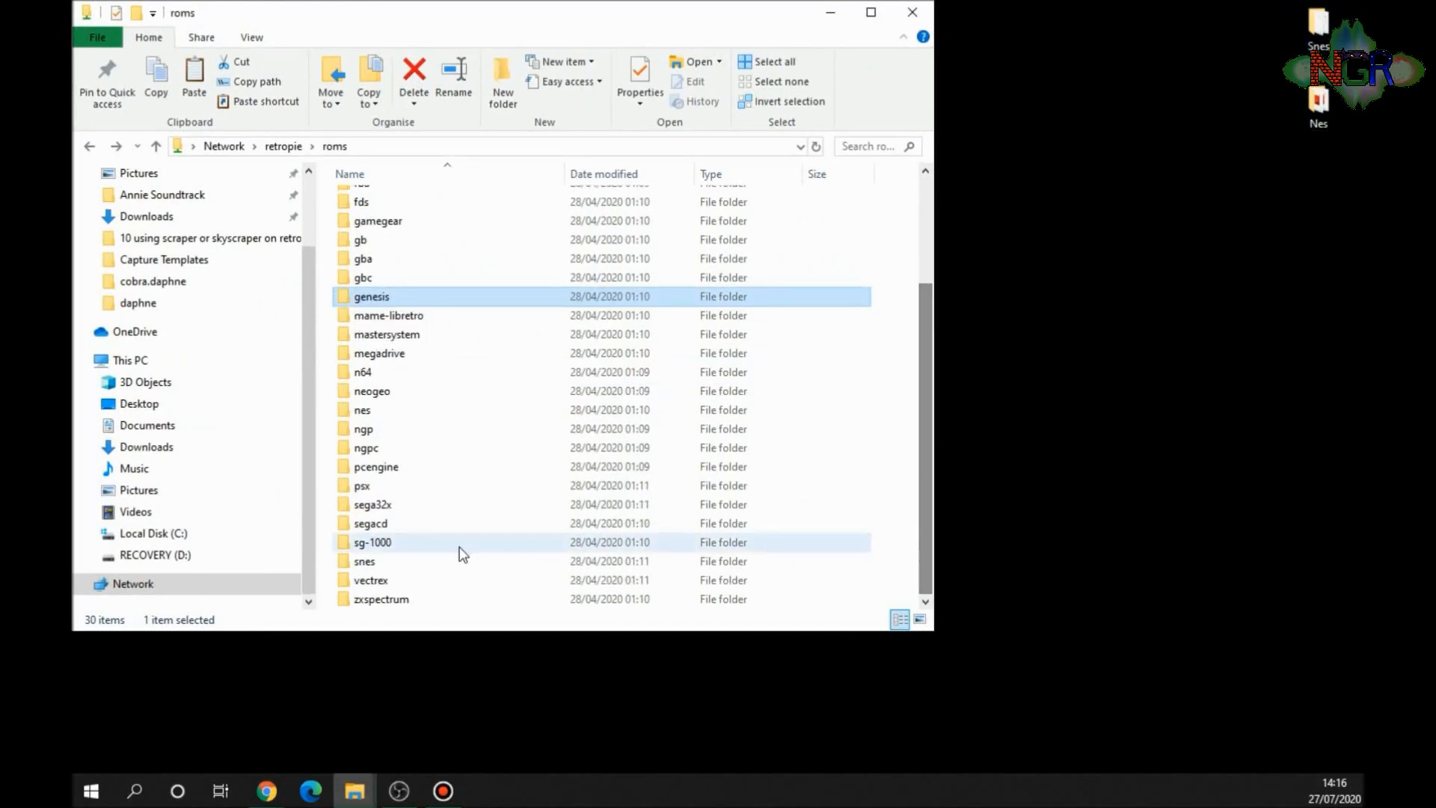
pyautogui.doubleClick(364, 560)
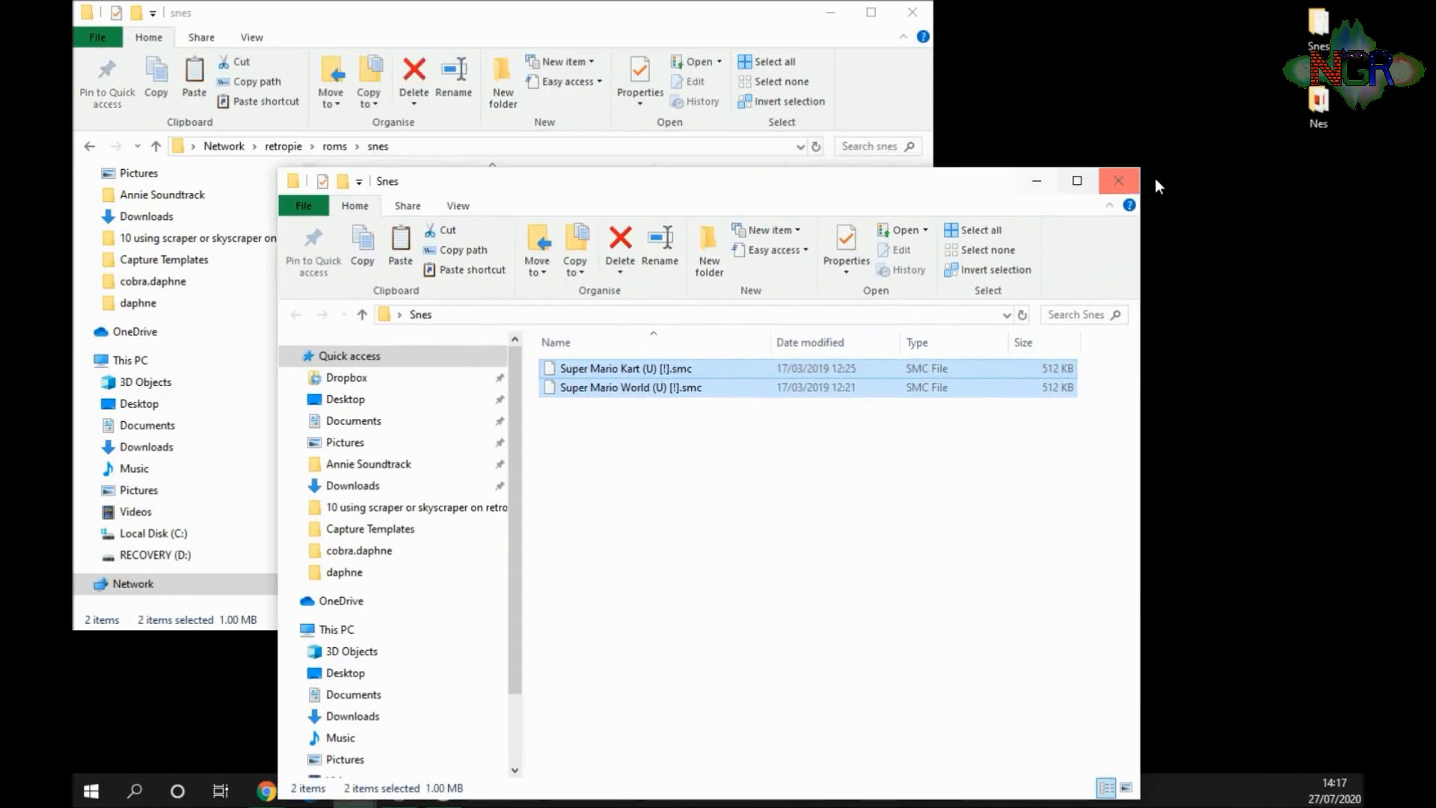
# - Copy the two NES .nes games into the share's nes rom folder
pyautogui.click(1116, 180)
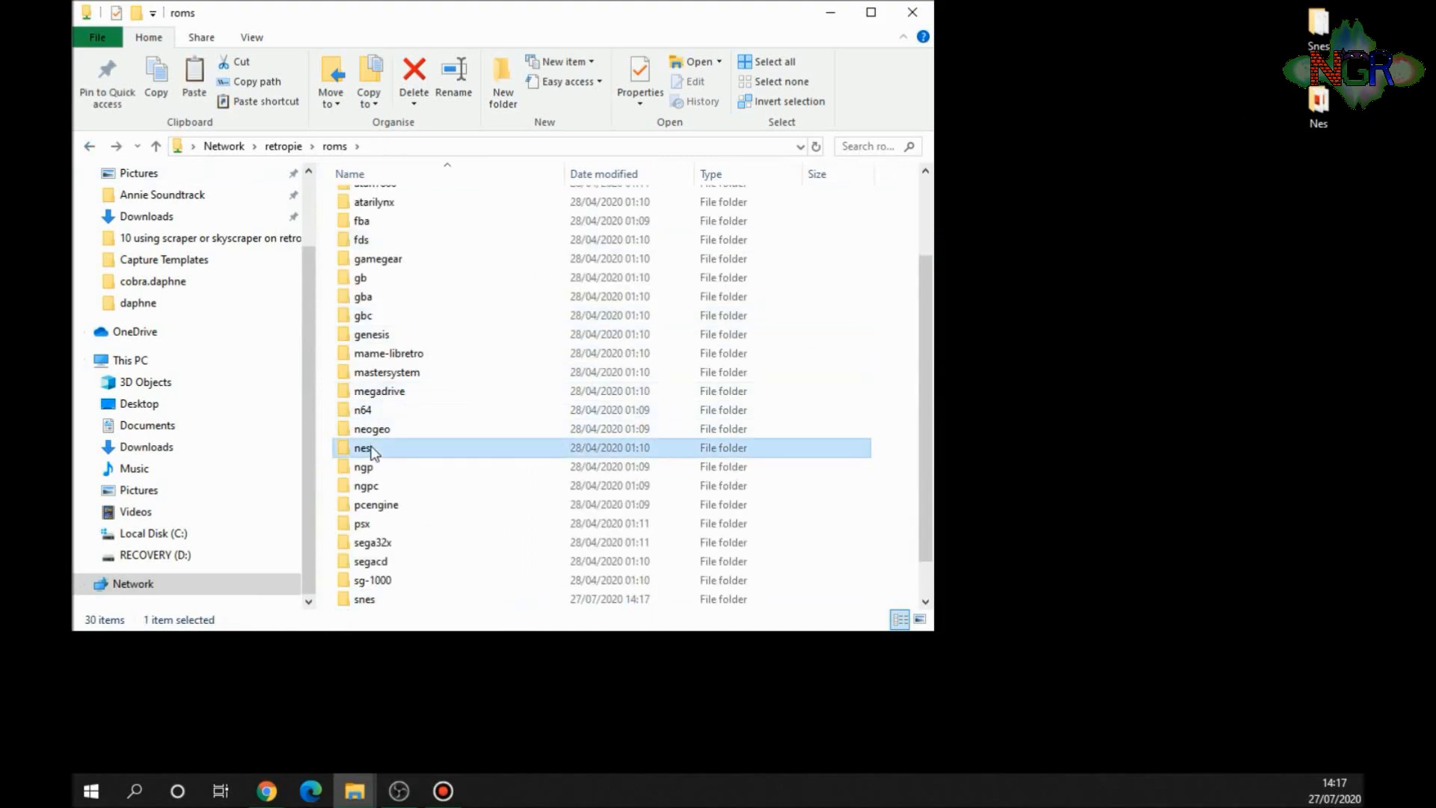
pyautogui.doubleClick(362, 447)
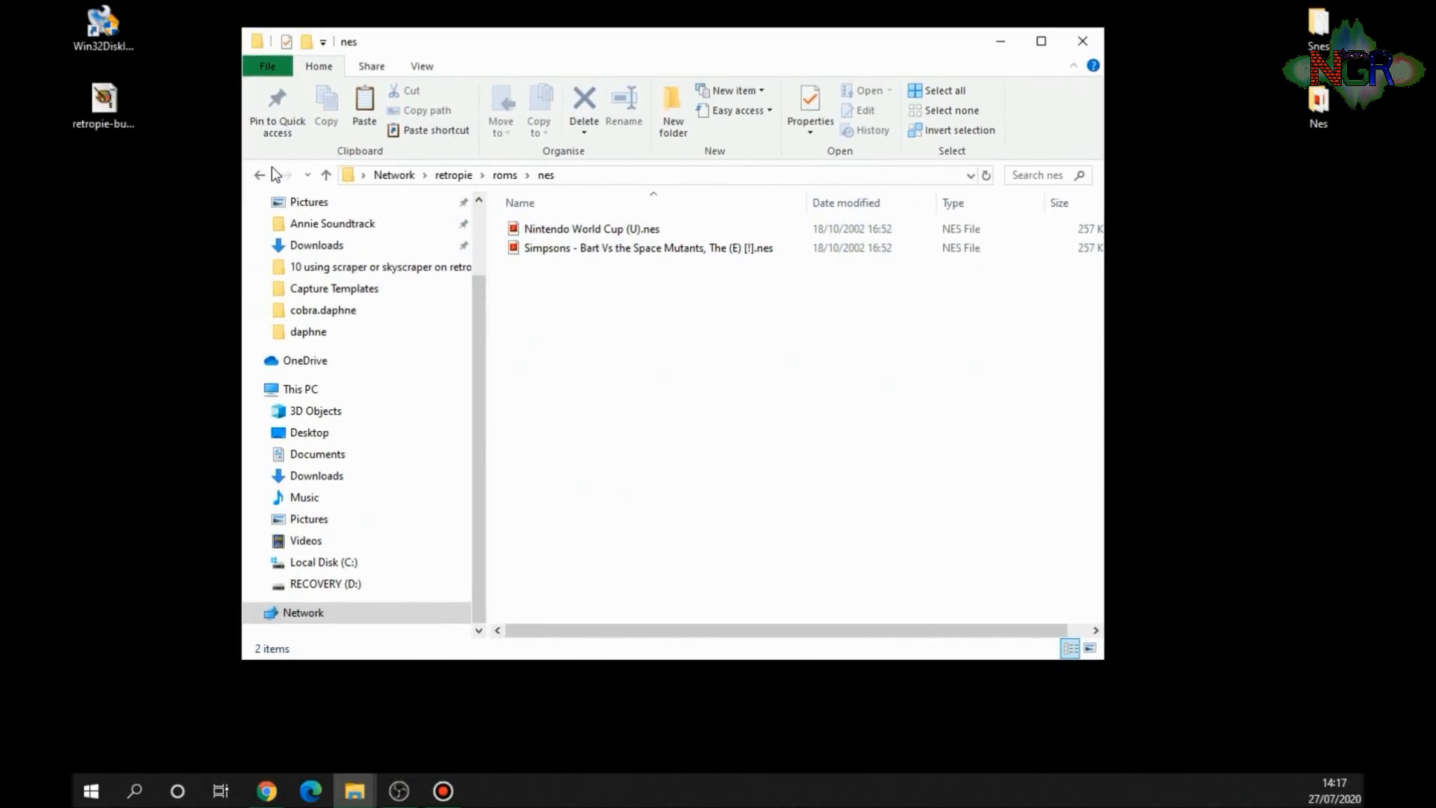
pyautogui.click(259, 175)
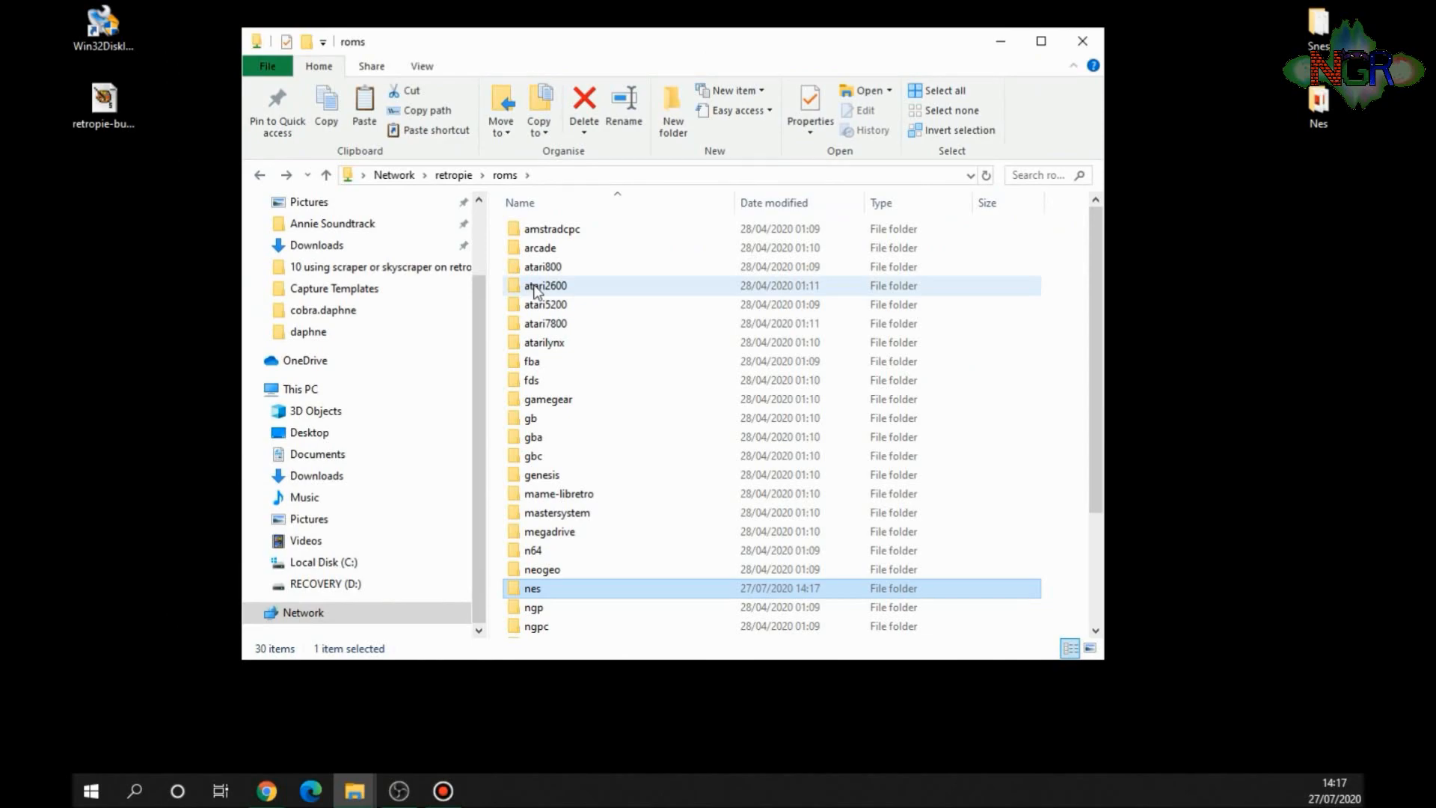
pyautogui.moveTo(545, 285)
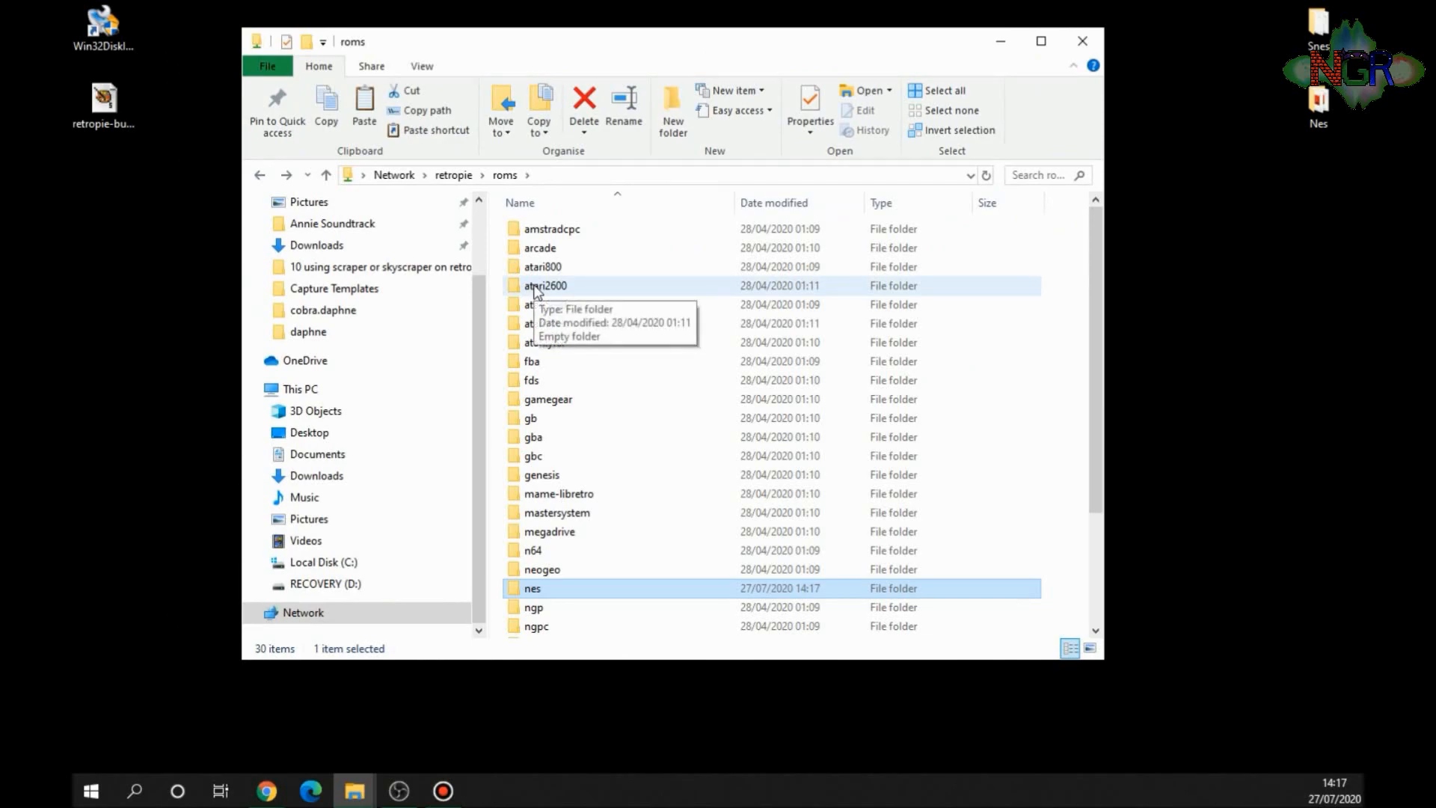
pyautogui.moveTo(652, 291)
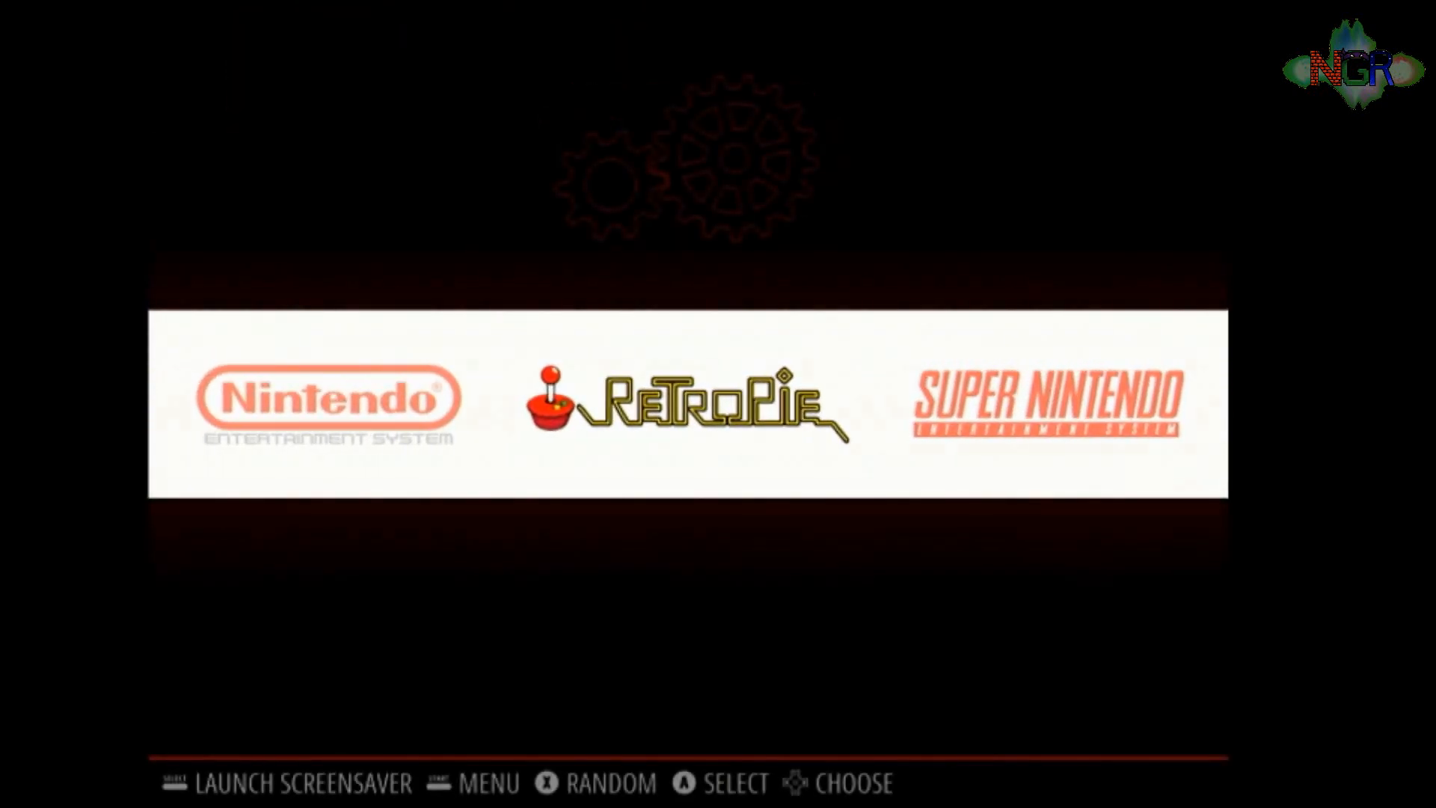
# - Launch RETROPIE SETUP from the RetroPie menu and enter Manage packages
pyautogui.click(682, 403)
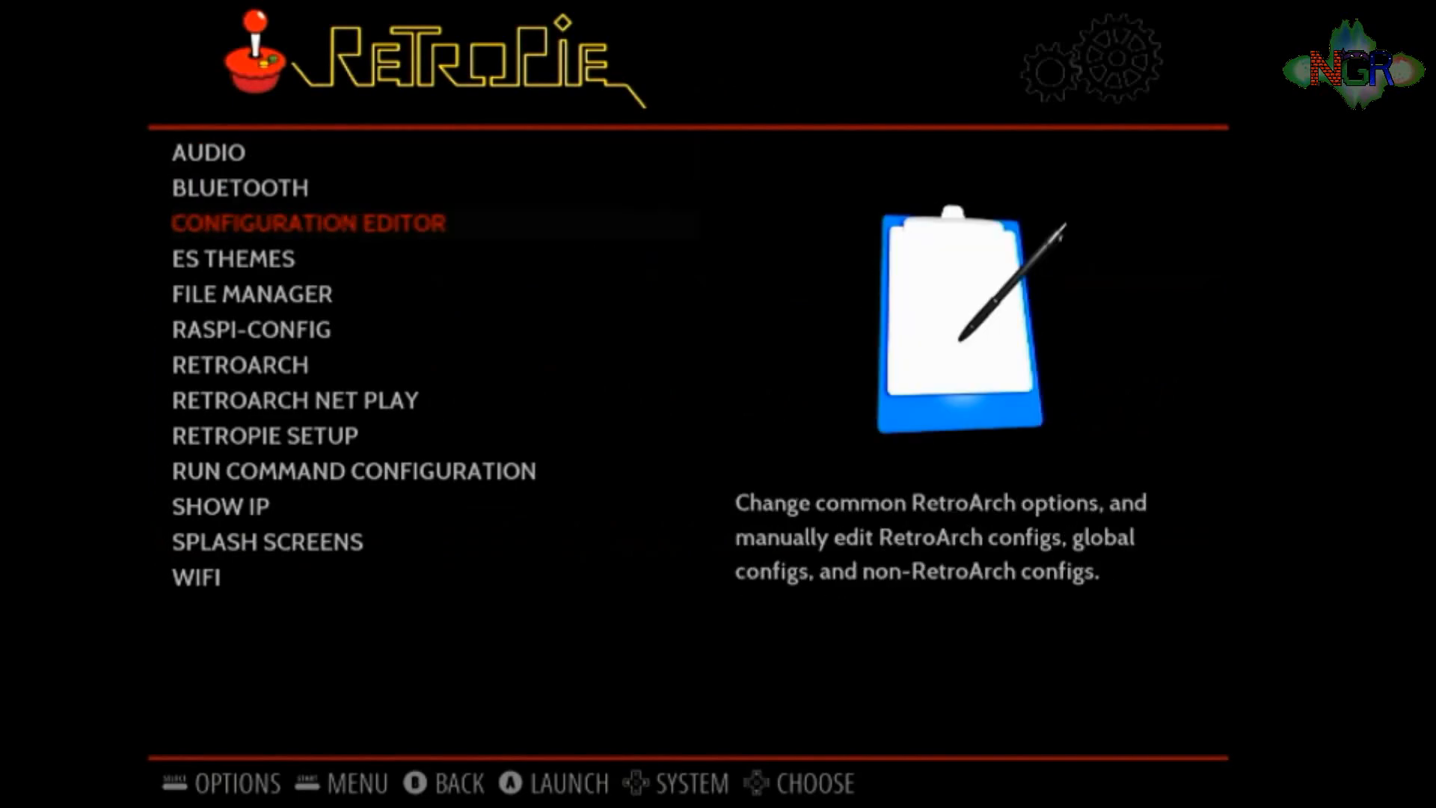
pyautogui.scroll(-3)
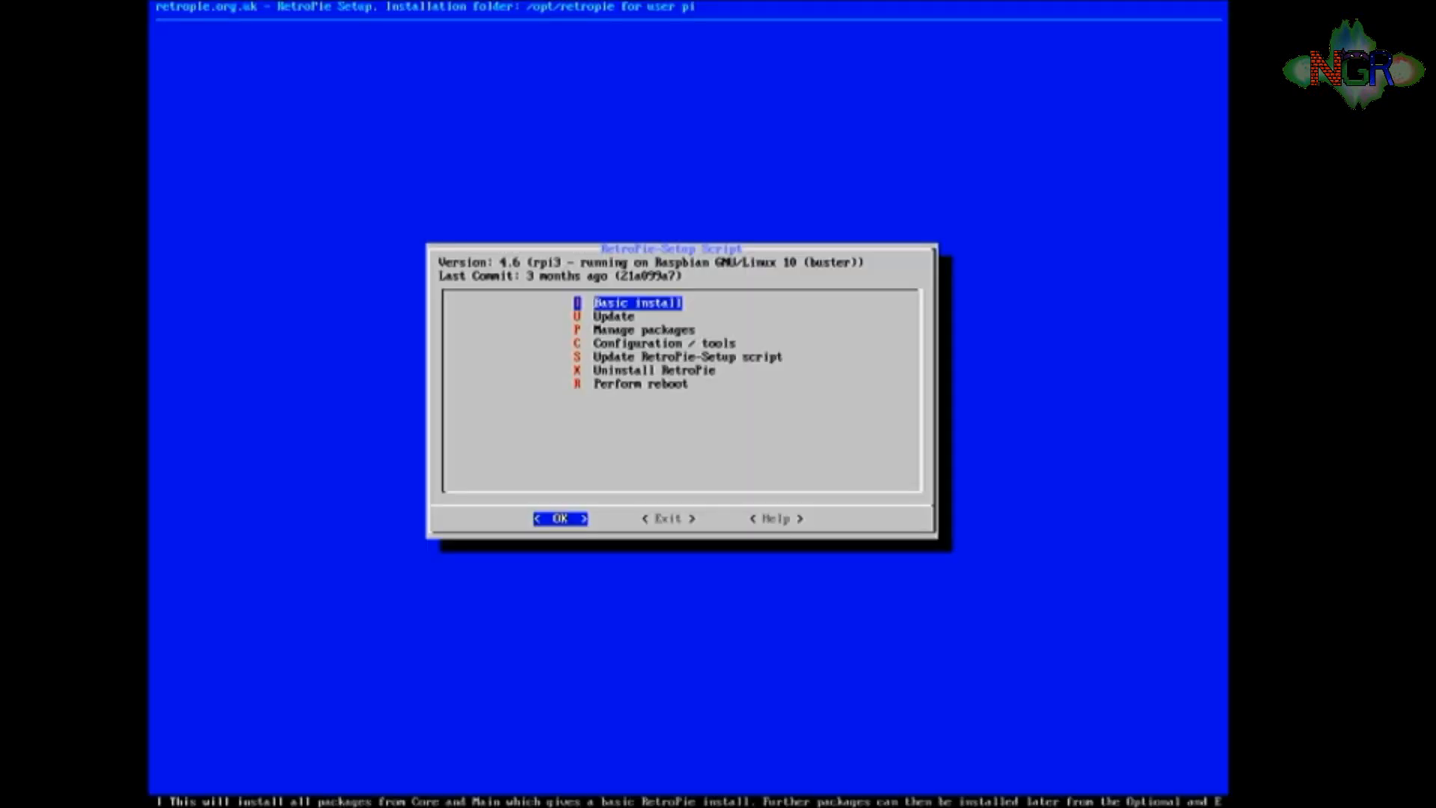
pyautogui.press('Down')
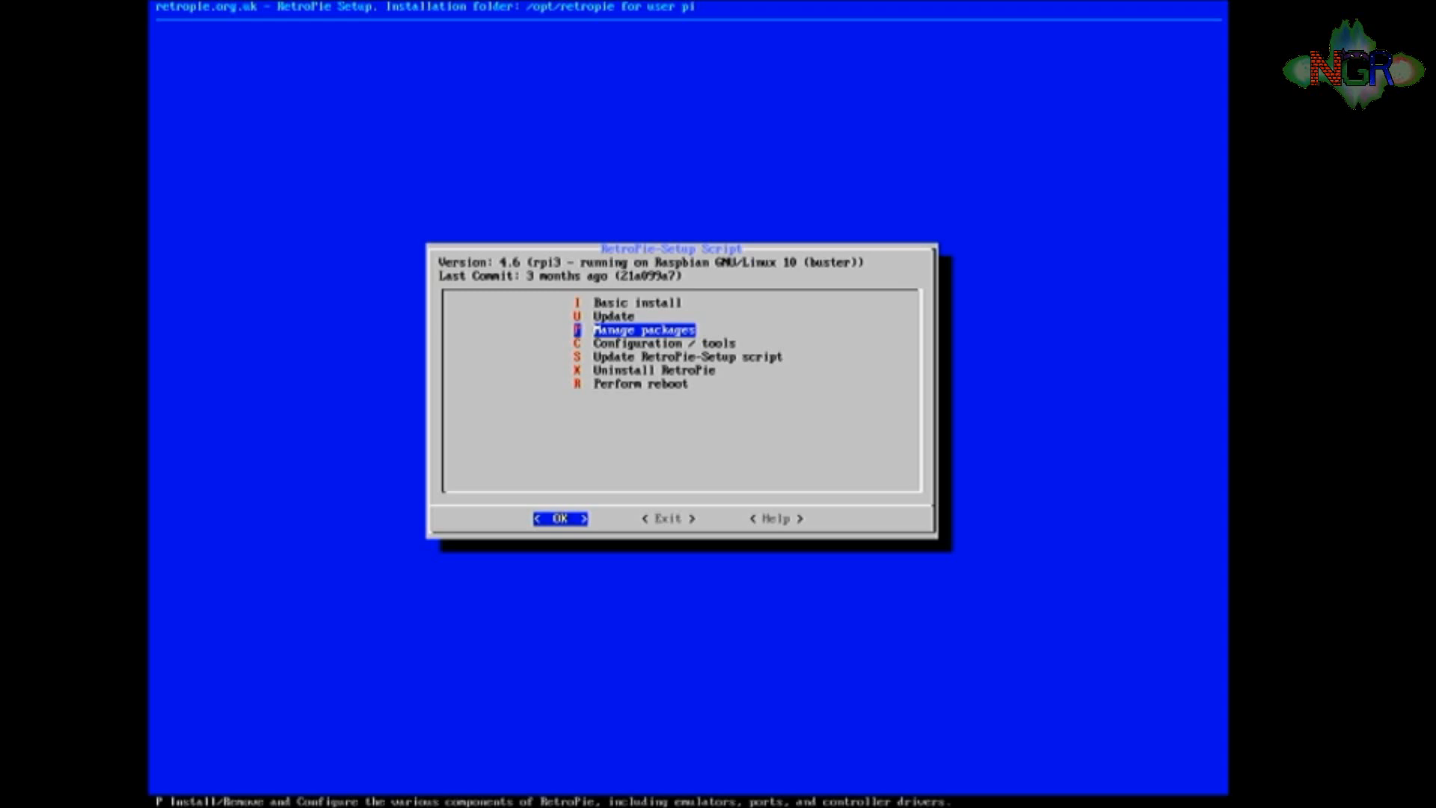
pyautogui.press('Down')
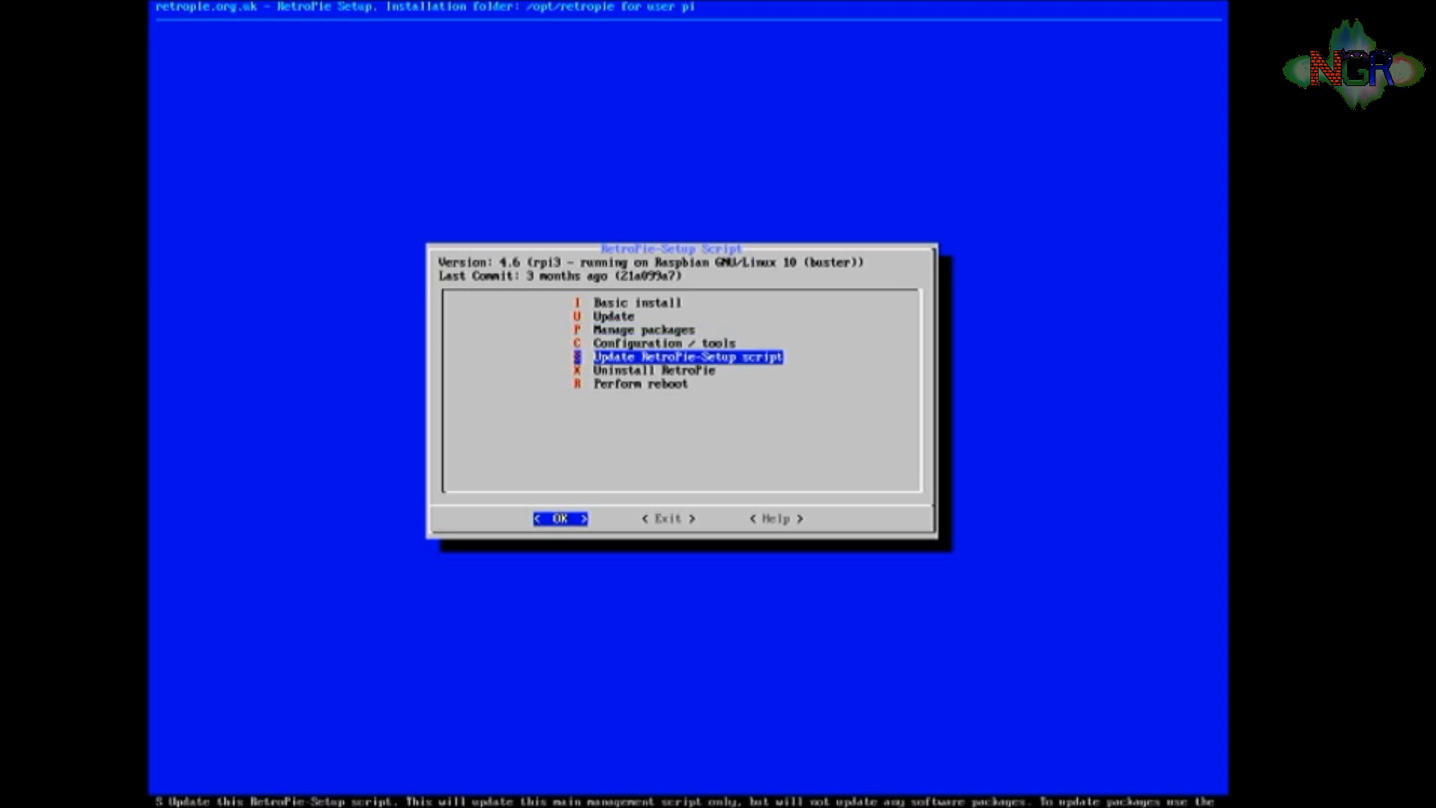
pyautogui.press('up')
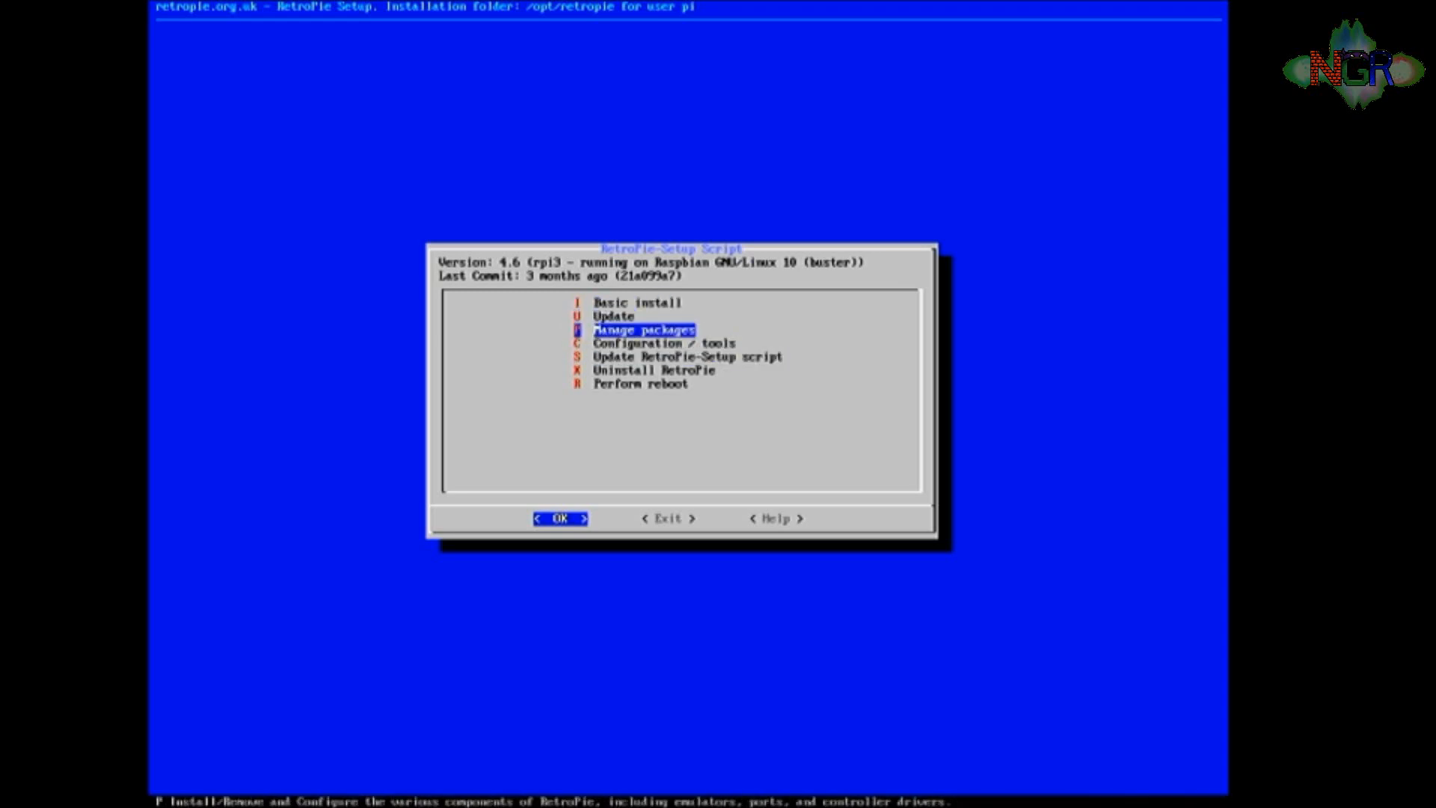
pyautogui.click(559, 517)
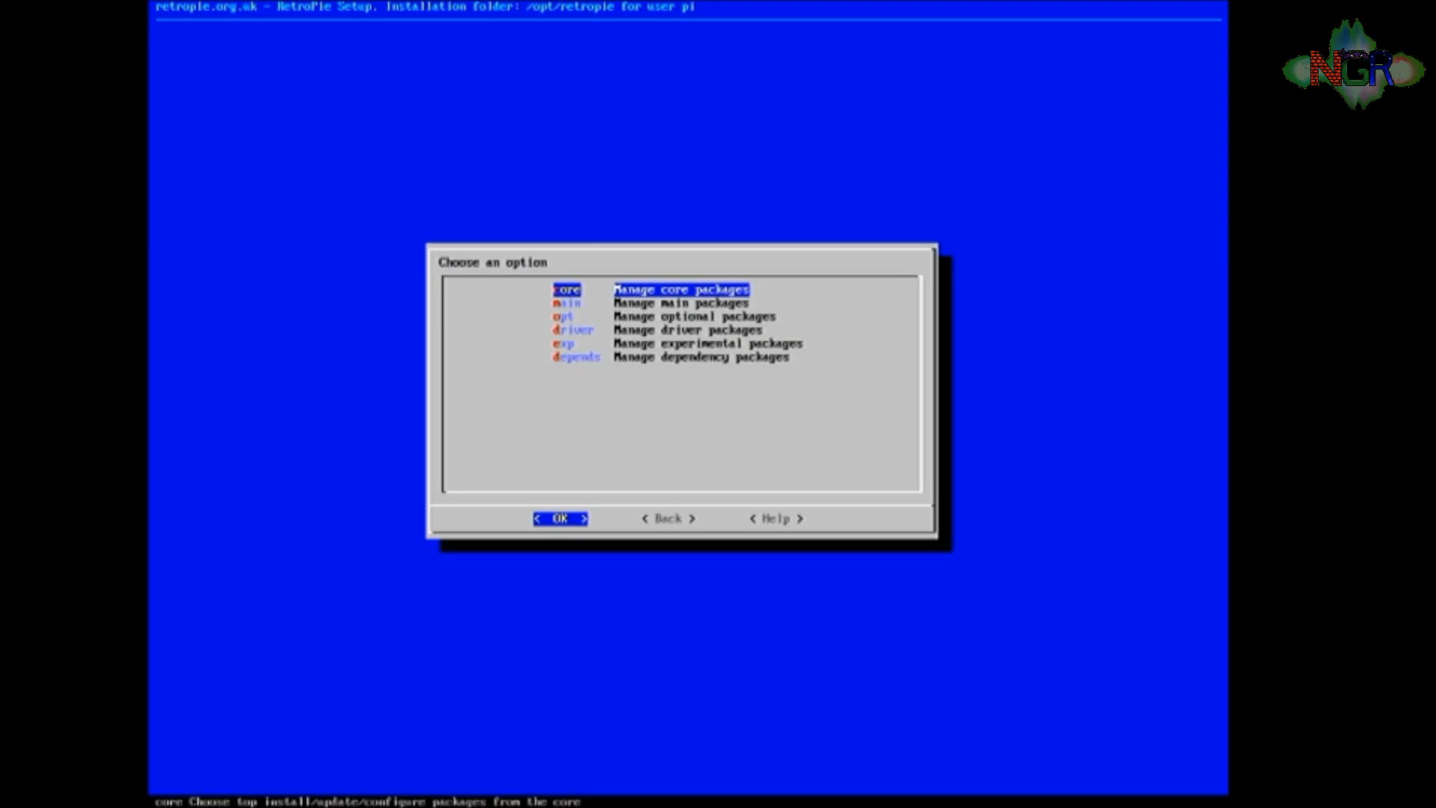
# - Open Manage optional packages and select 109 daphne to show its install options
pyautogui.press('Down')
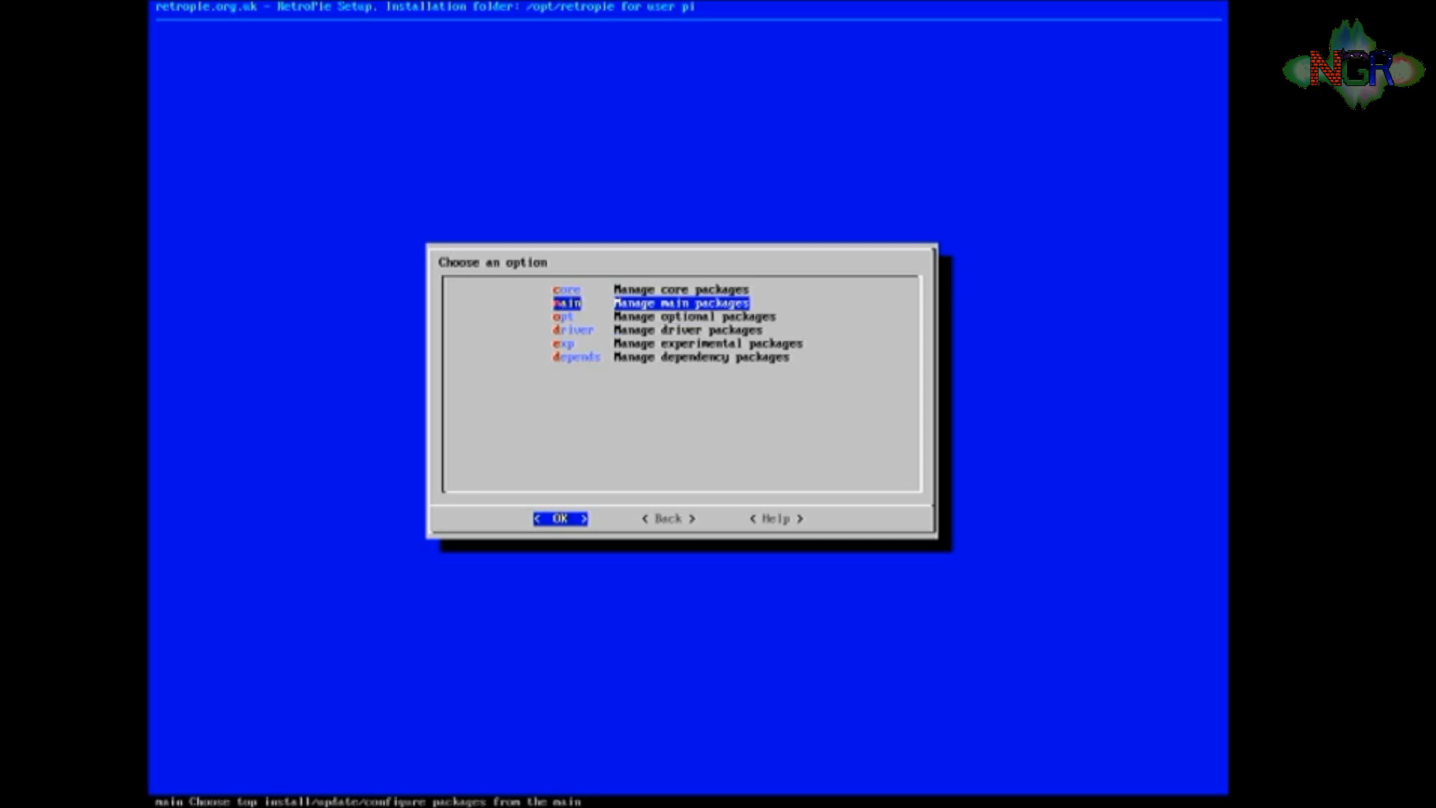
pyautogui.press('Down')
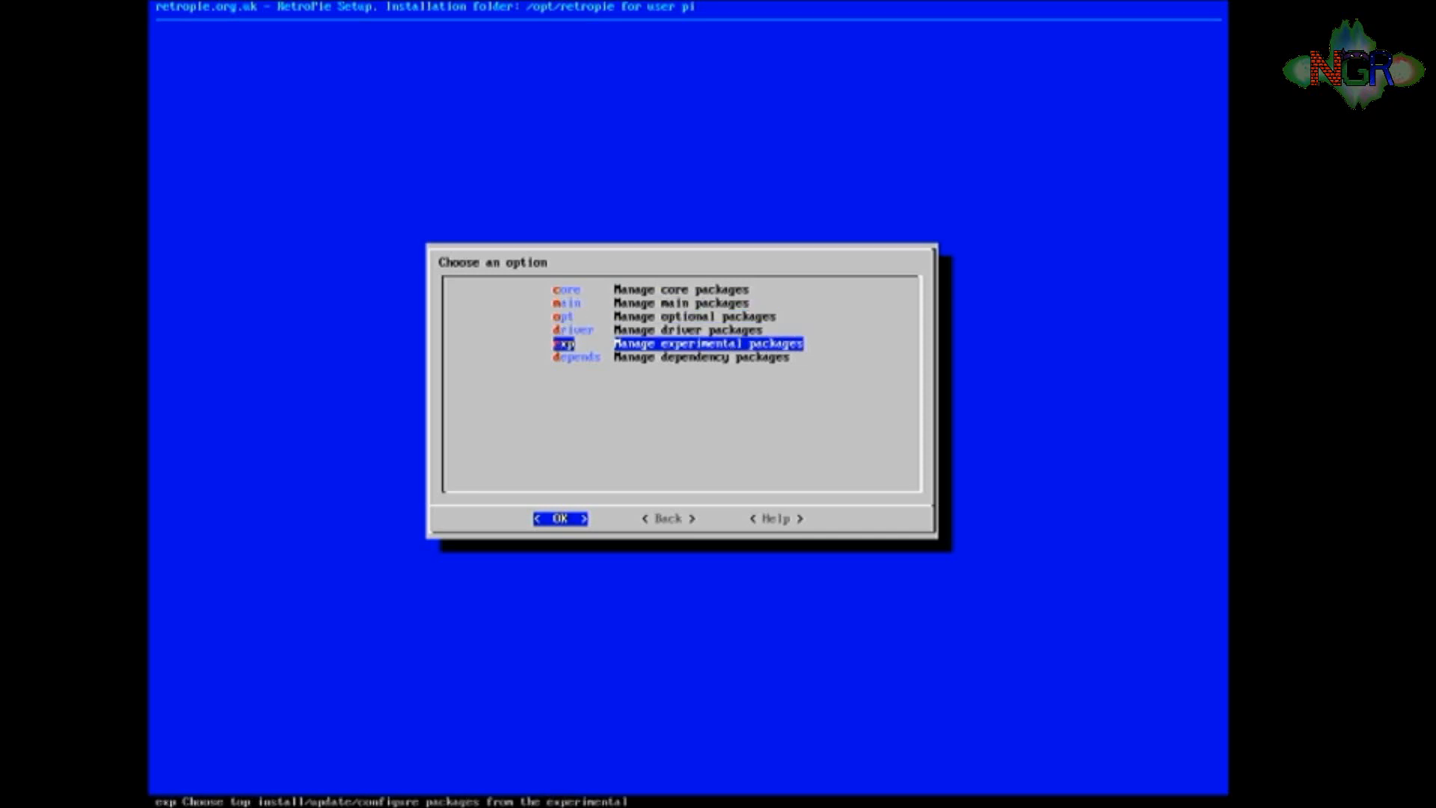
pyautogui.click(559, 518)
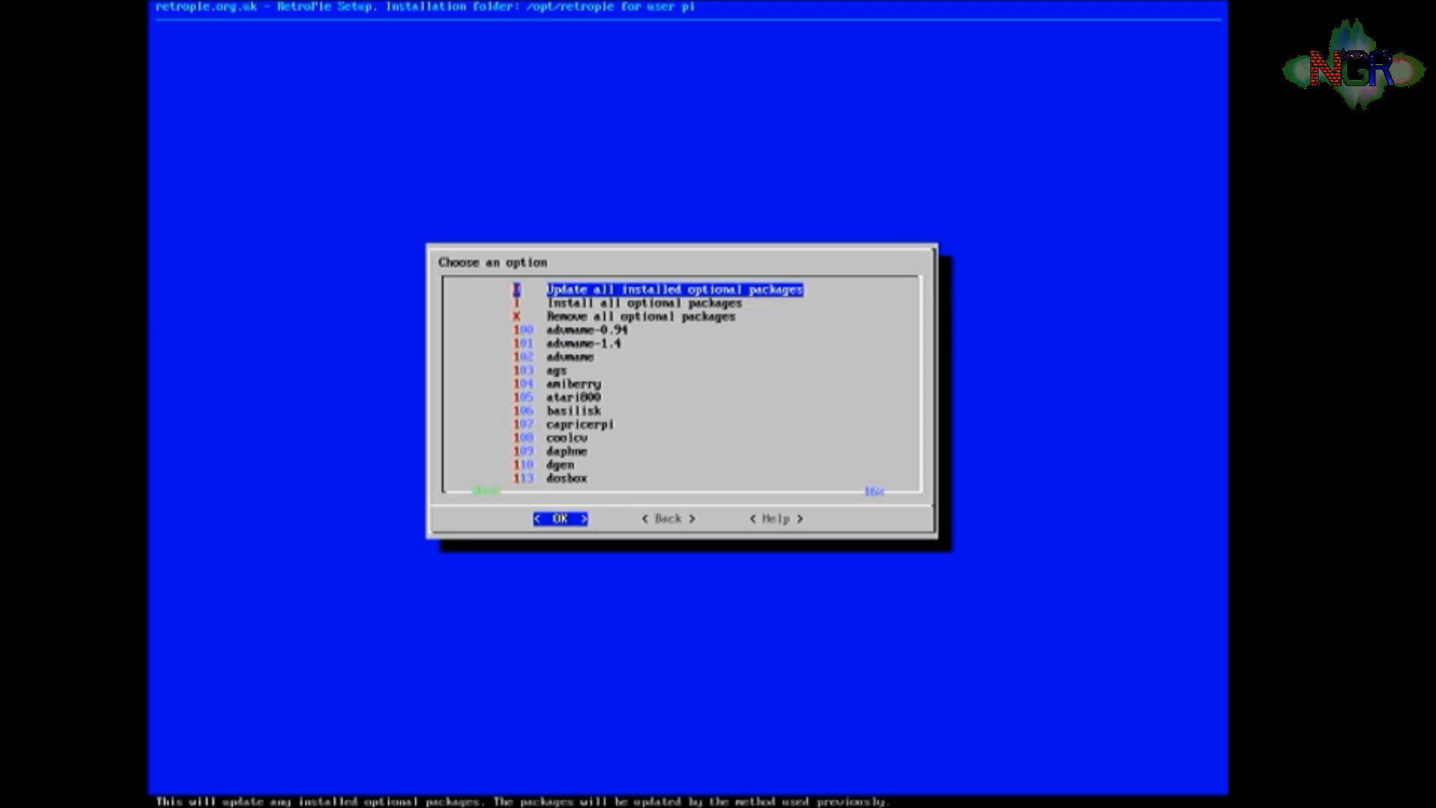
pyautogui.press('Down')
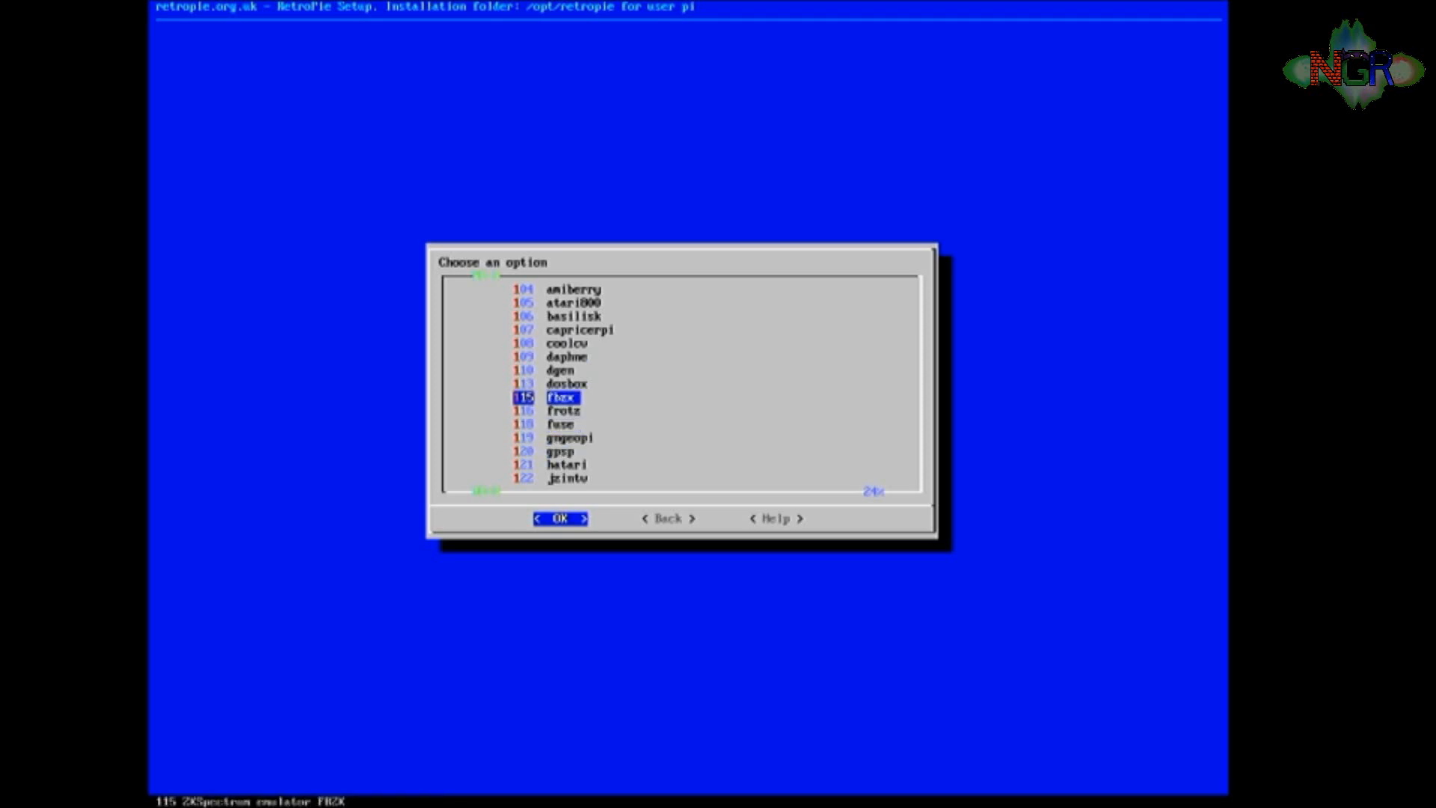
pyautogui.click(558, 518)
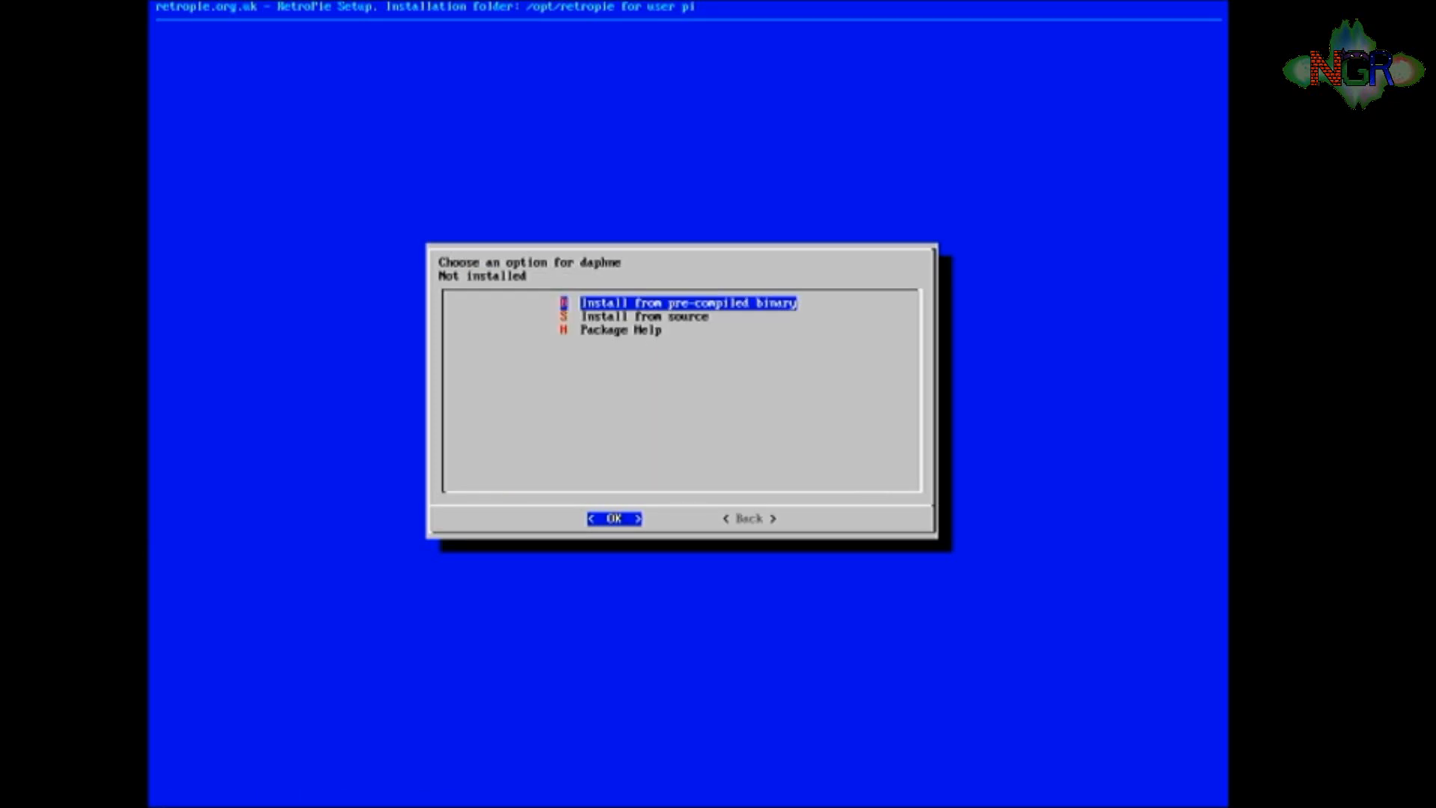
# - Install daphne from the pre-compiled binary, confirming with Yes
pyautogui.press('Down')
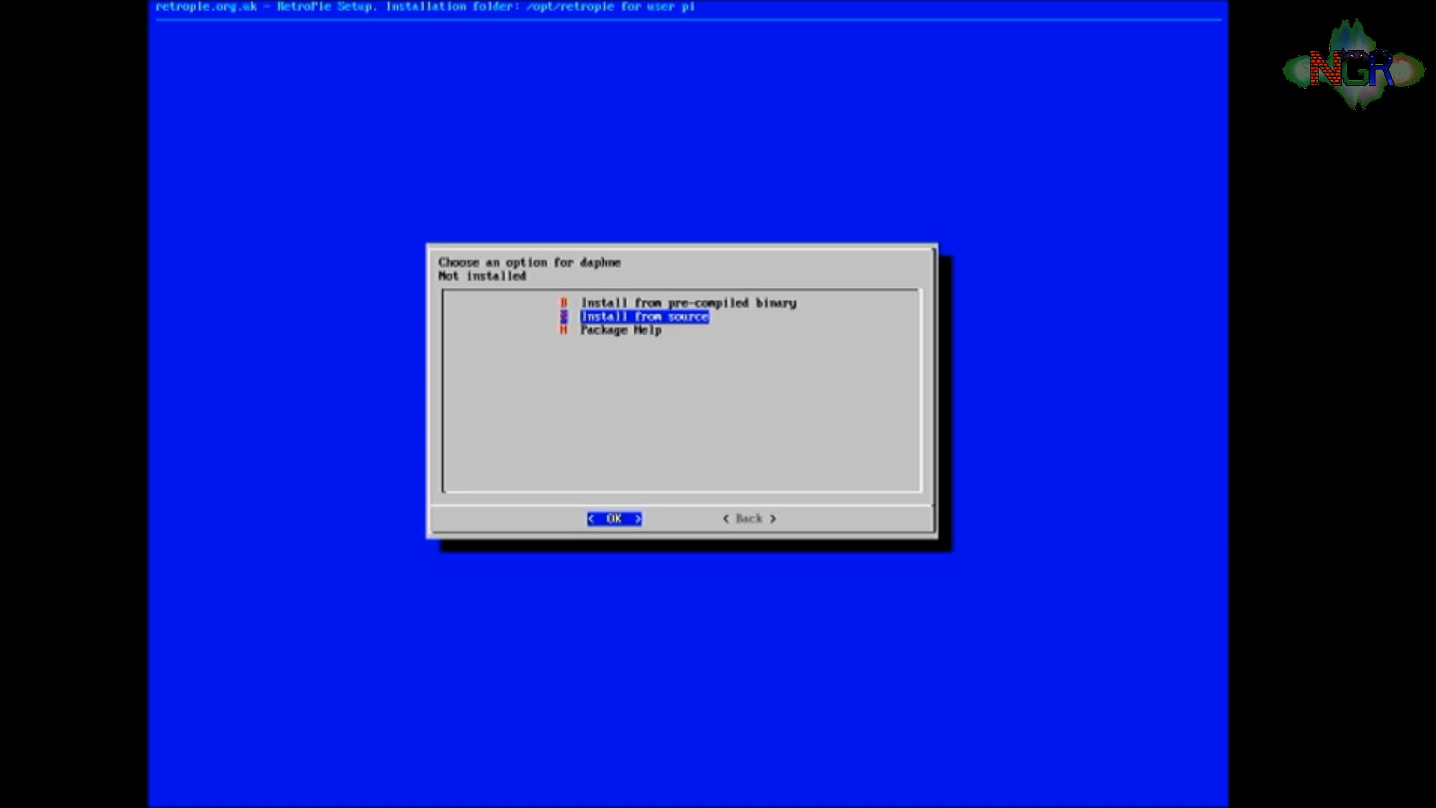
pyautogui.press('Up')
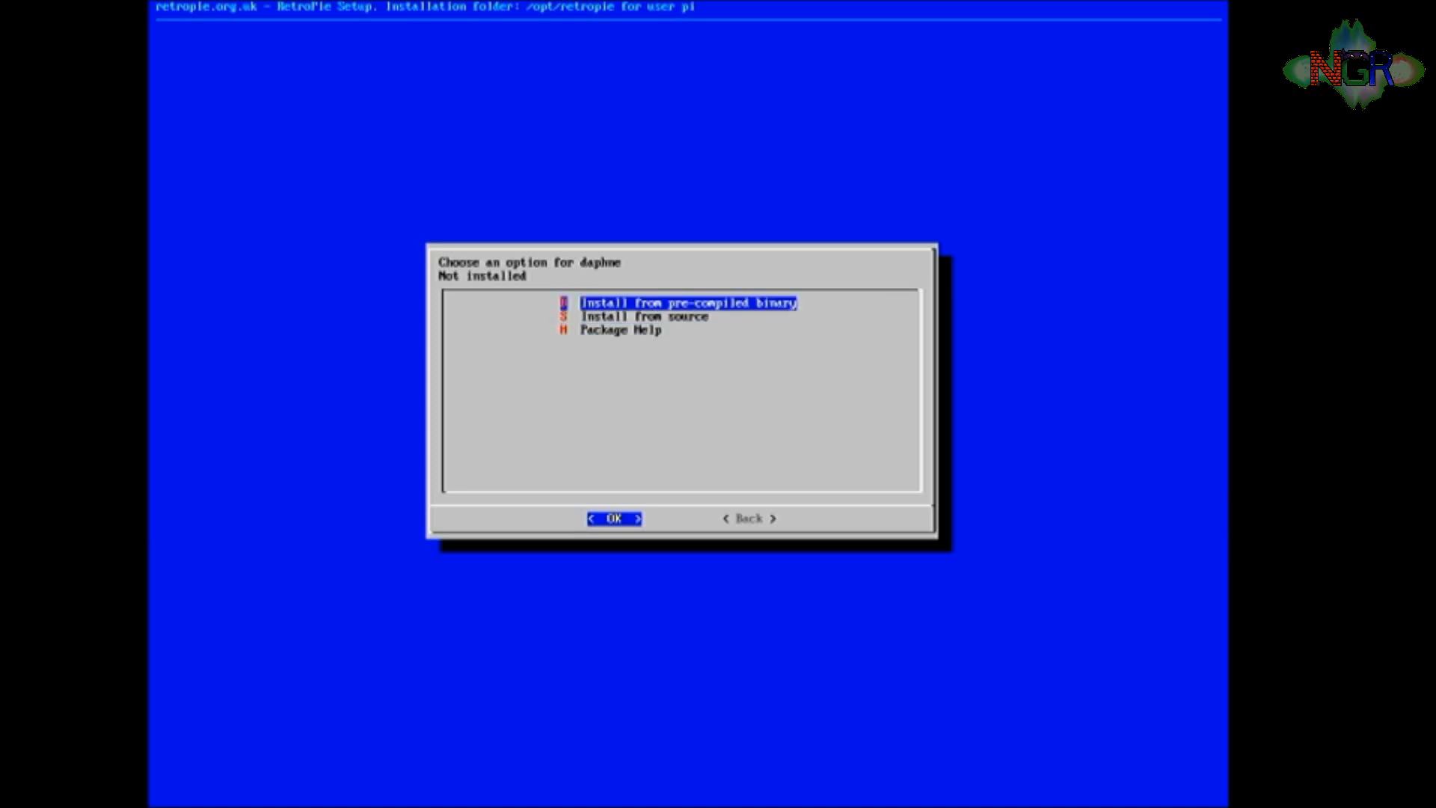
pyautogui.click(613, 518)
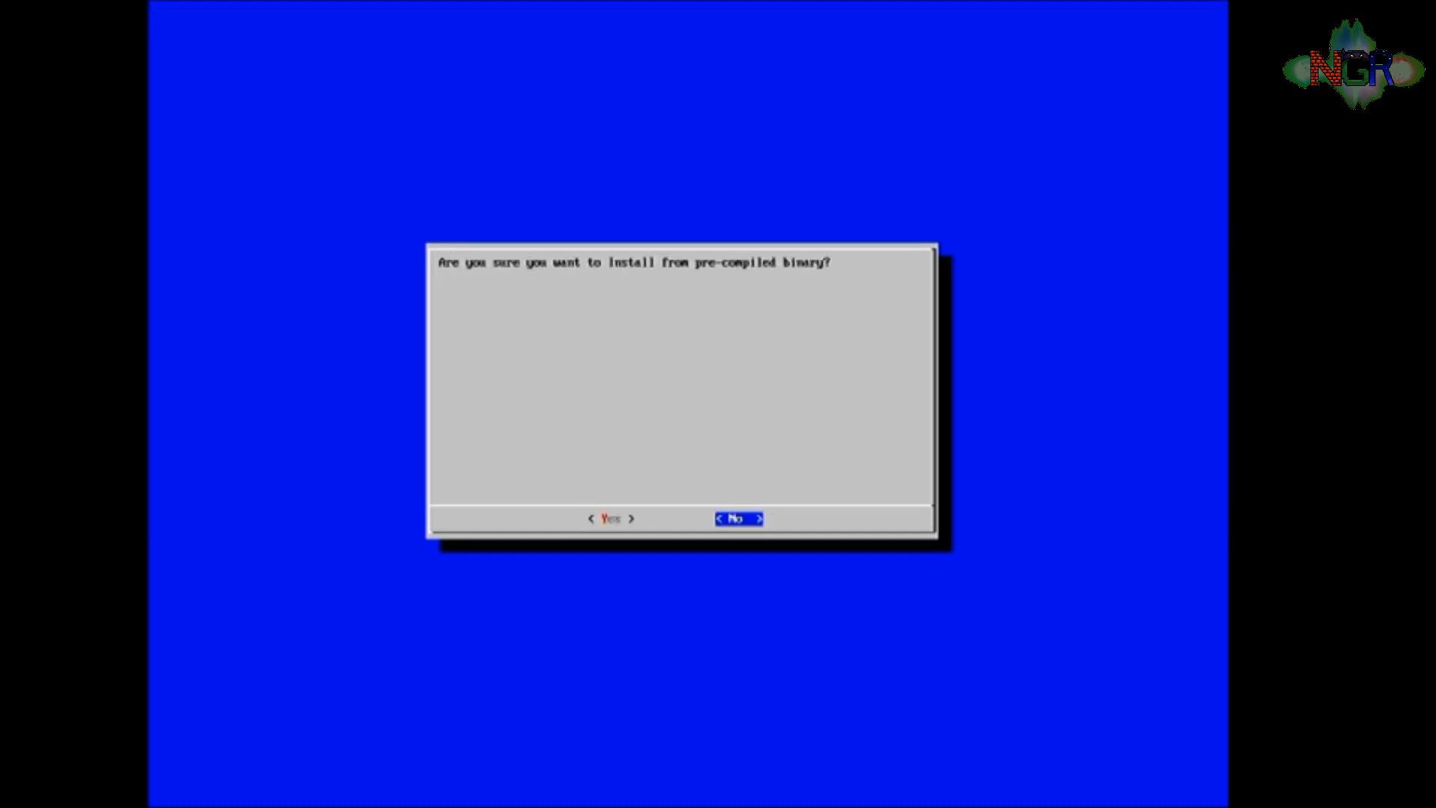
pyautogui.click(610, 518)
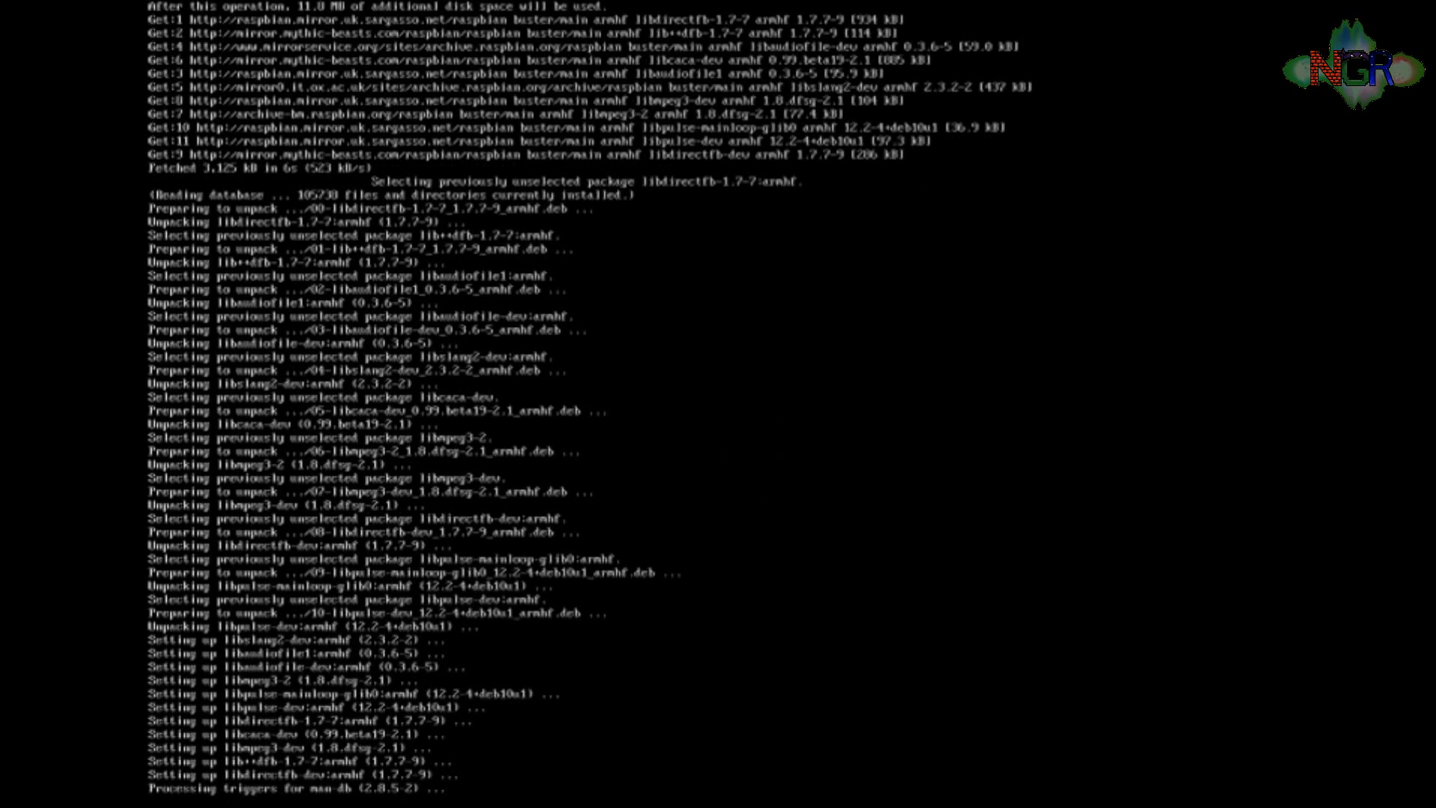
# - Let the daphne binary install finish, then go Back to the optional packages list
pyautogui.scroll(-3)
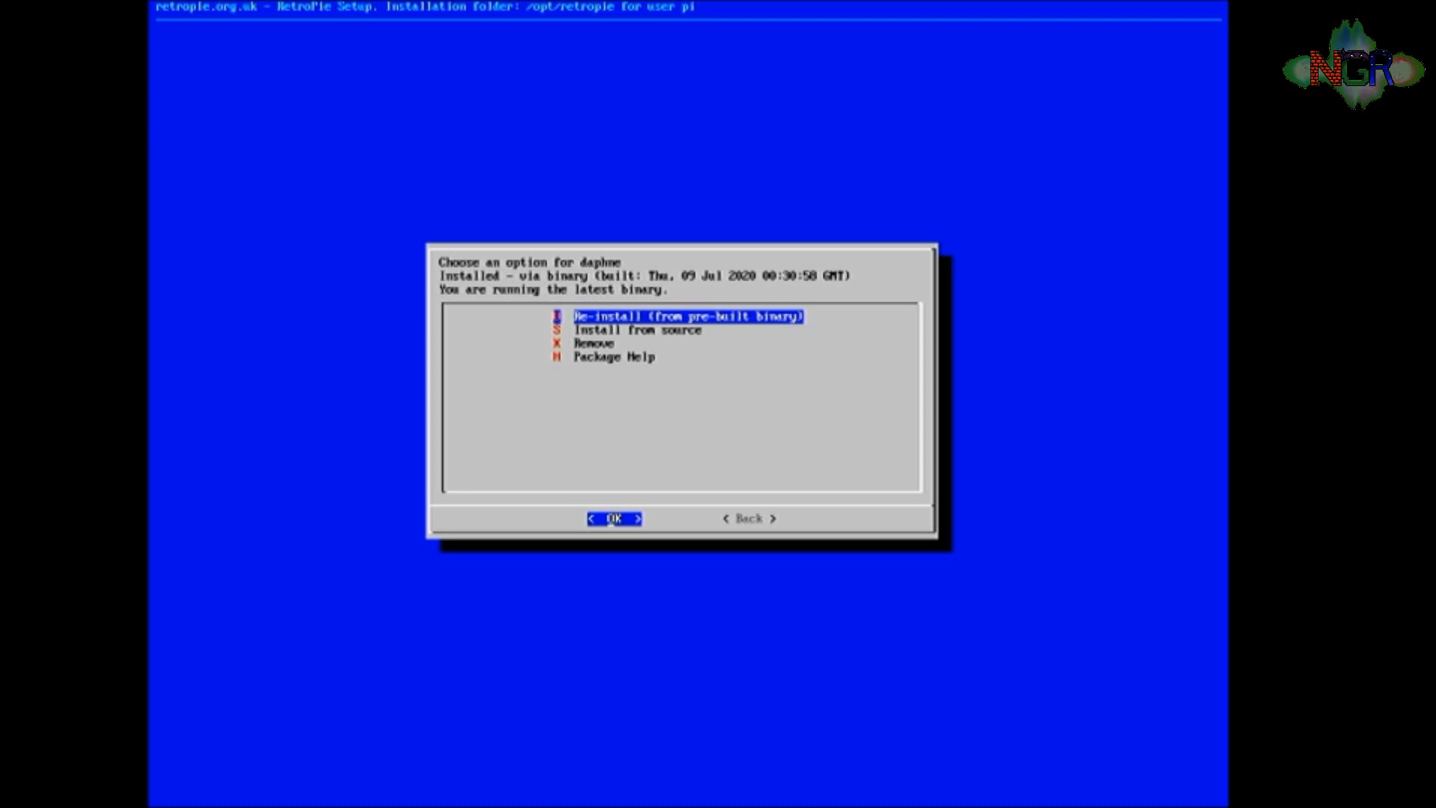
pyautogui.click(747, 517)
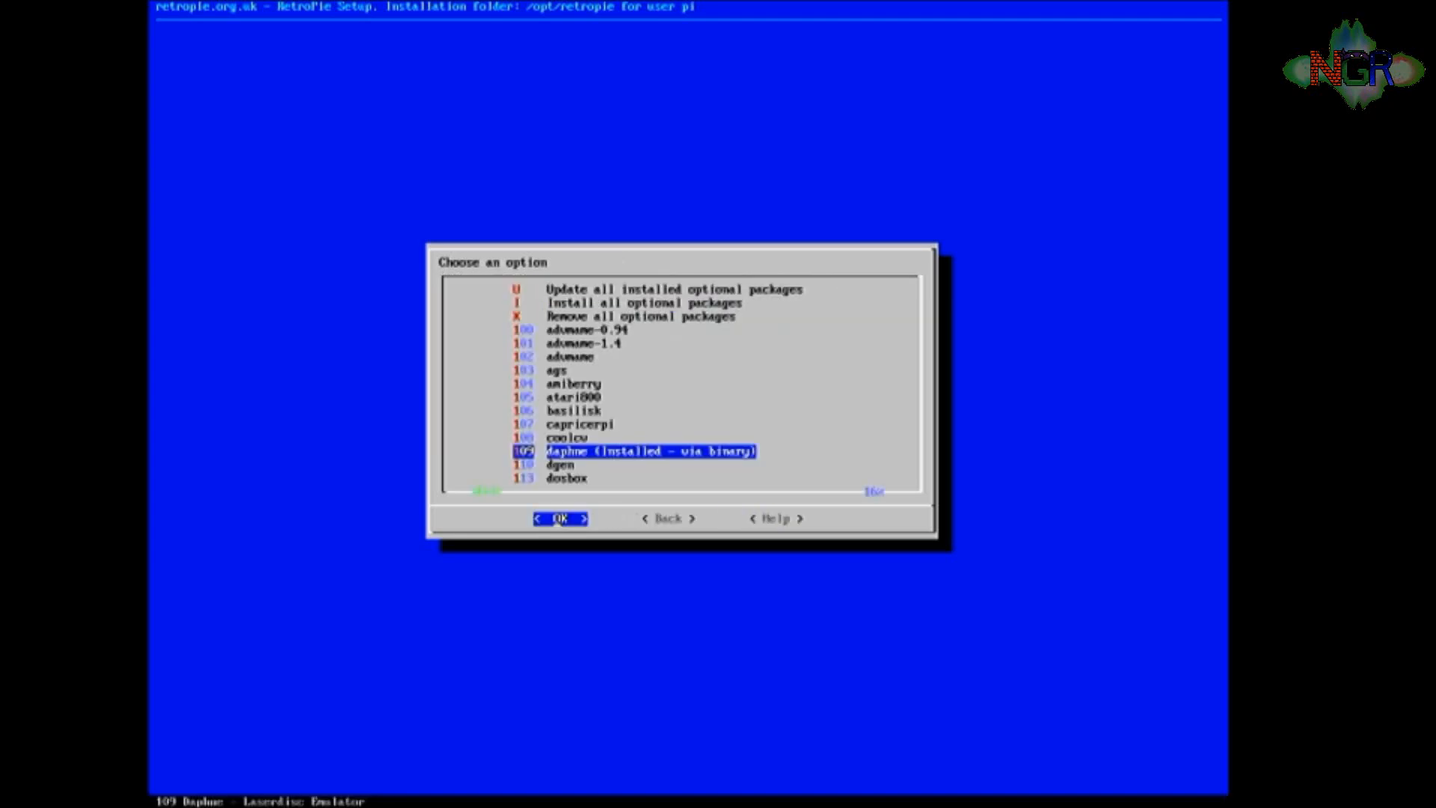
# - Exit RetroPie-Setup, then browse the Super Nintendo games to Super Mario Kart
pyautogui.click(667, 518)
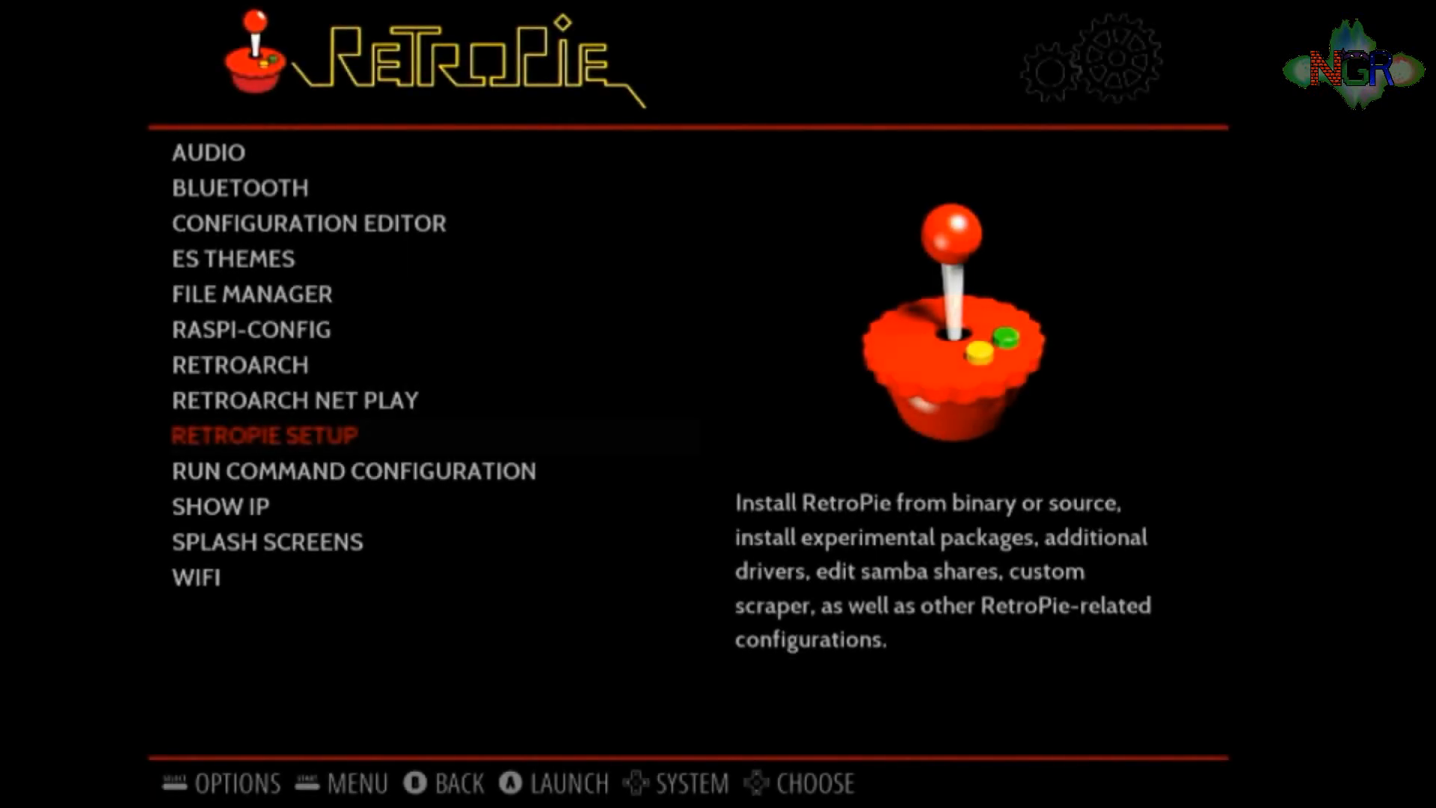
pyautogui.press('Escape')
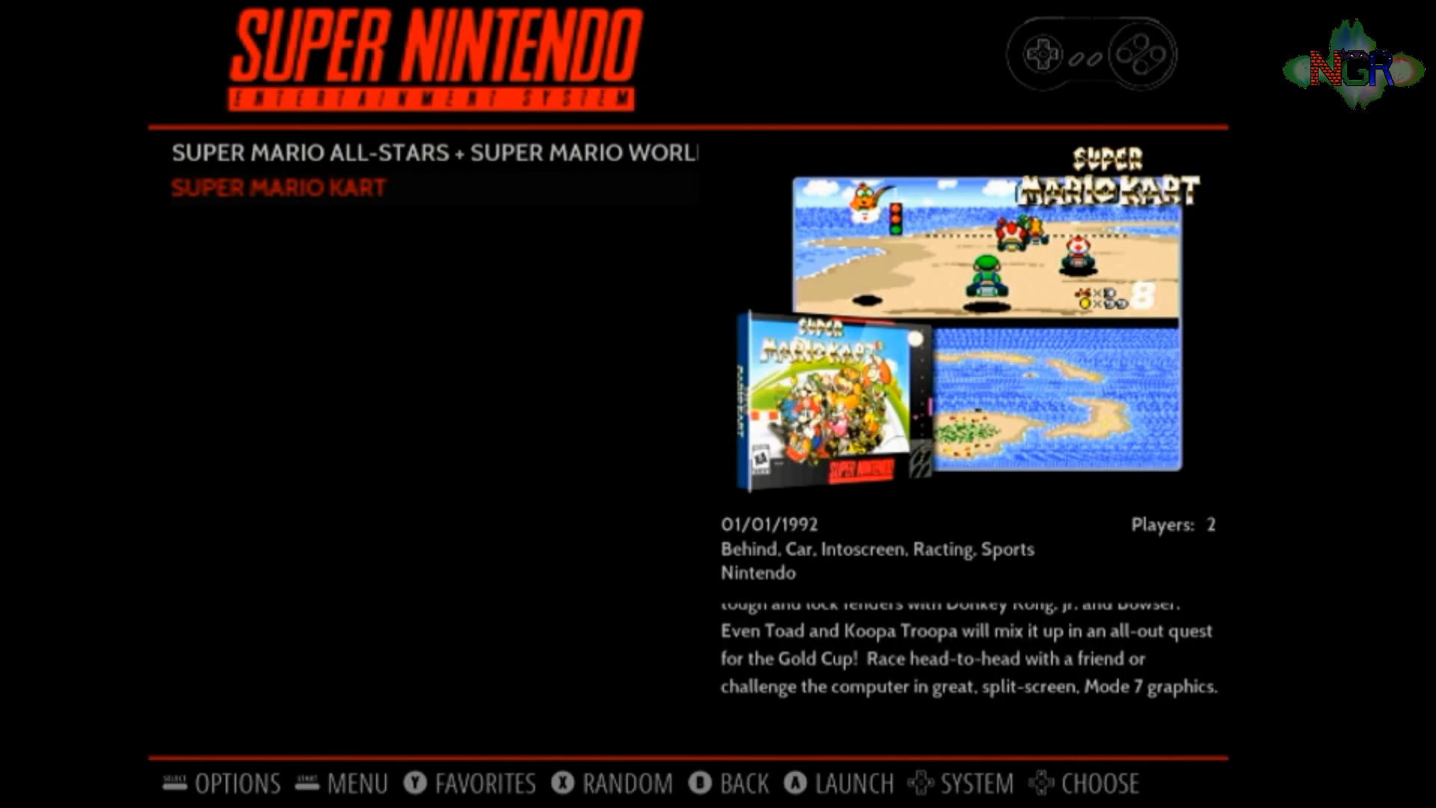
pyautogui.scroll(-3)
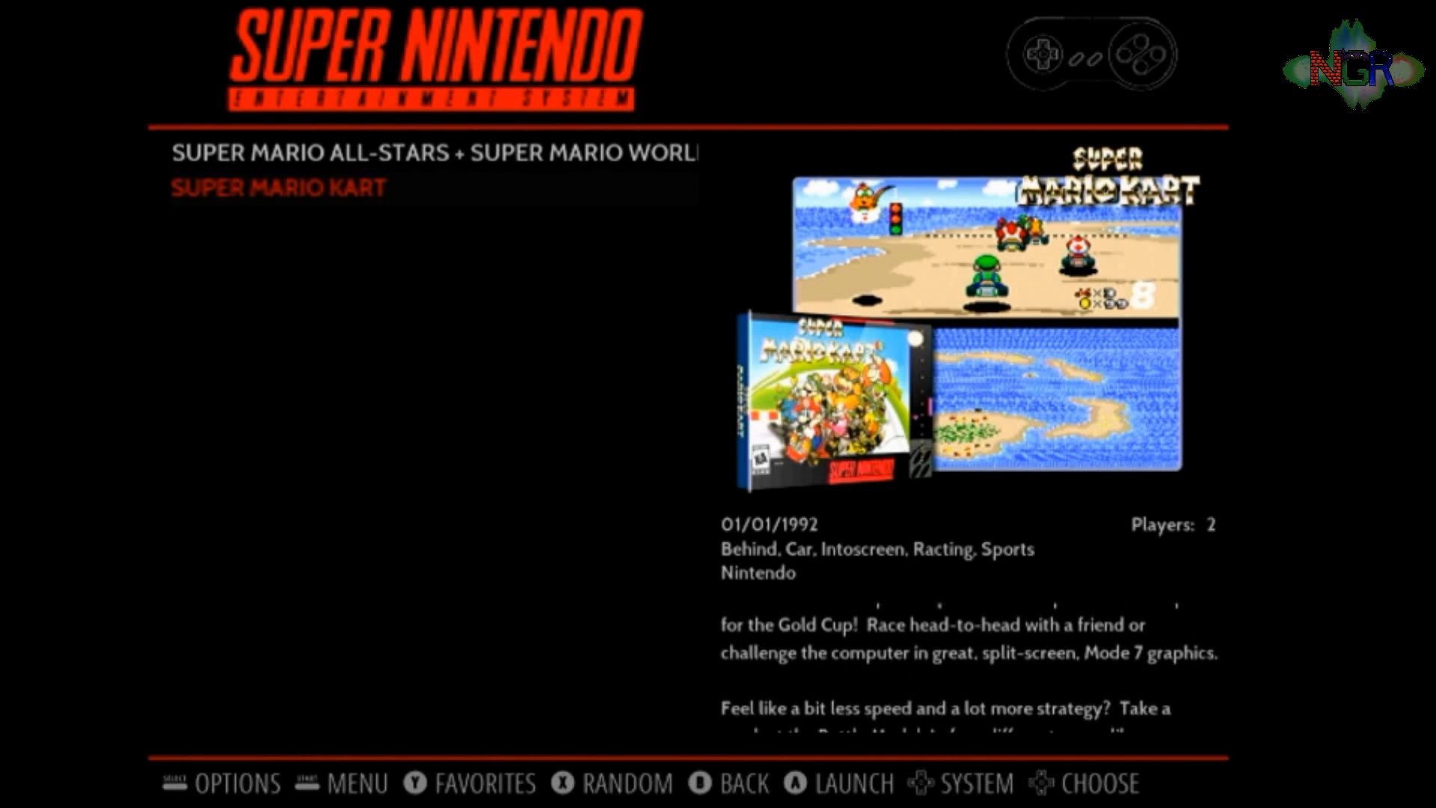
pyautogui.scroll(-3)
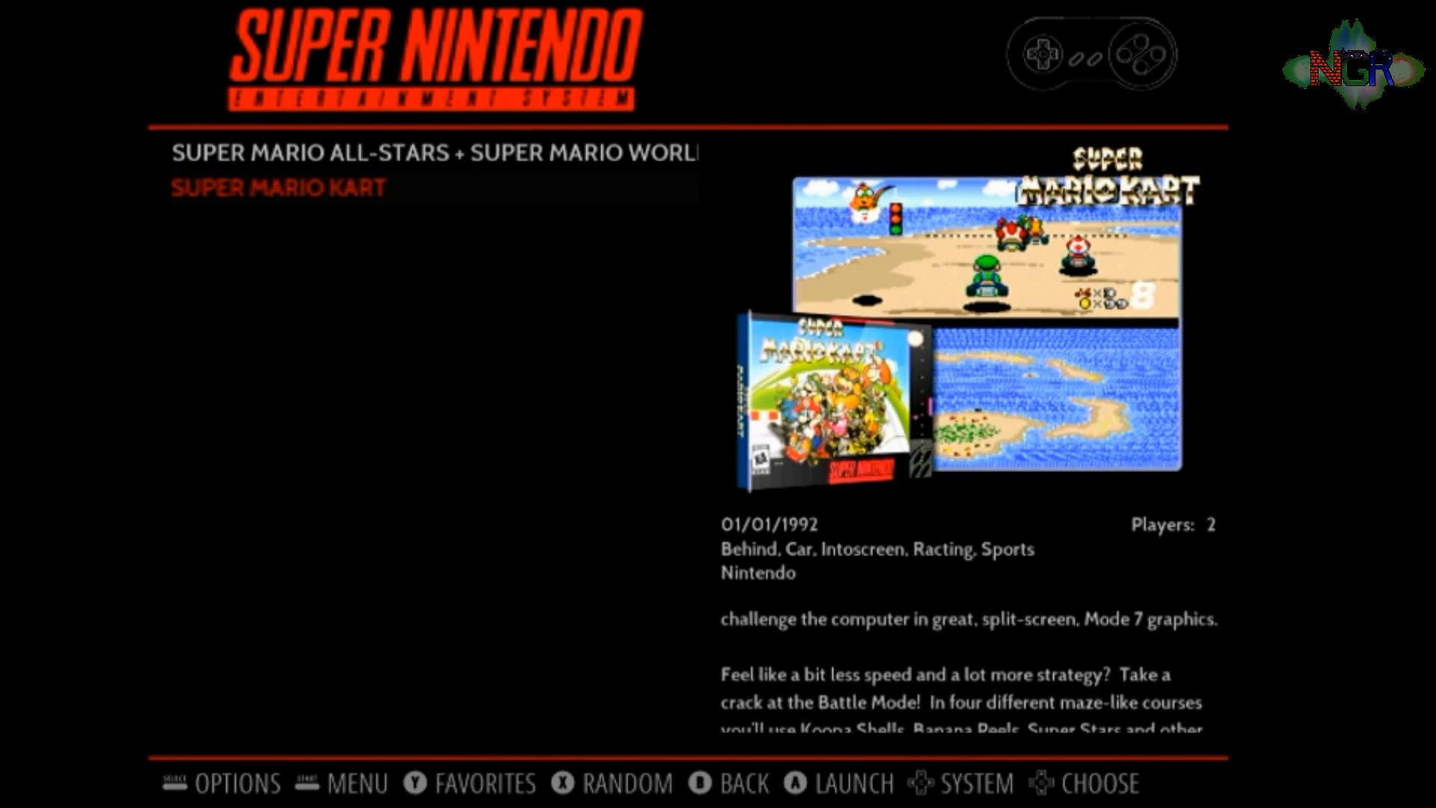